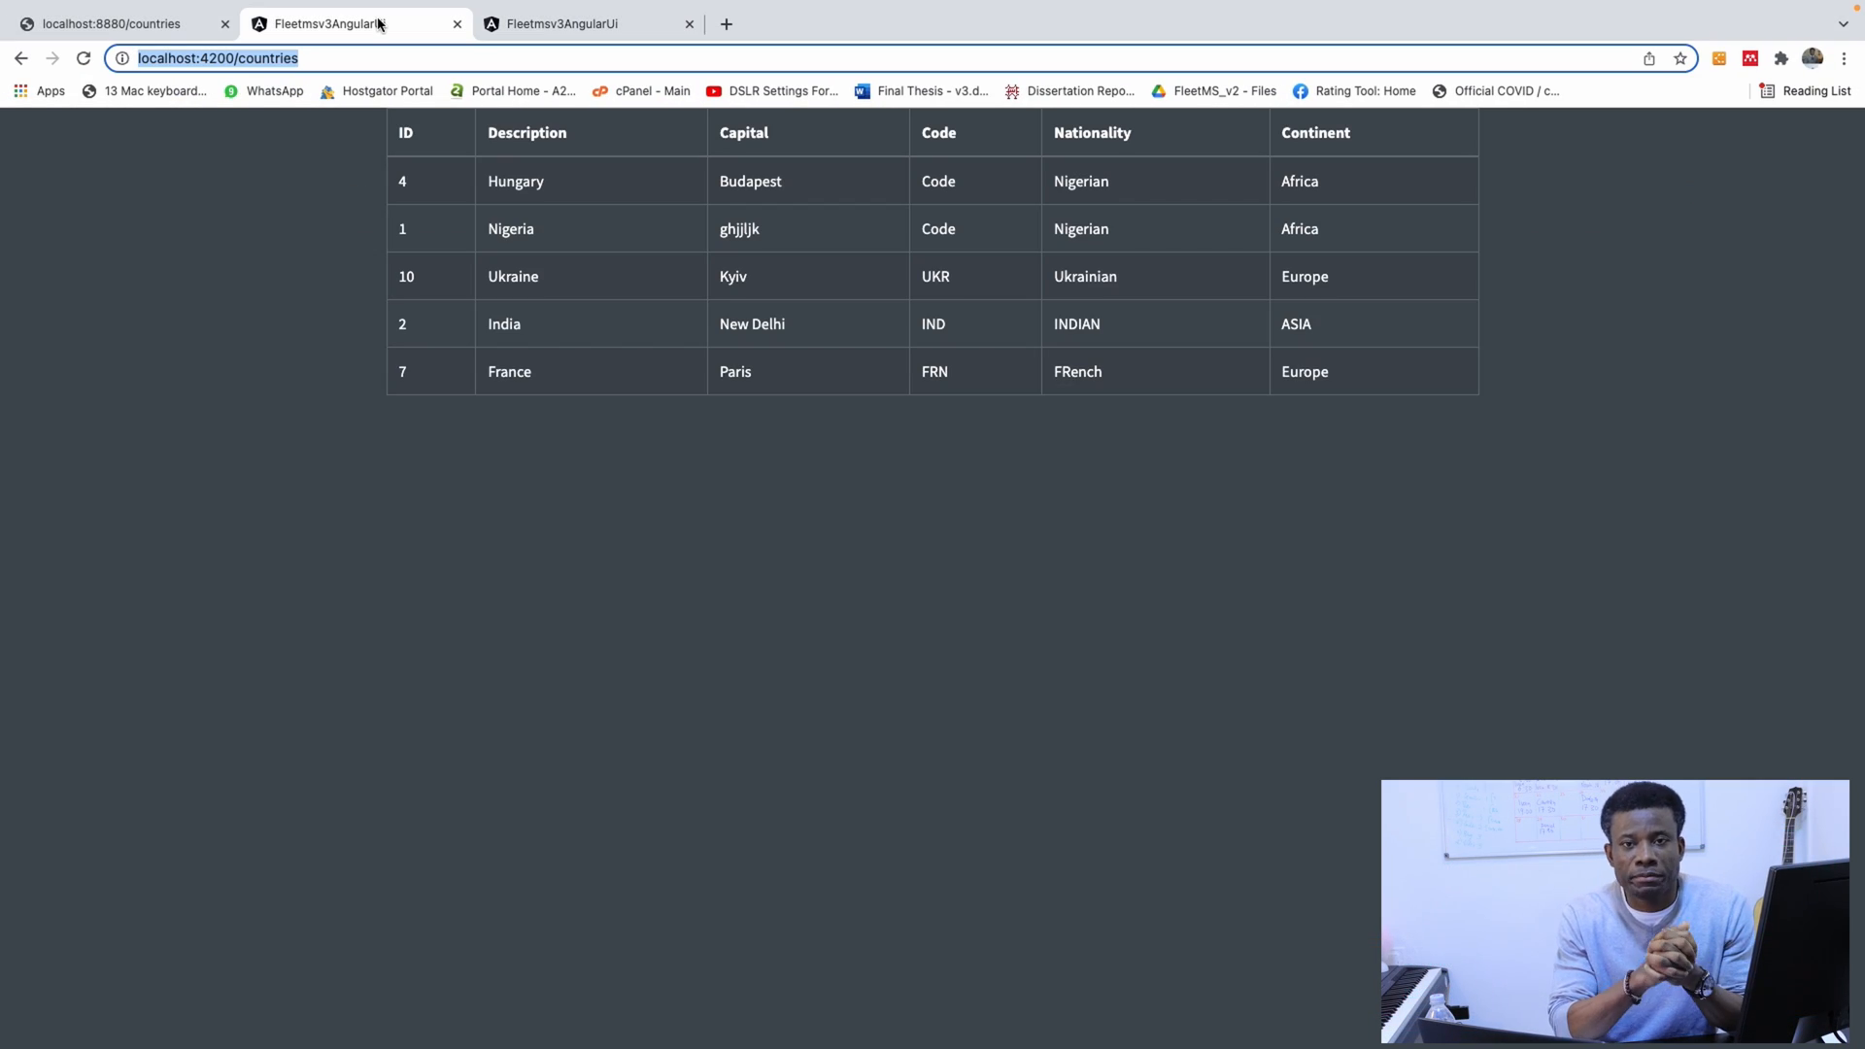
# Step: Switch to the localhost:4200 tab and scroll through the AdminLTE Dashboard v2 panels
pyautogui.click(583, 23)
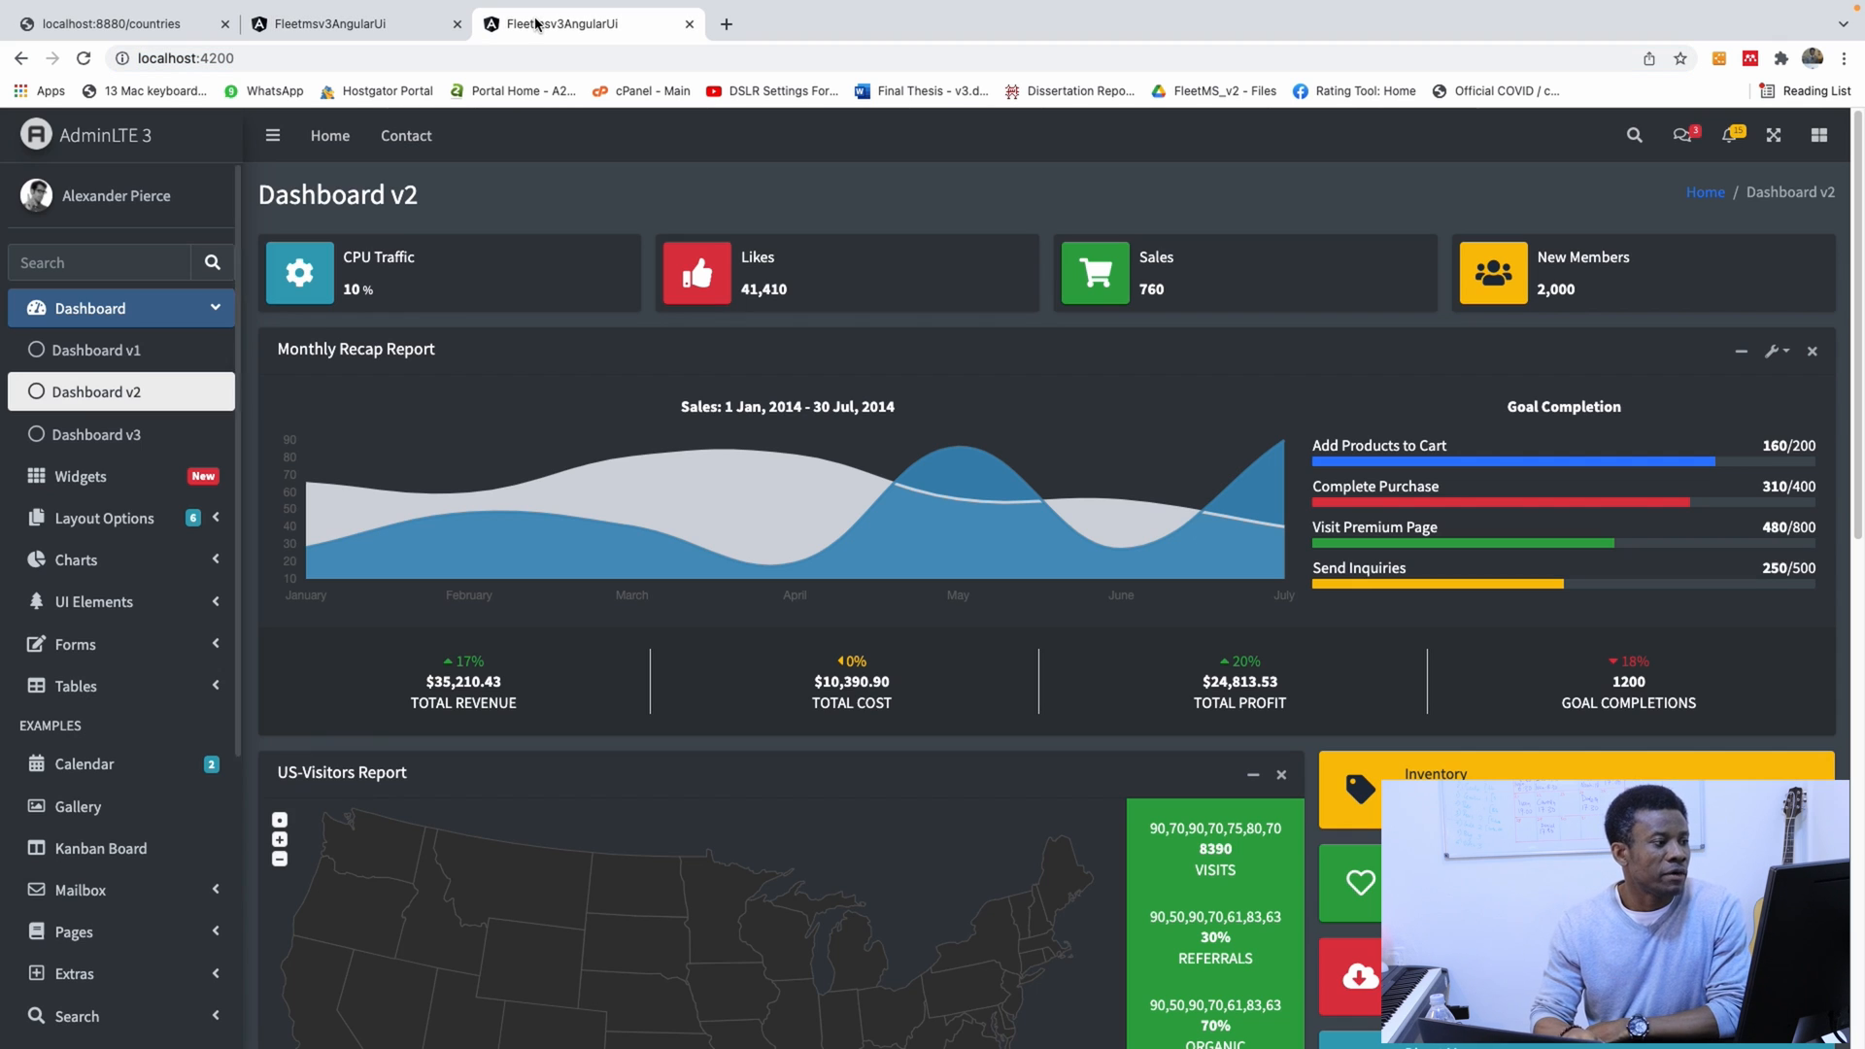
pyautogui.moveTo(573, 190)
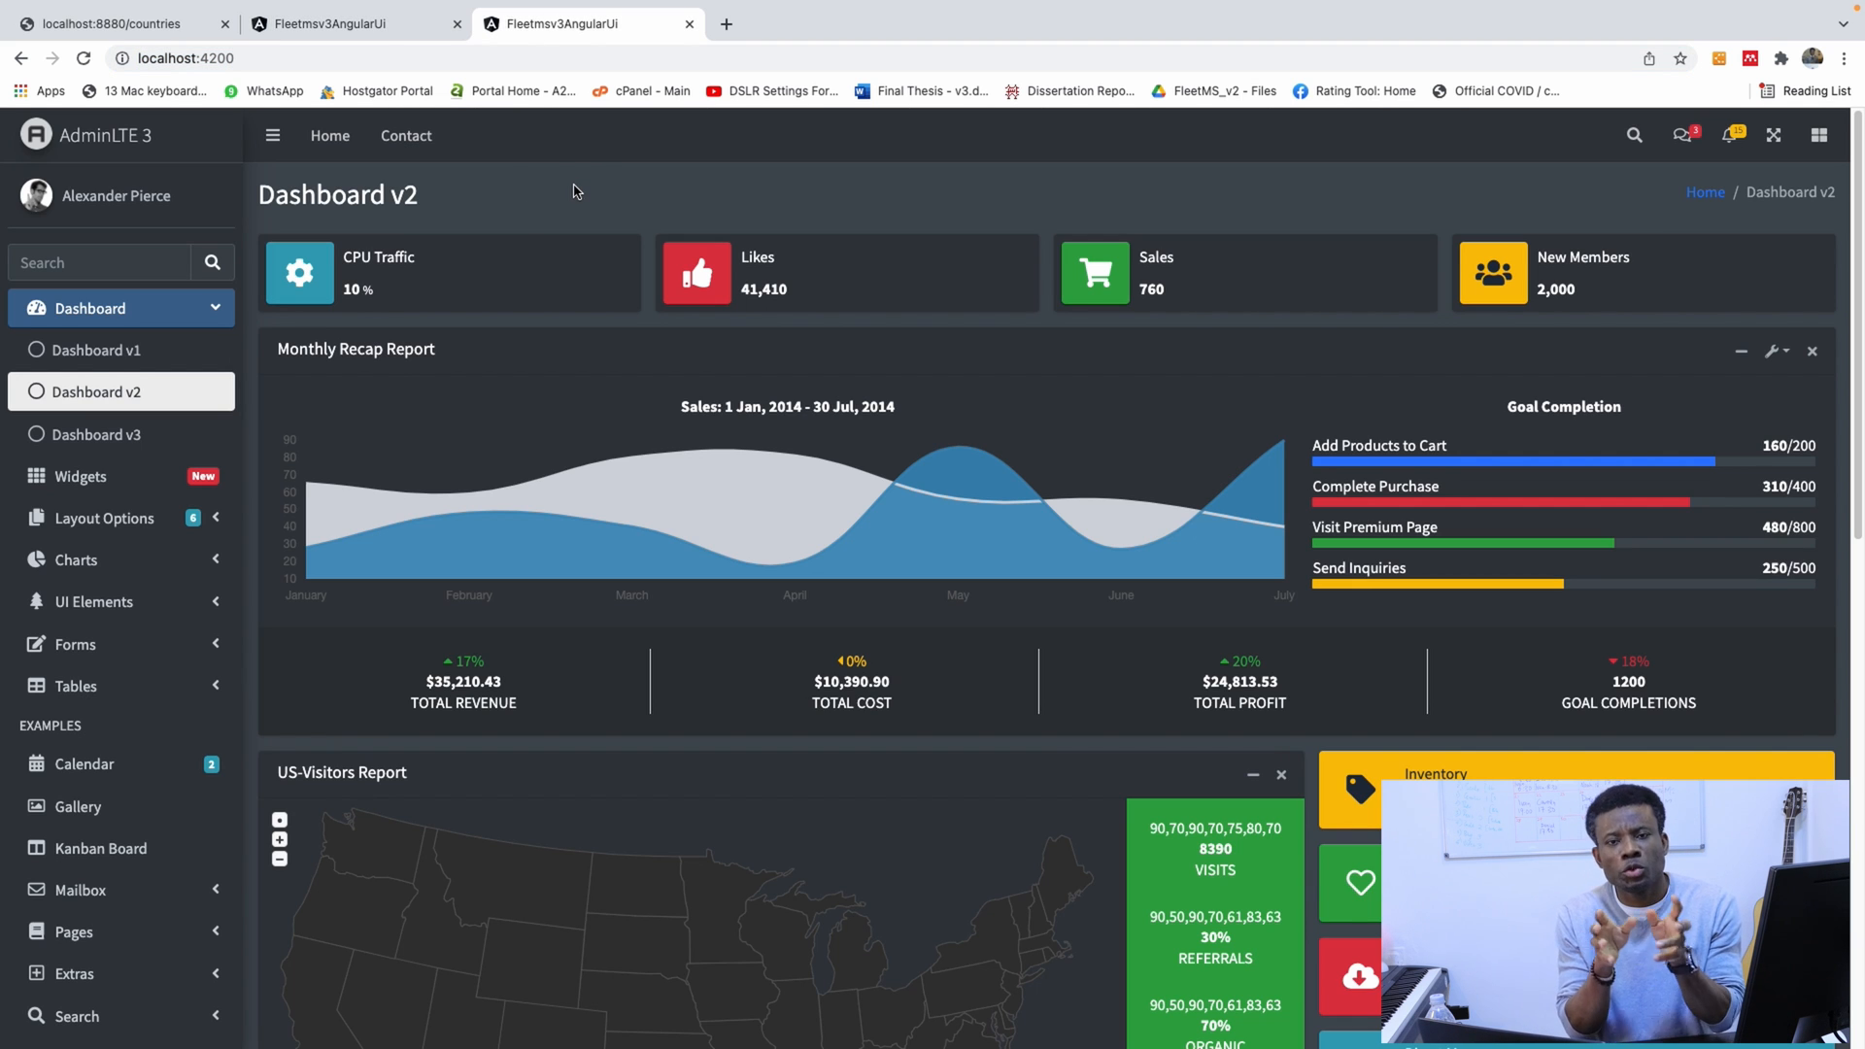
pyautogui.moveTo(789, 289)
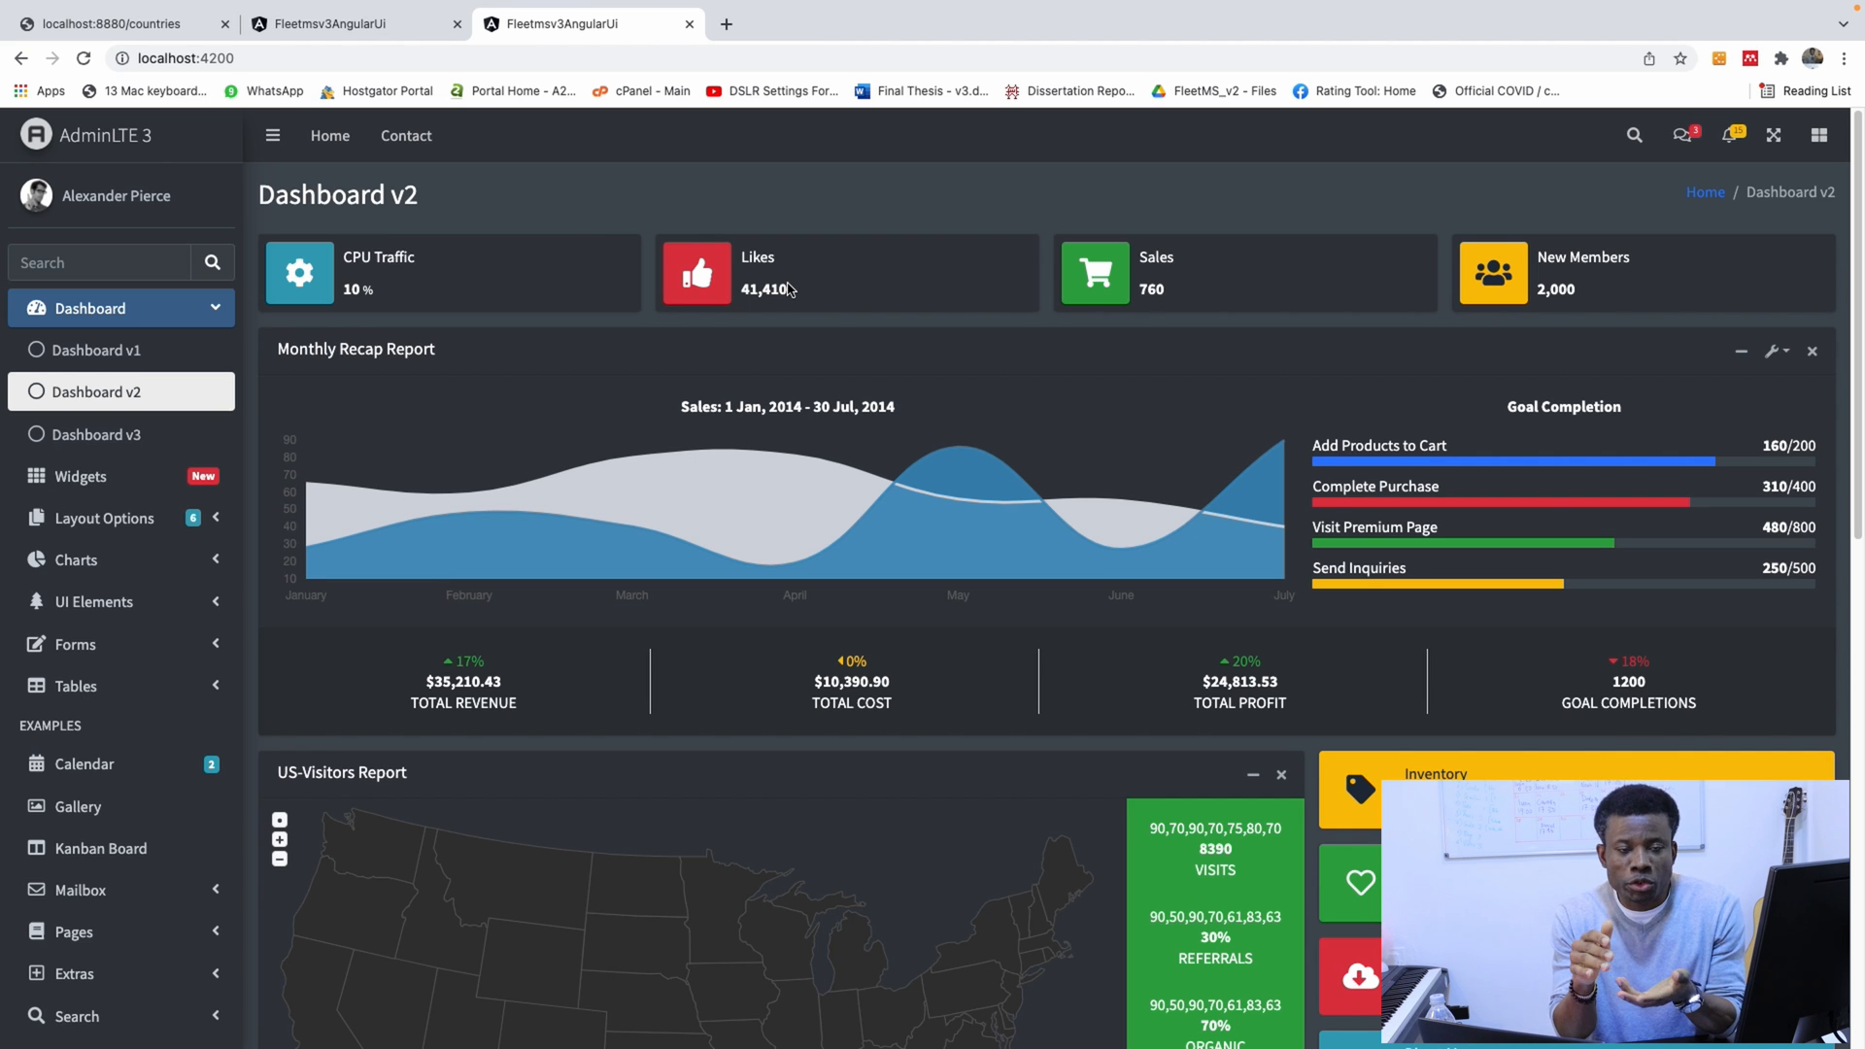
pyautogui.moveTo(170, 252)
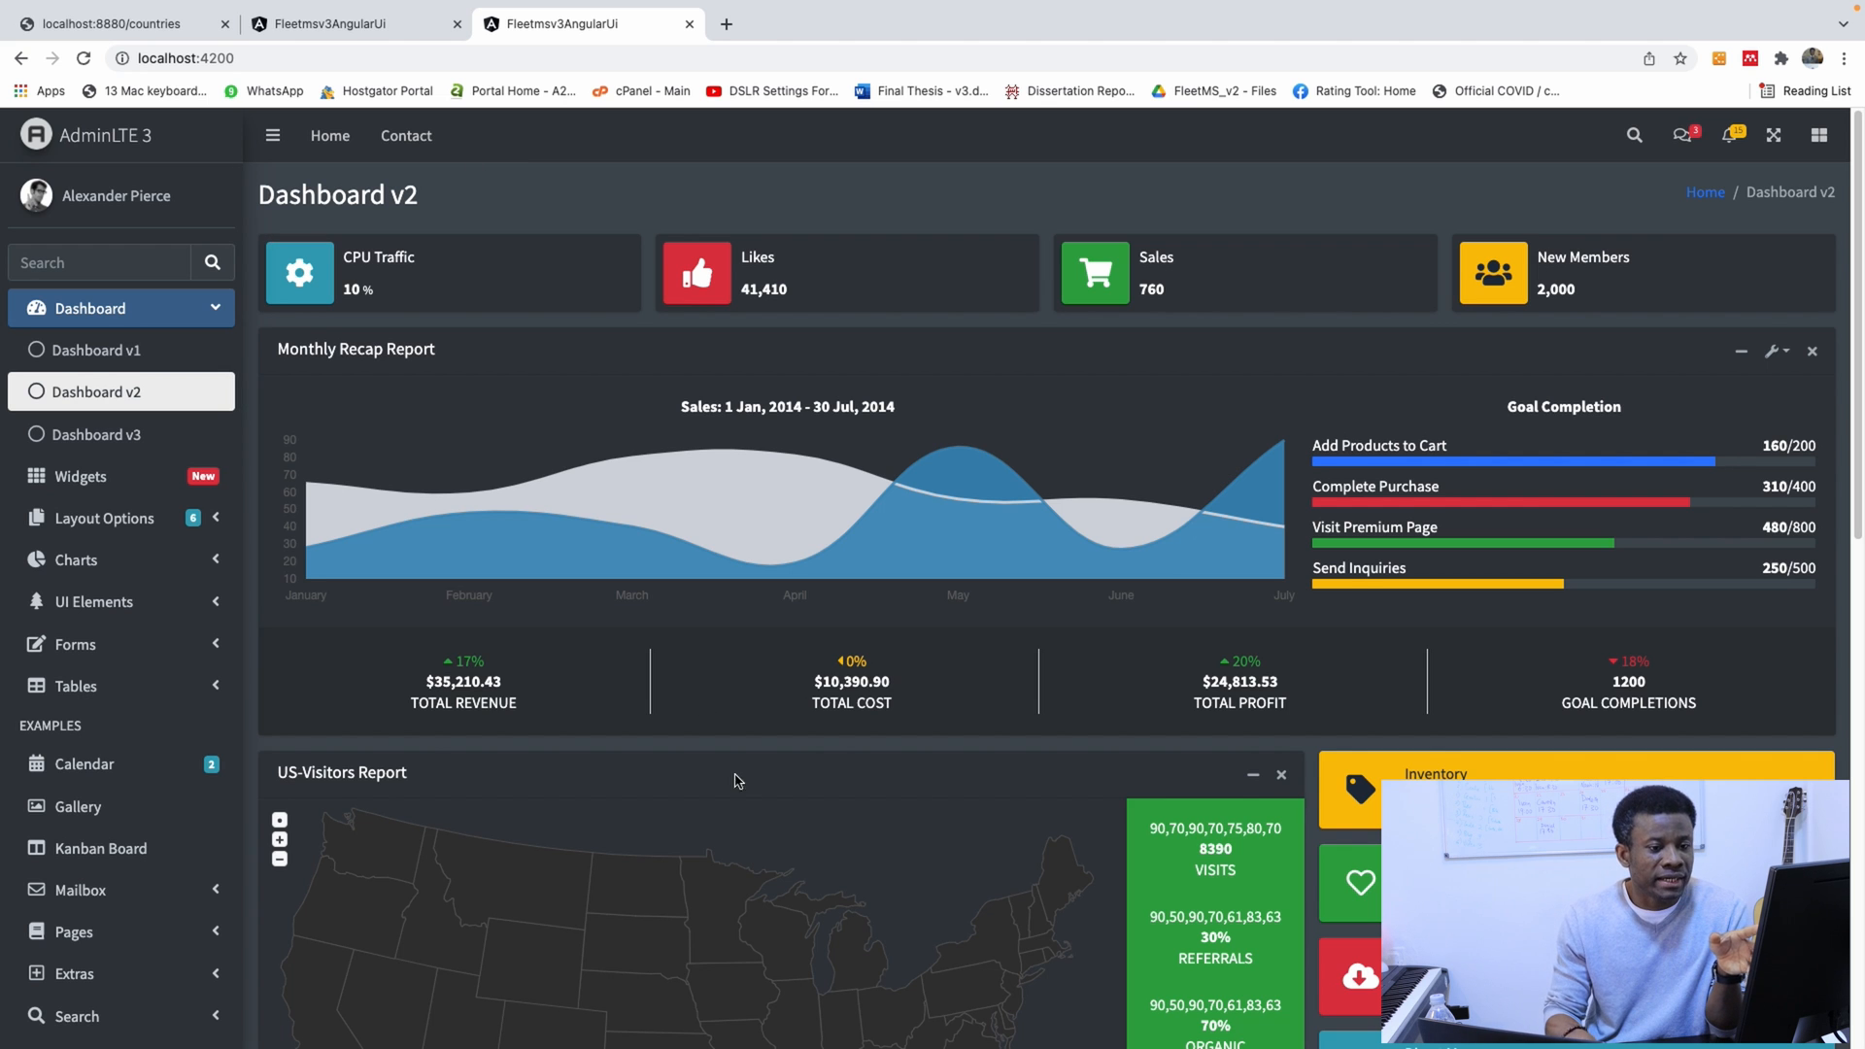
pyautogui.scroll(-3)
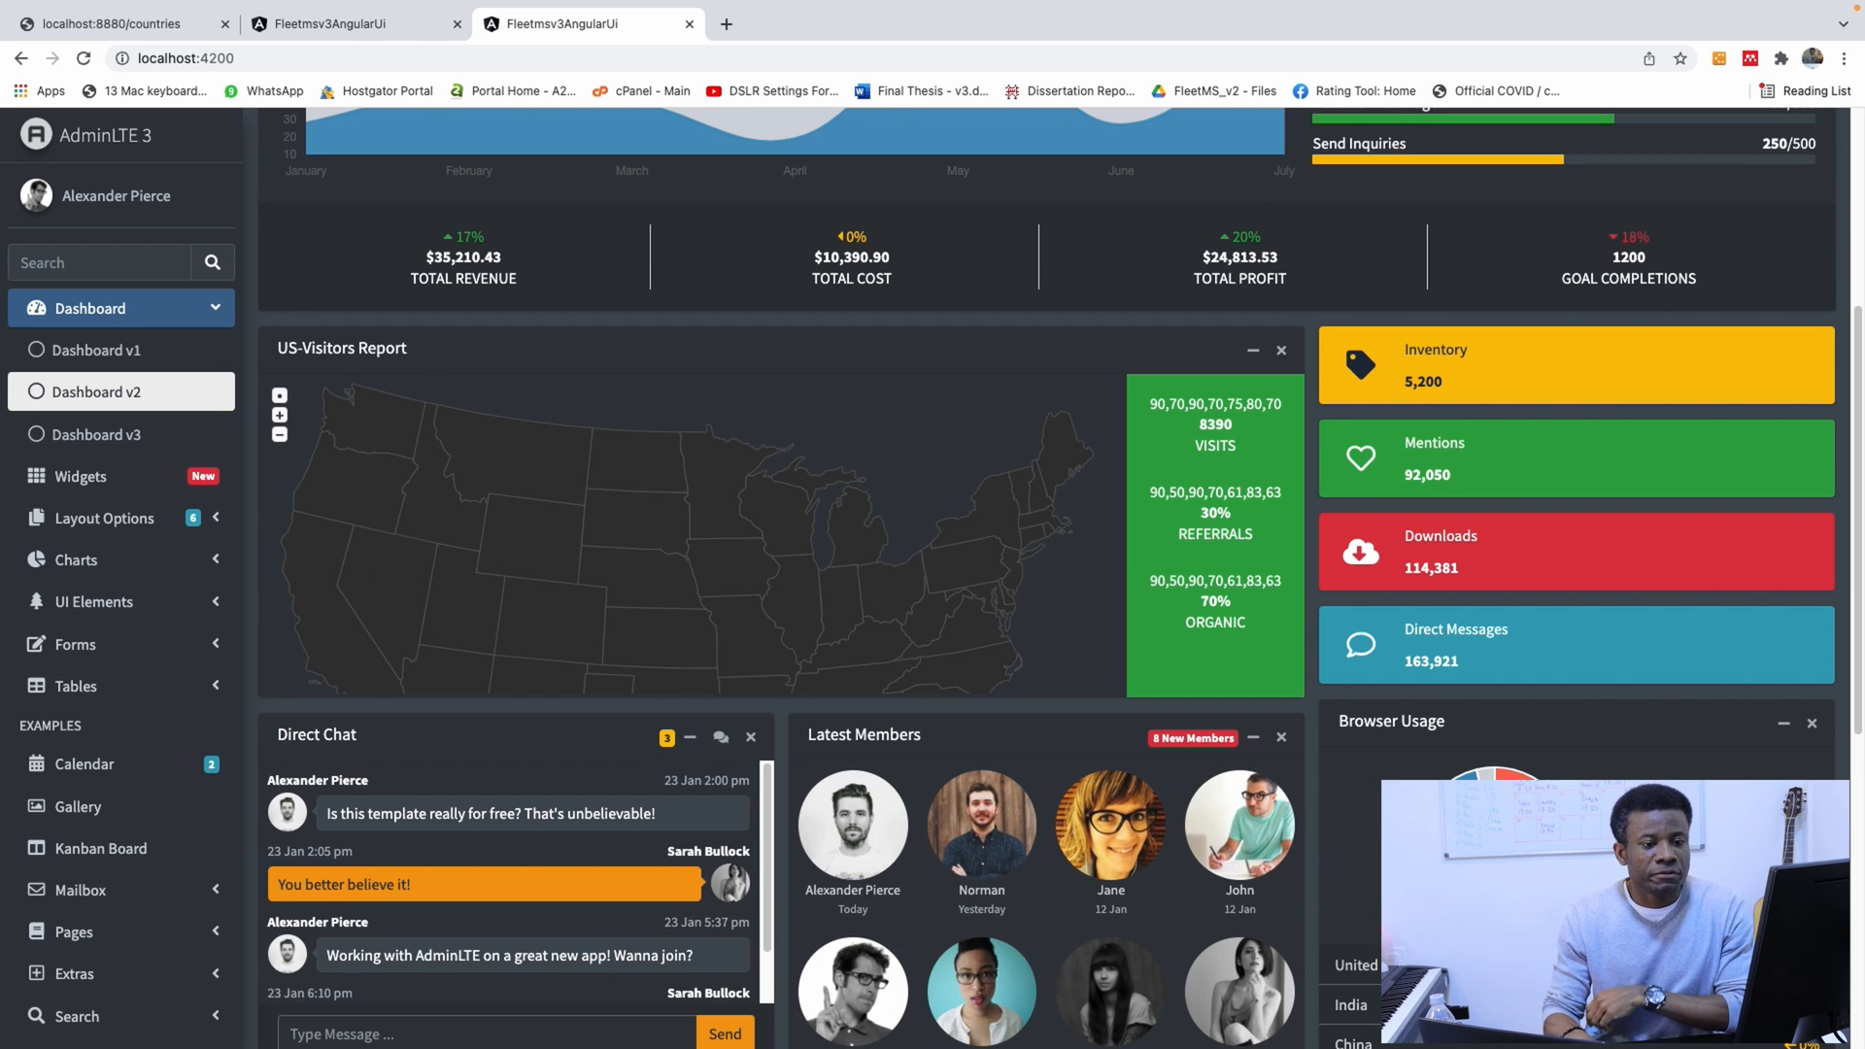
pyautogui.scroll(-3)
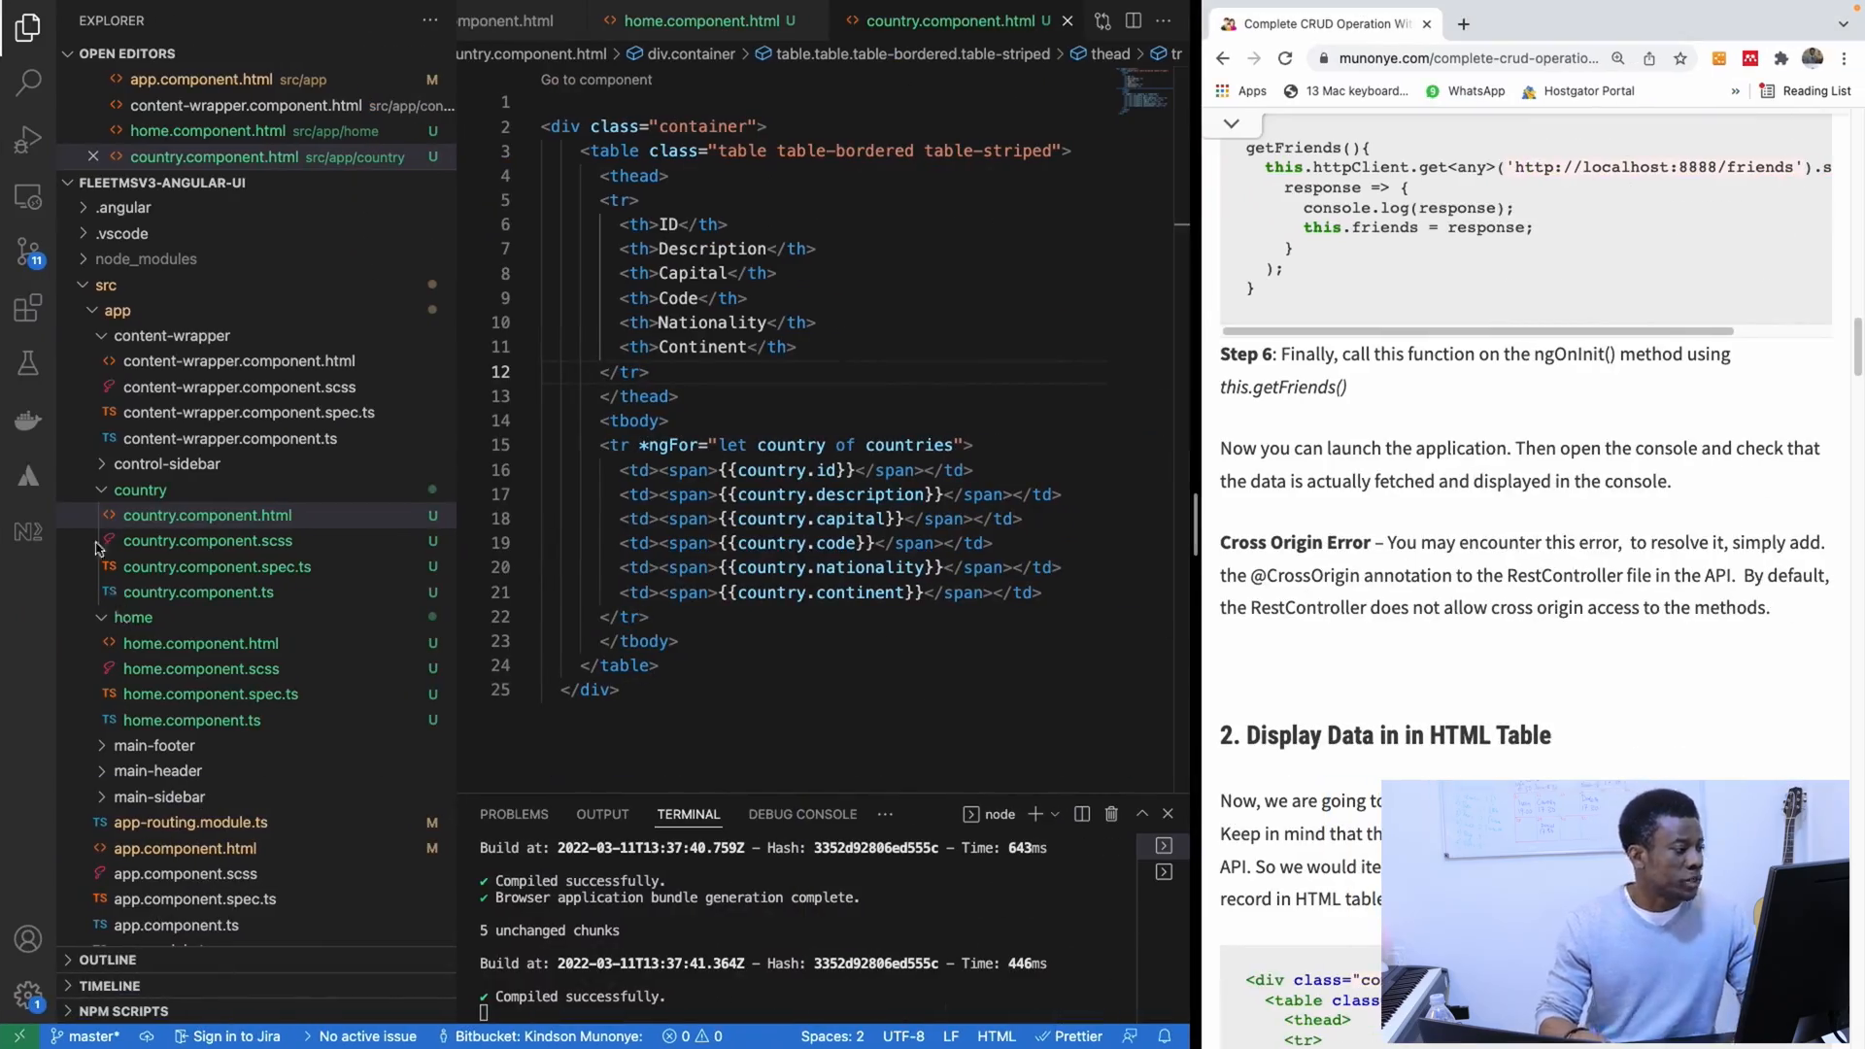
# Step: Collapse the country and home folders, open app.component.html, then home.component.html
pyautogui.click(140, 488)
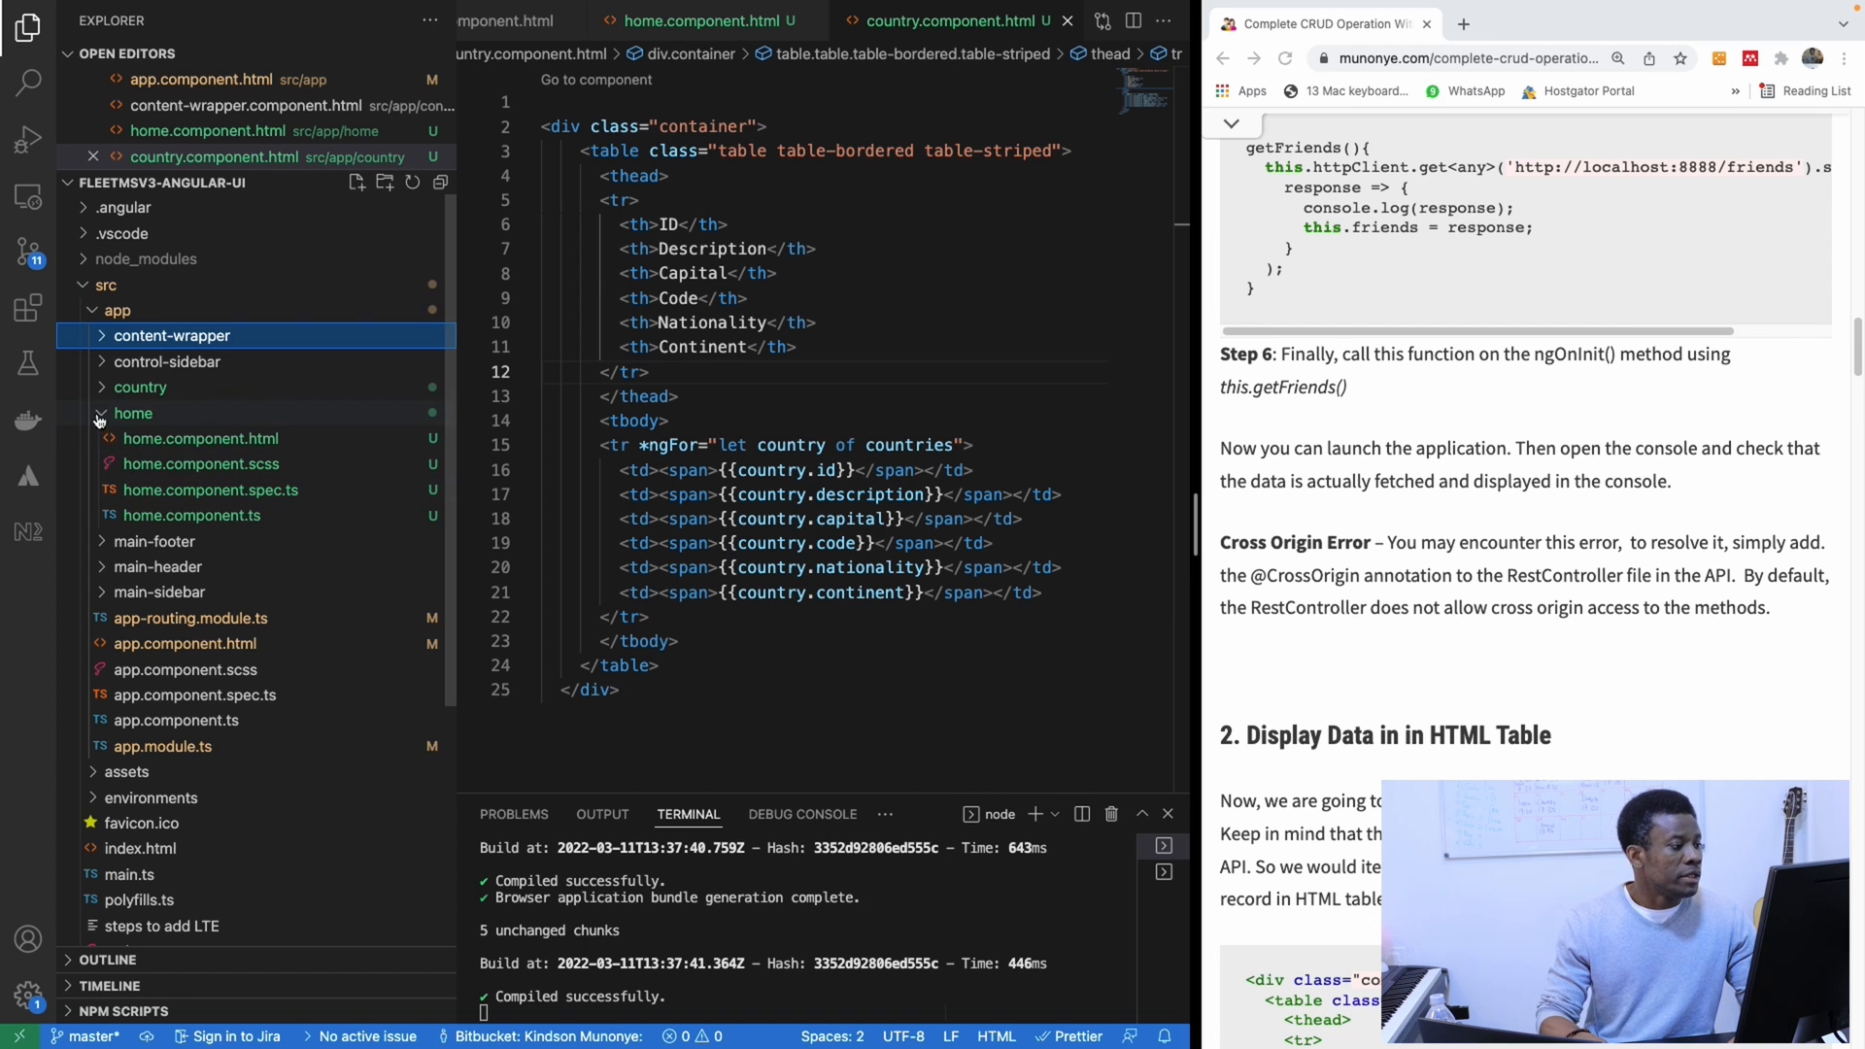
pyautogui.click(133, 413)
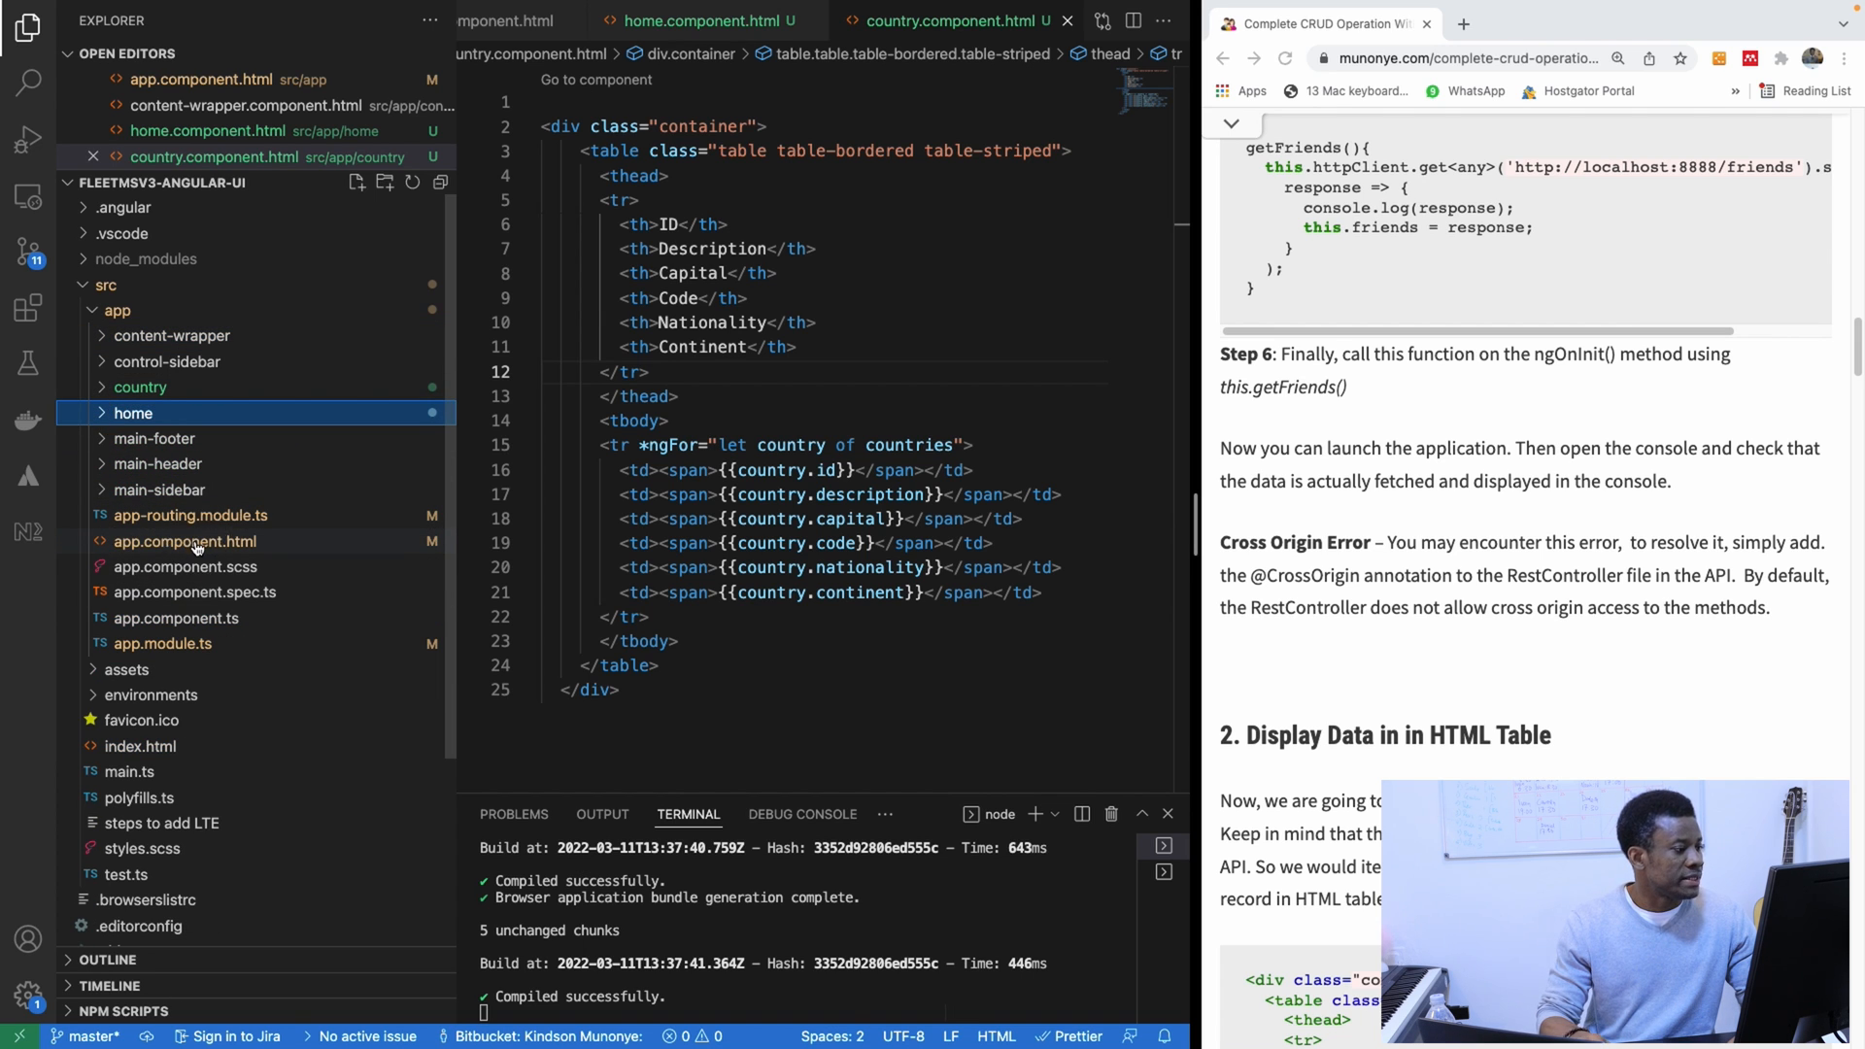
pyautogui.click(202, 541)
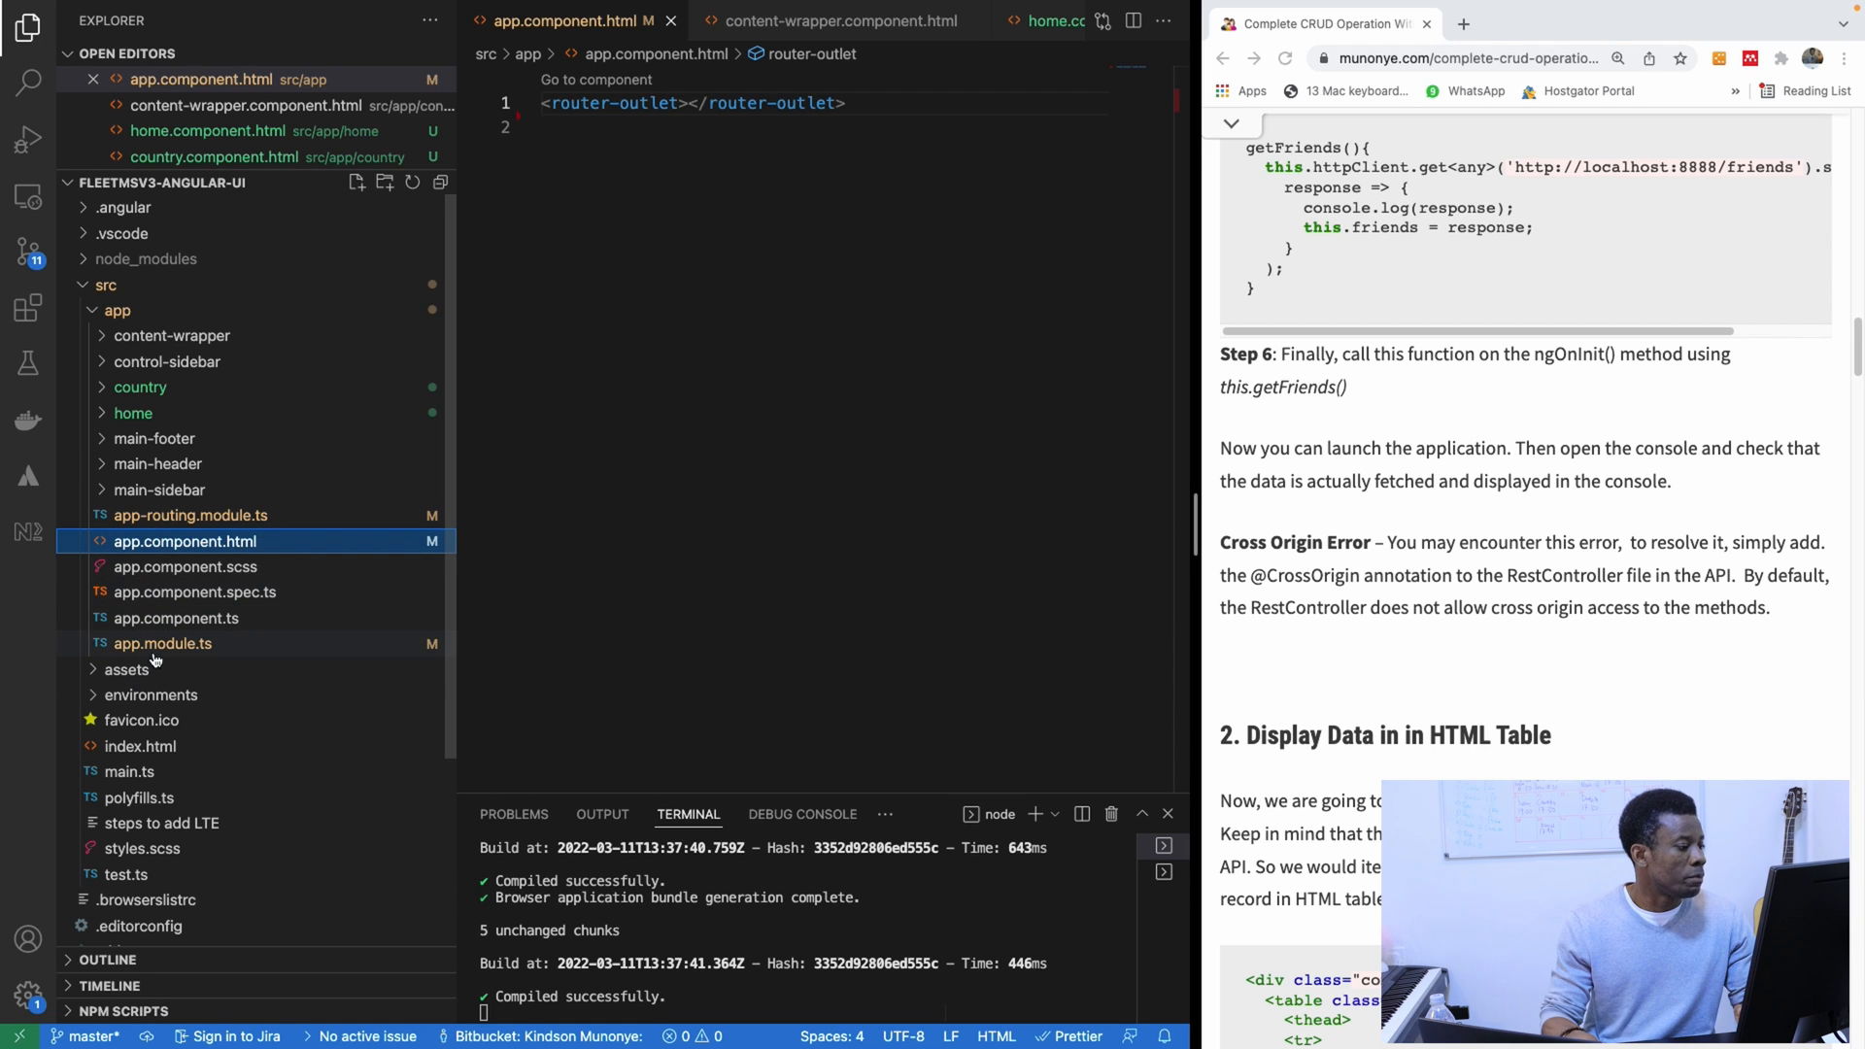
pyautogui.click(133, 412)
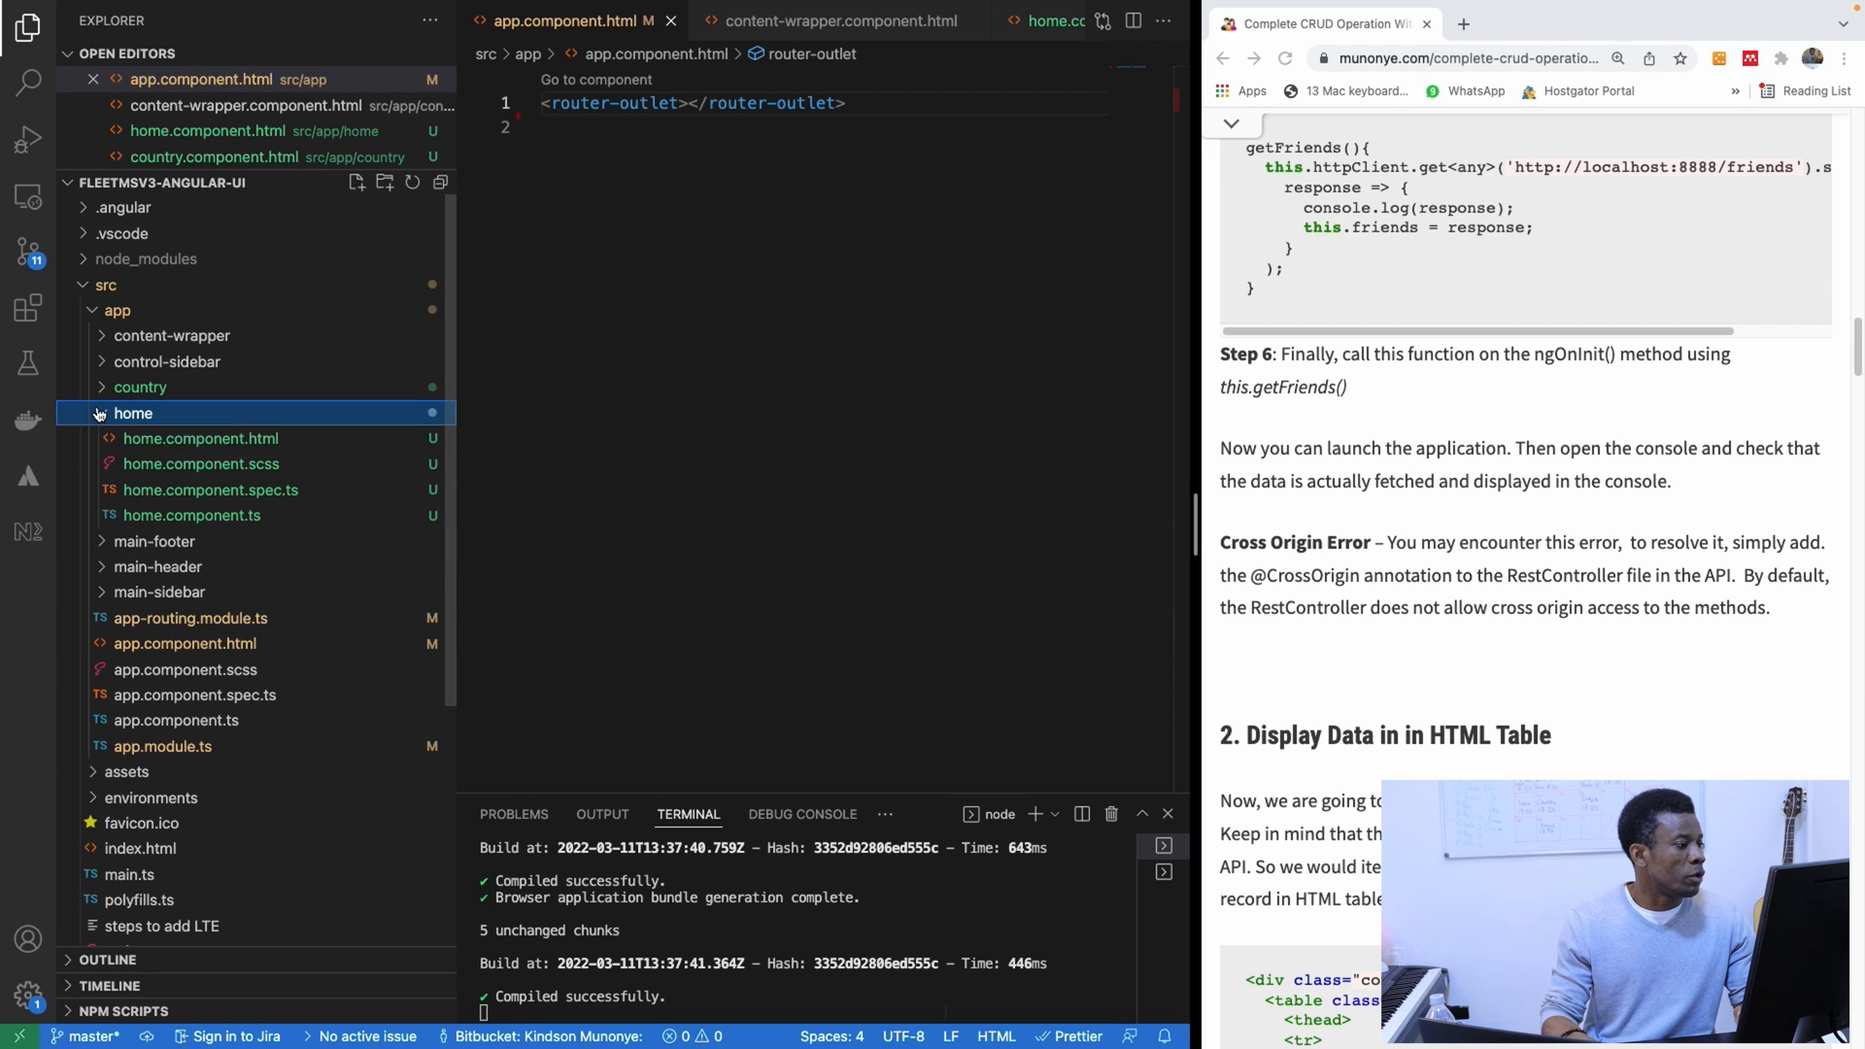
pyautogui.click(200, 438)
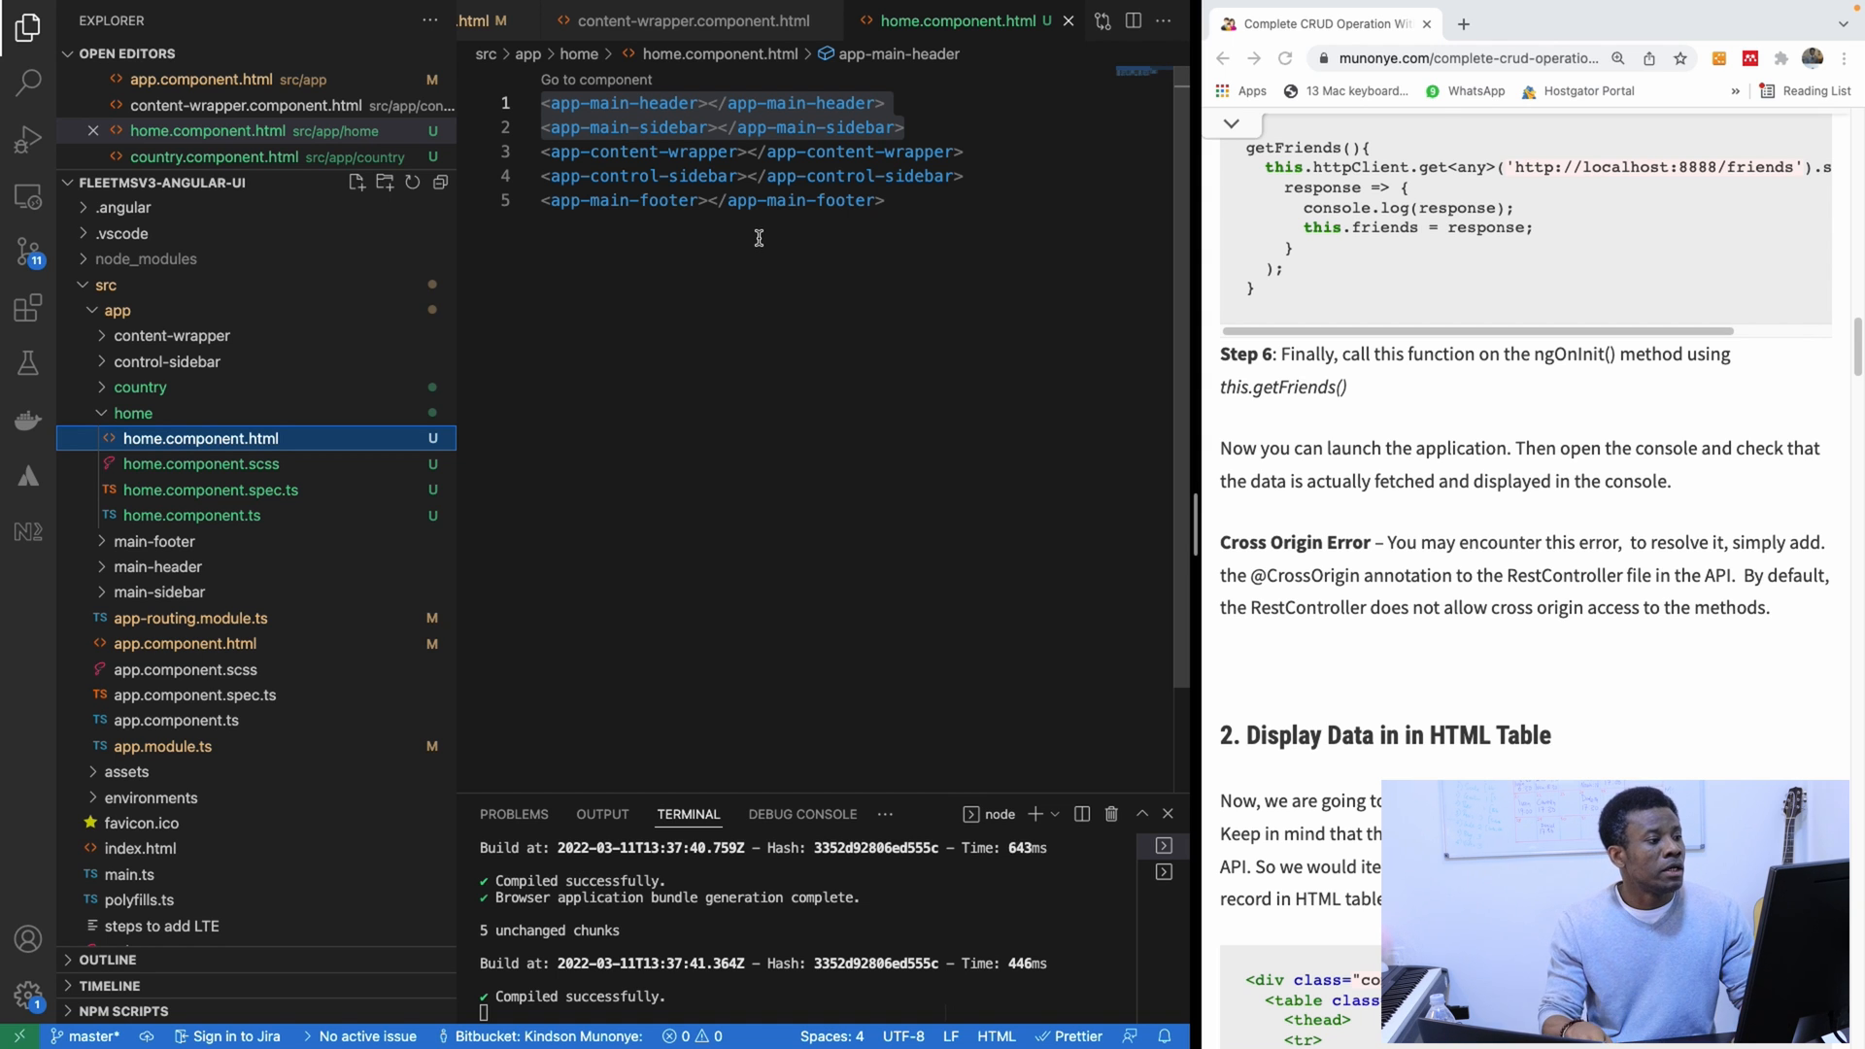
pyautogui.moveTo(931, 218)
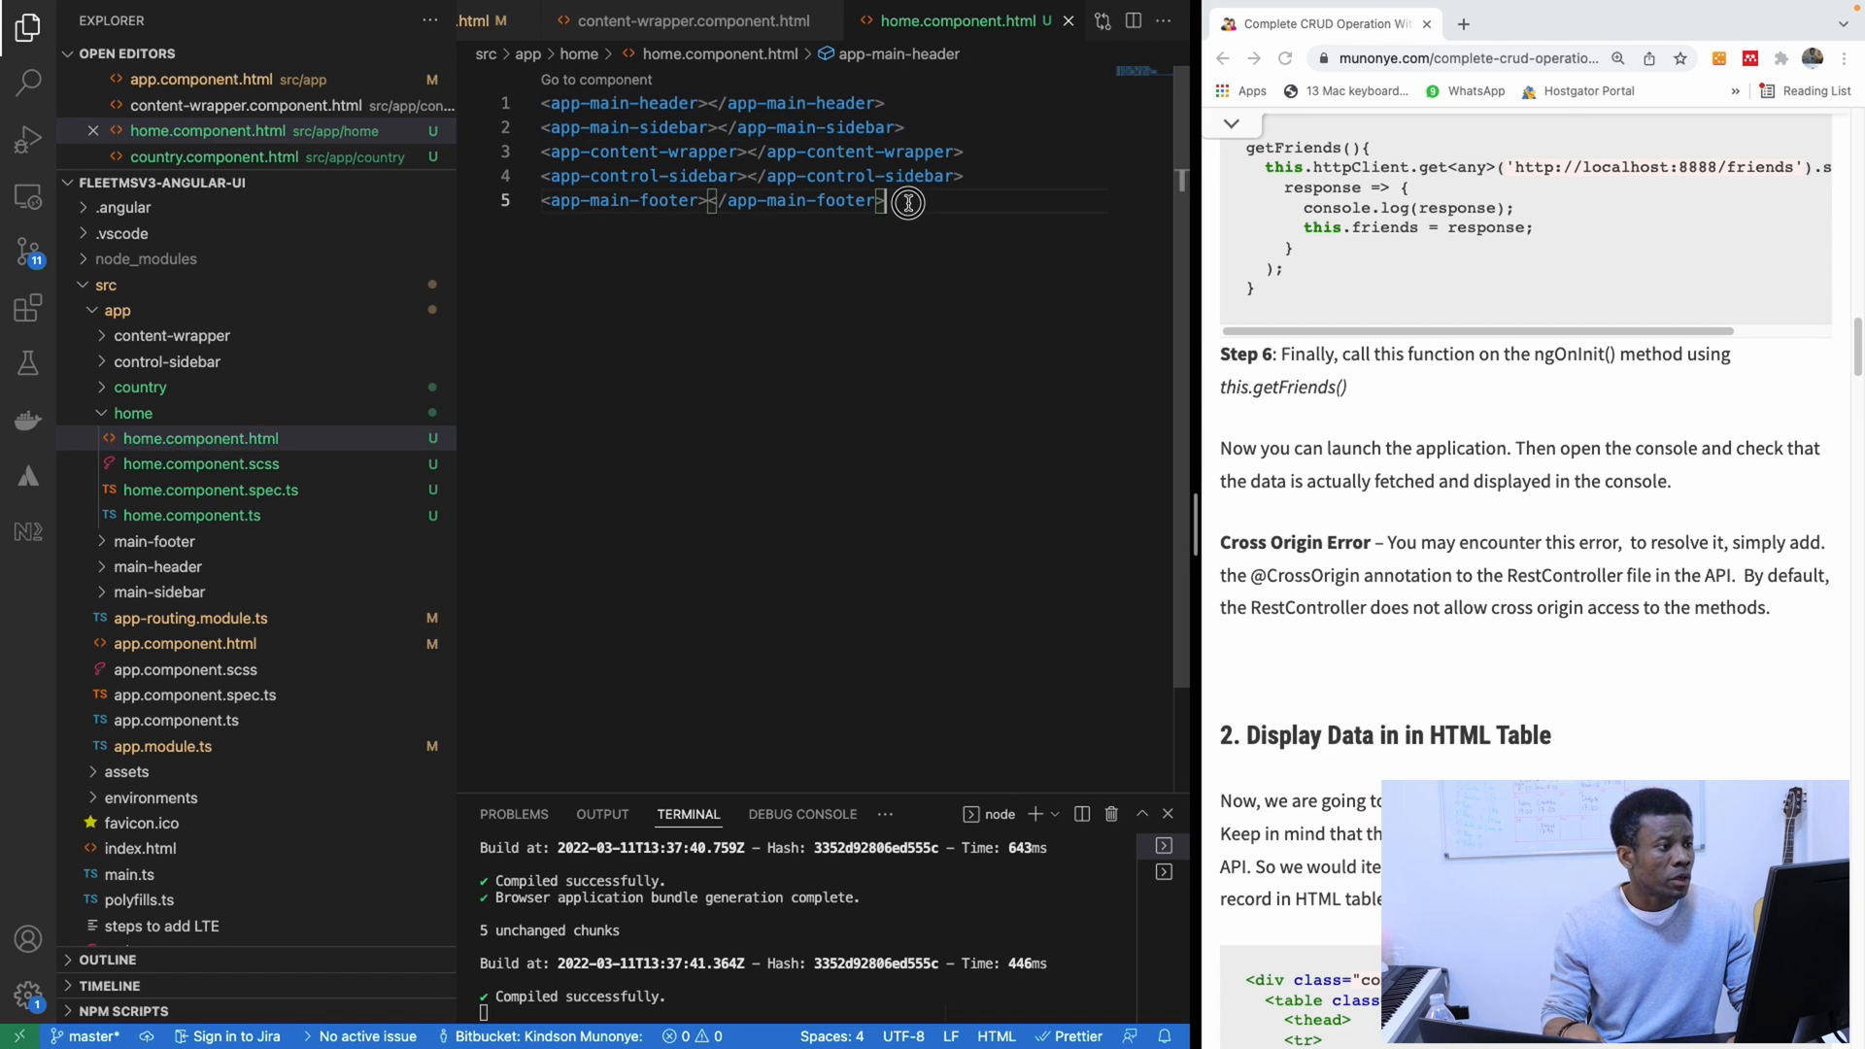
# Step: Cut all layout tags from home.component.html and paste them above router-outlet in app.component.html
pyautogui.press('ctrl+a')
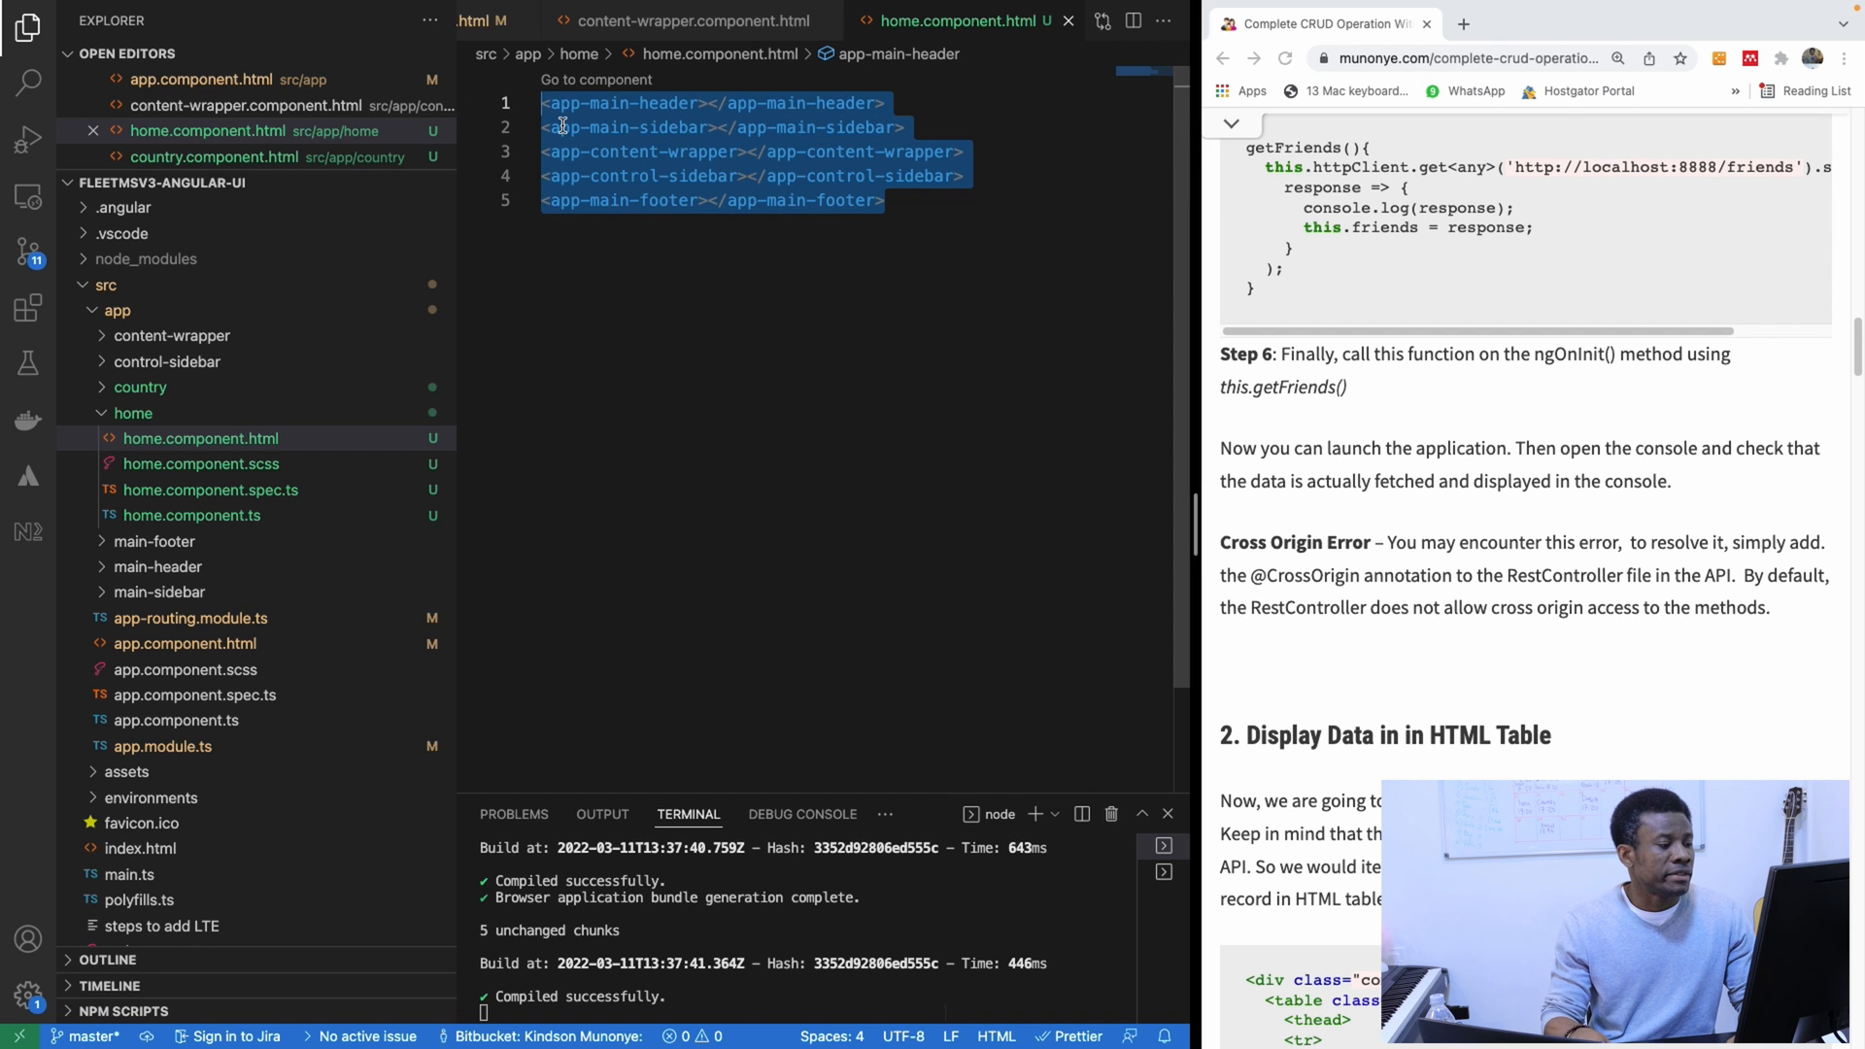
pyautogui.rightClick(714, 143)
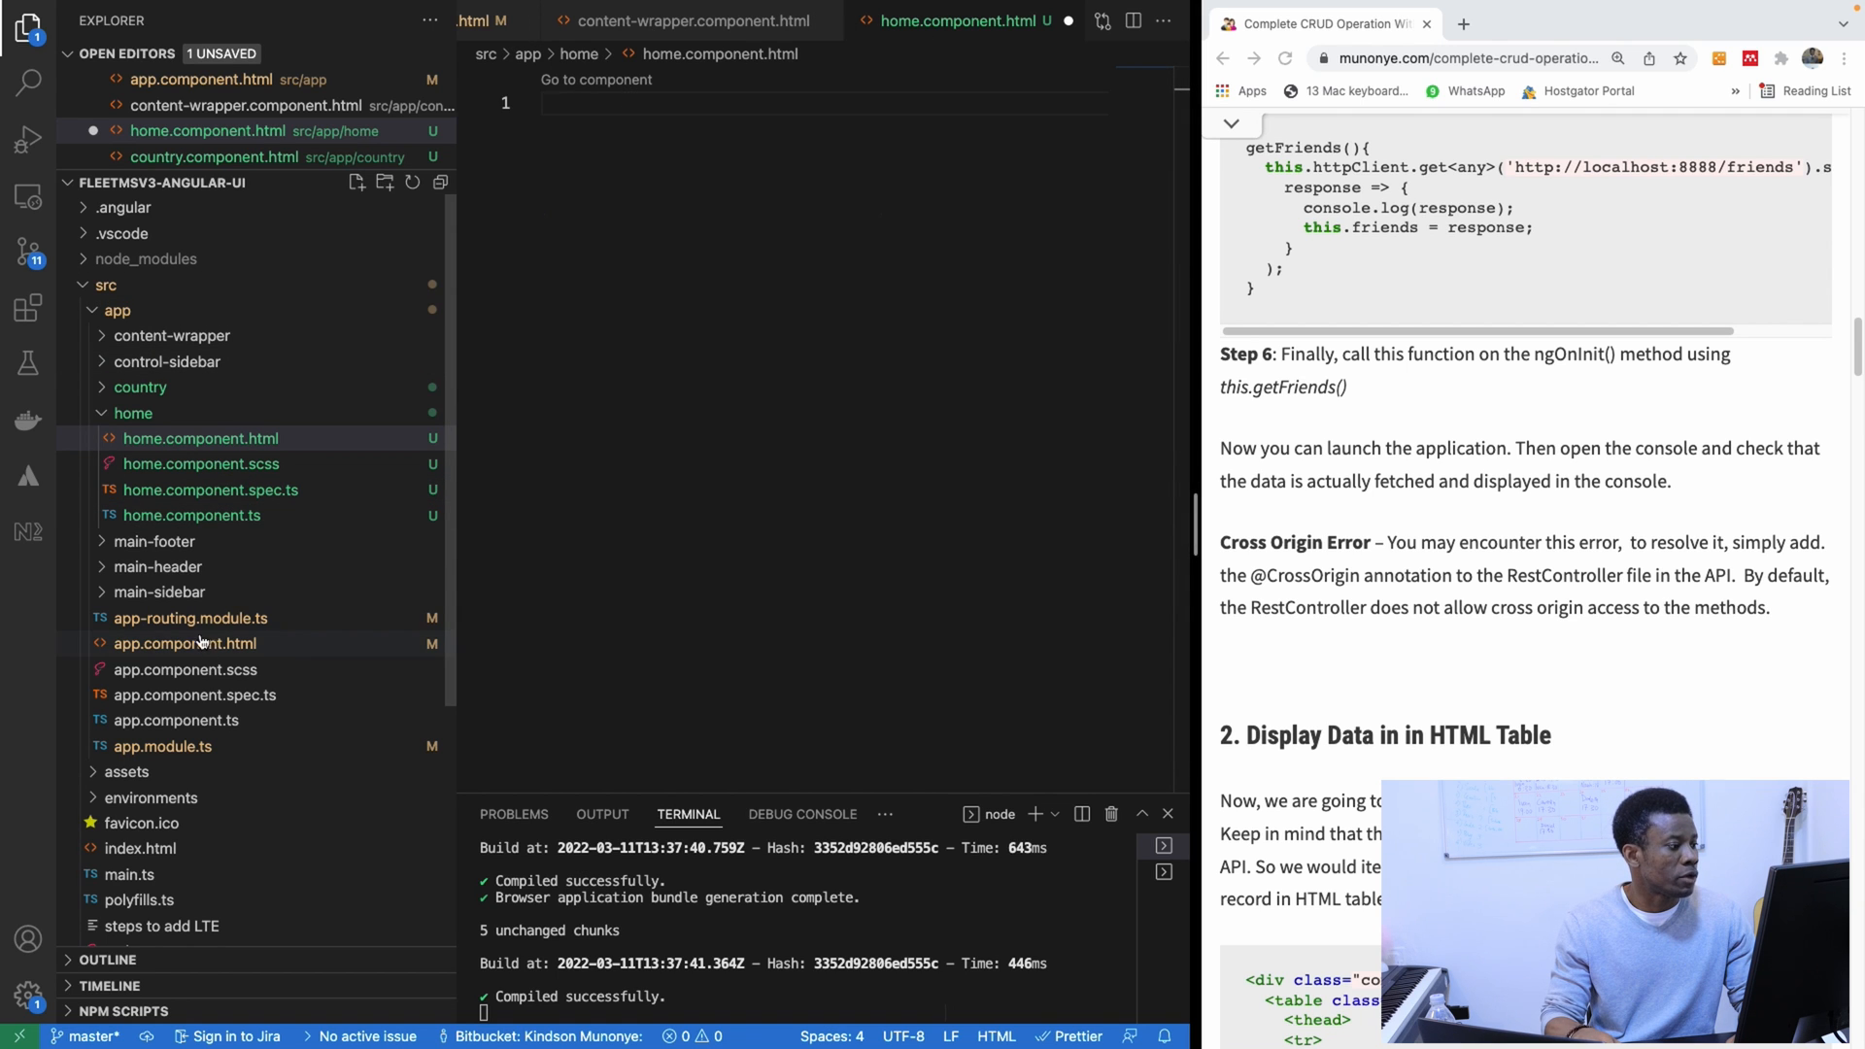
pyautogui.click(185, 643)
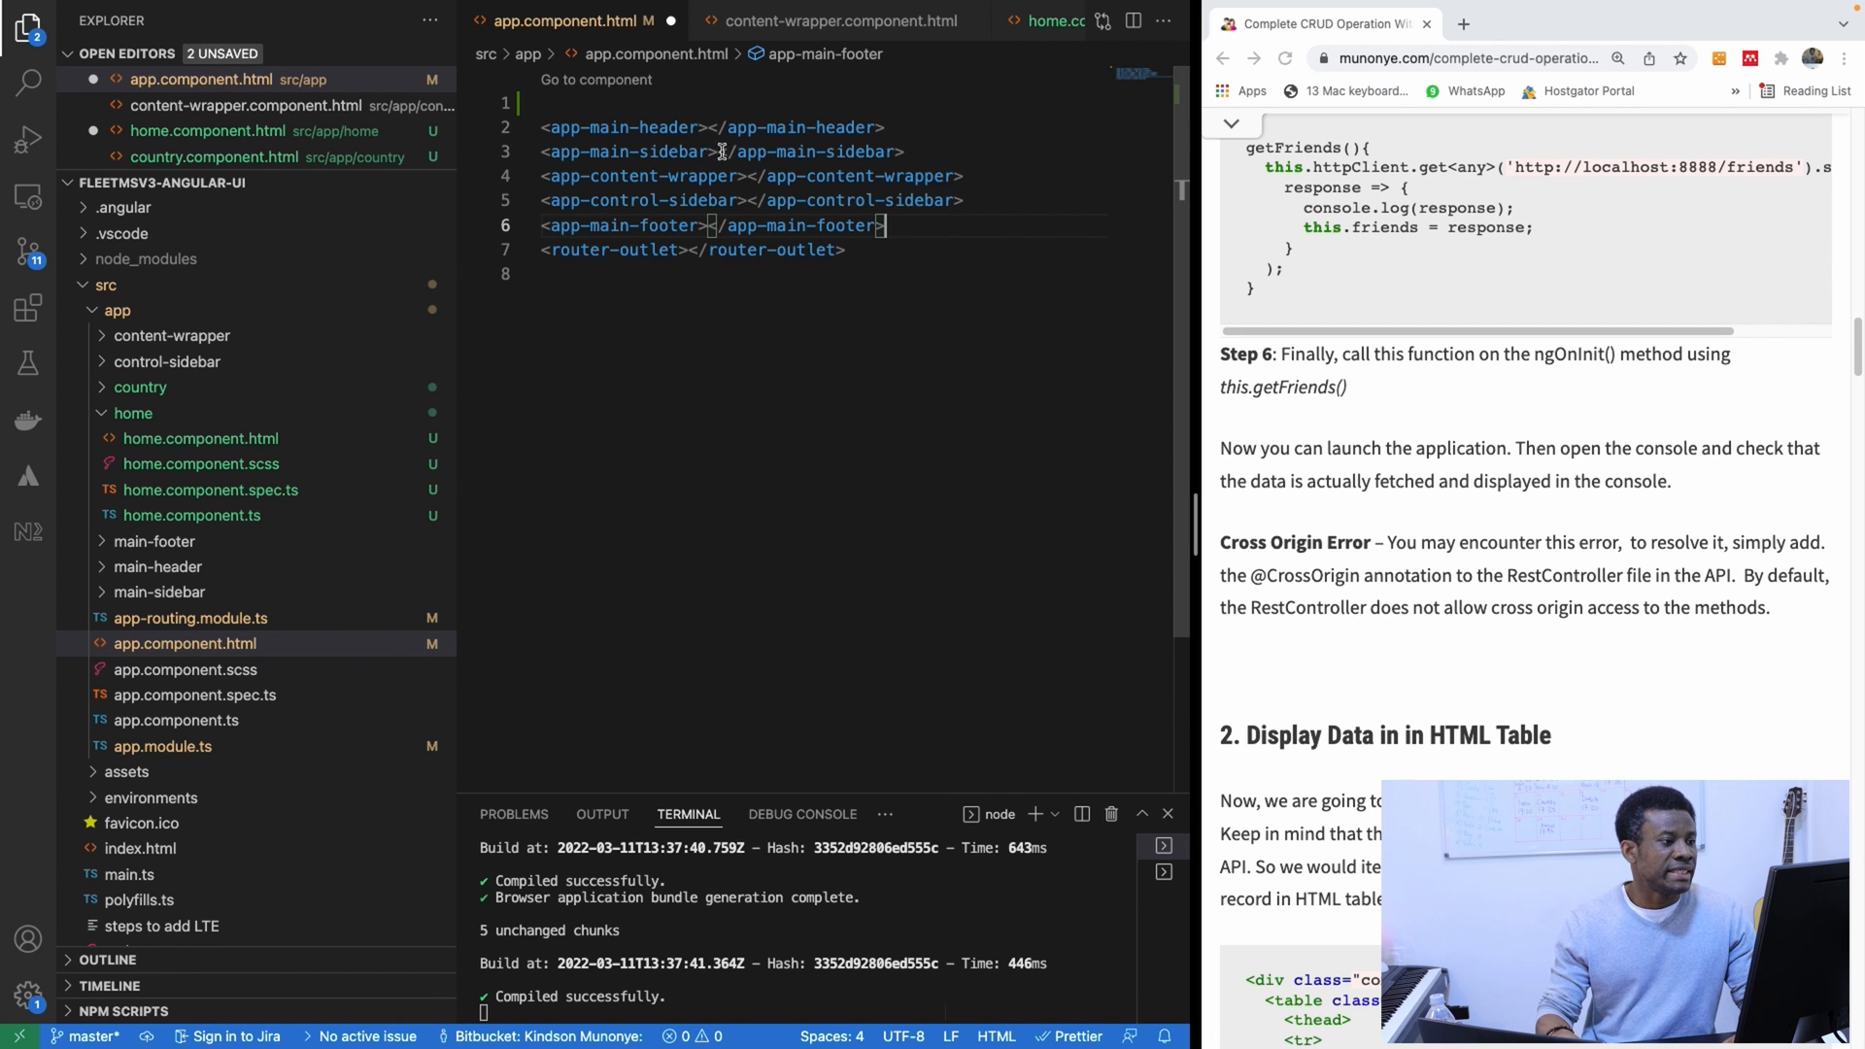
pyautogui.press('Enter')
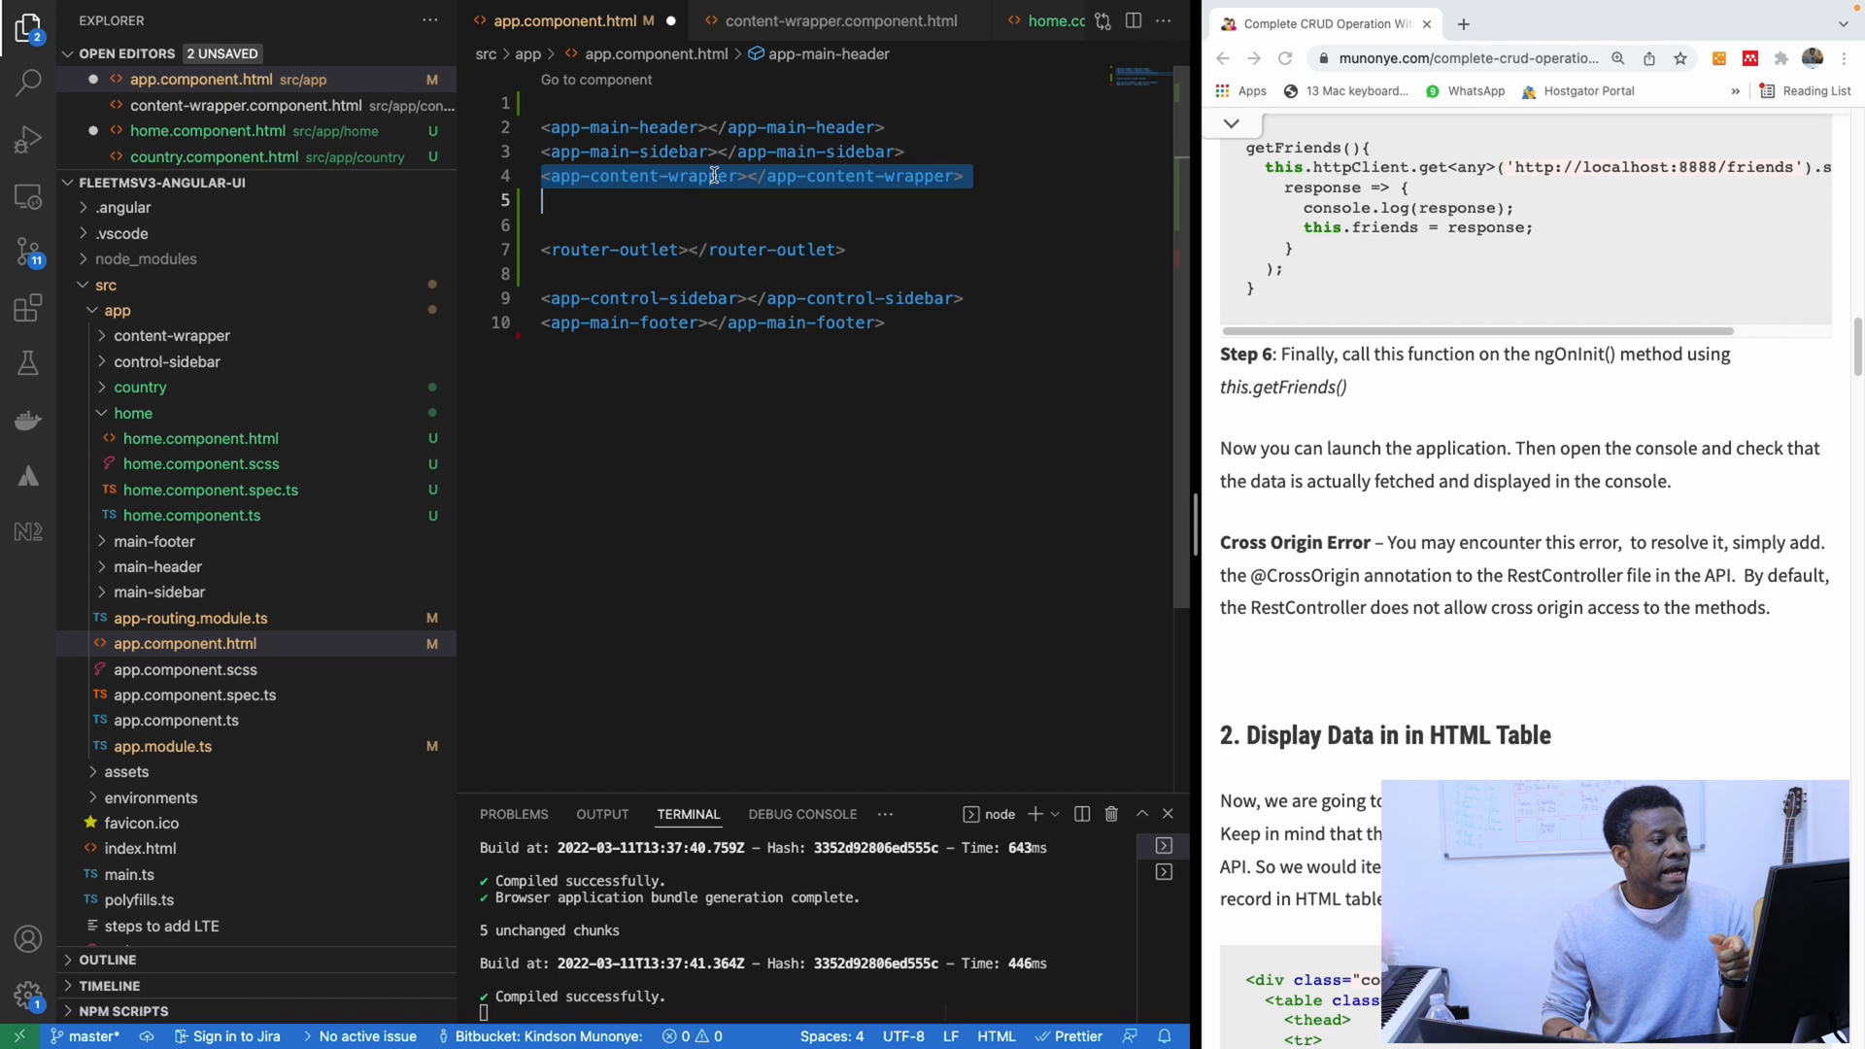
# Step: Cut app-content-wrapper from app.component.html, delete blank lines, and return to the home template
pyautogui.rightClick(714, 176)
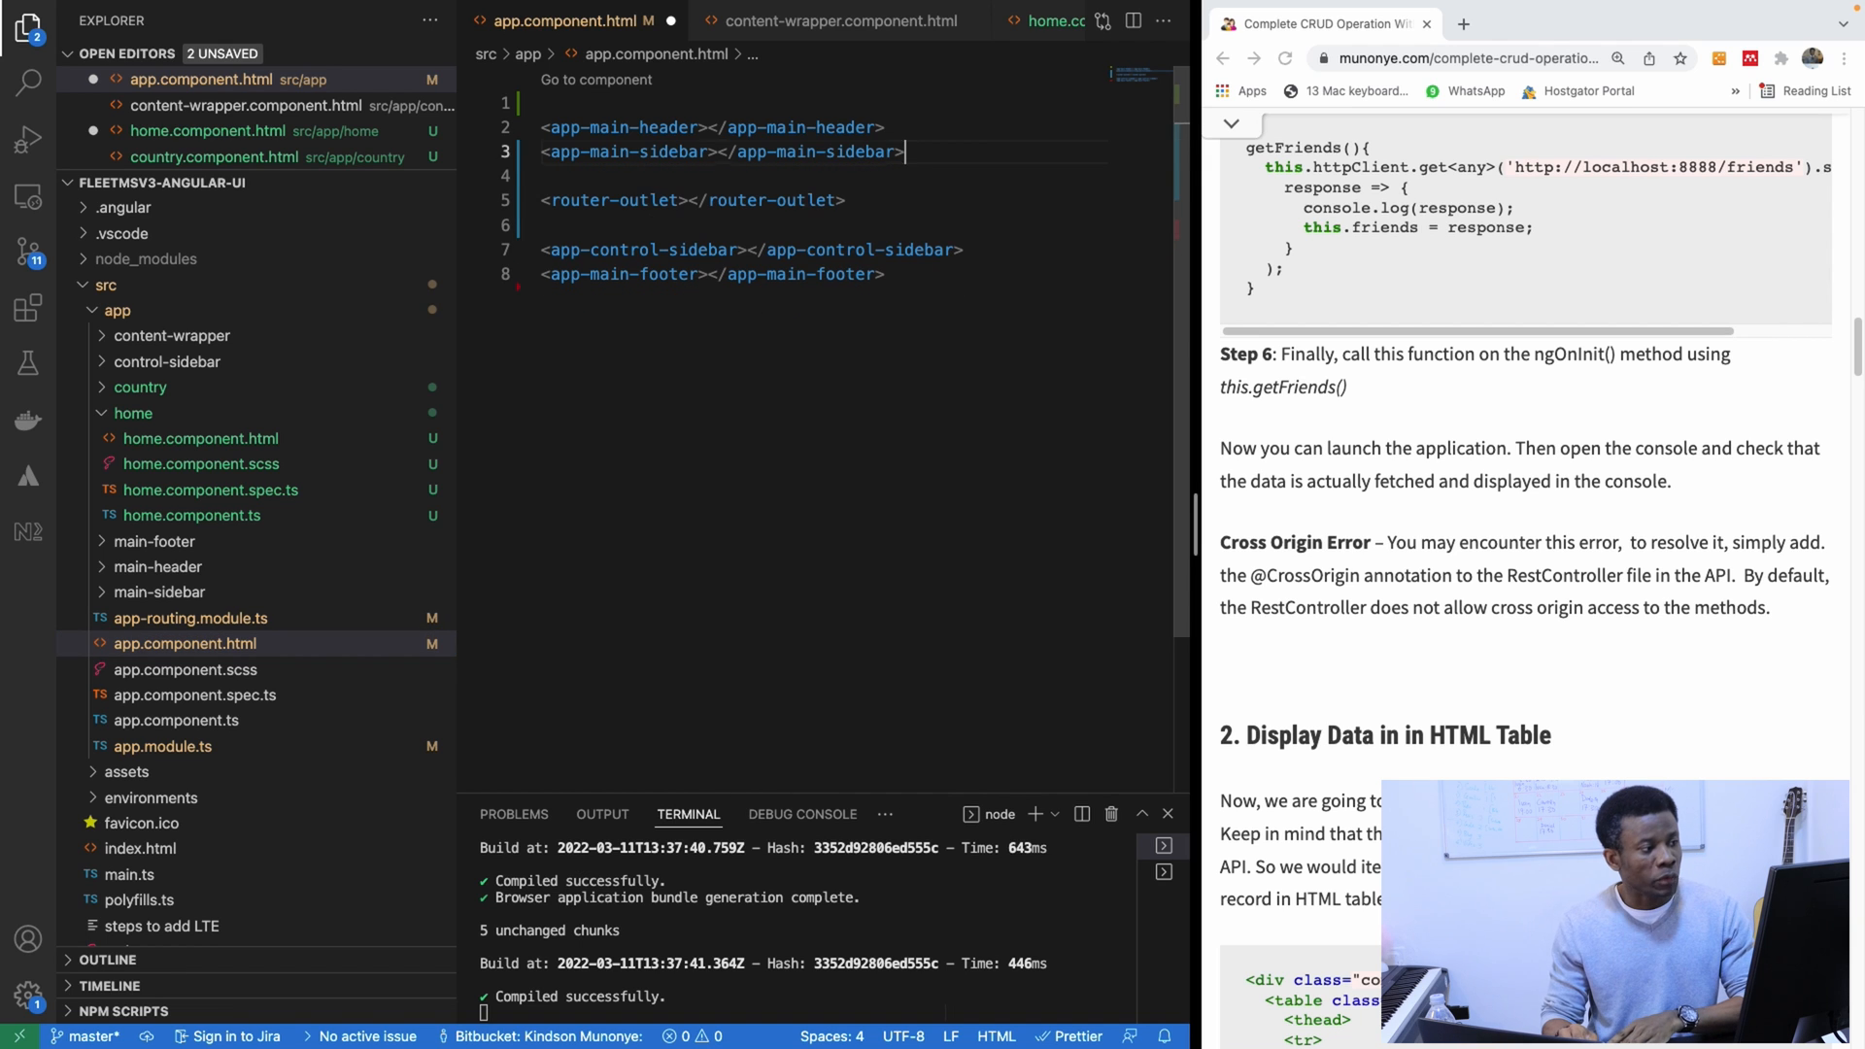
pyautogui.press('Backspace')
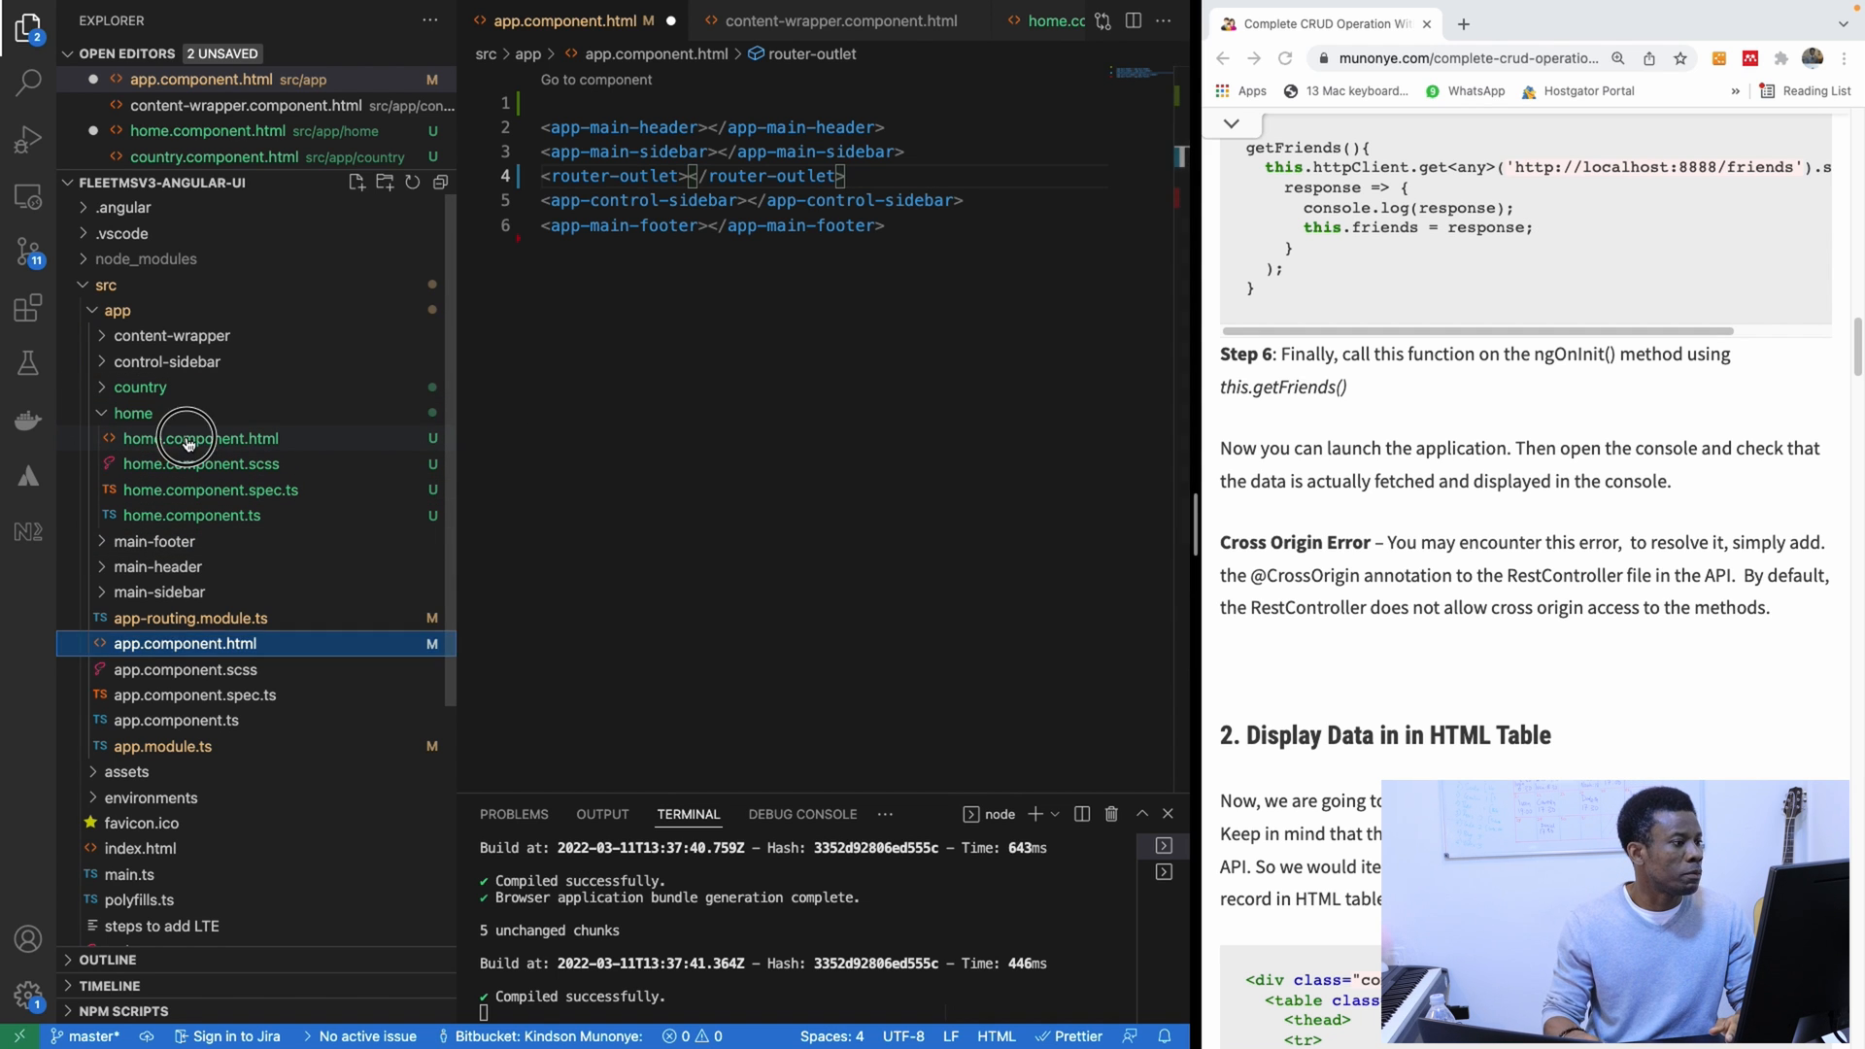
pyautogui.click(200, 438)
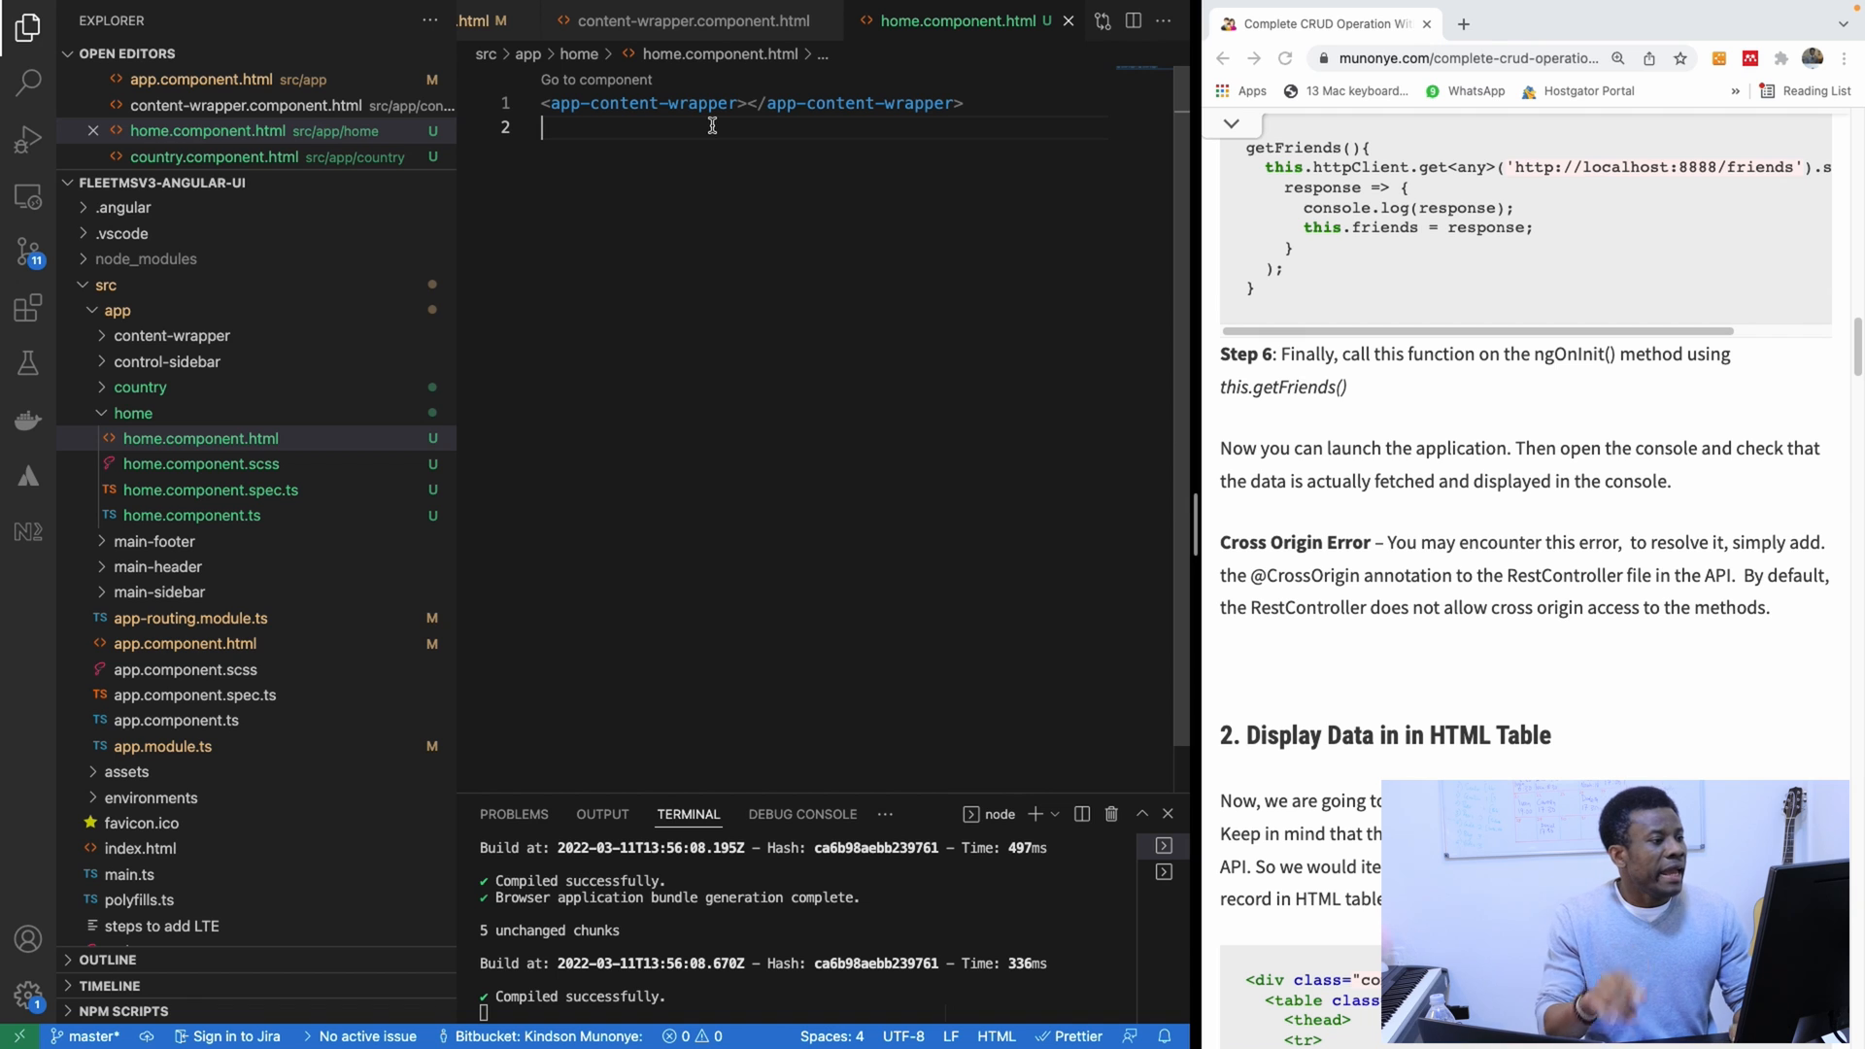
pyautogui.moveTo(222, 534)
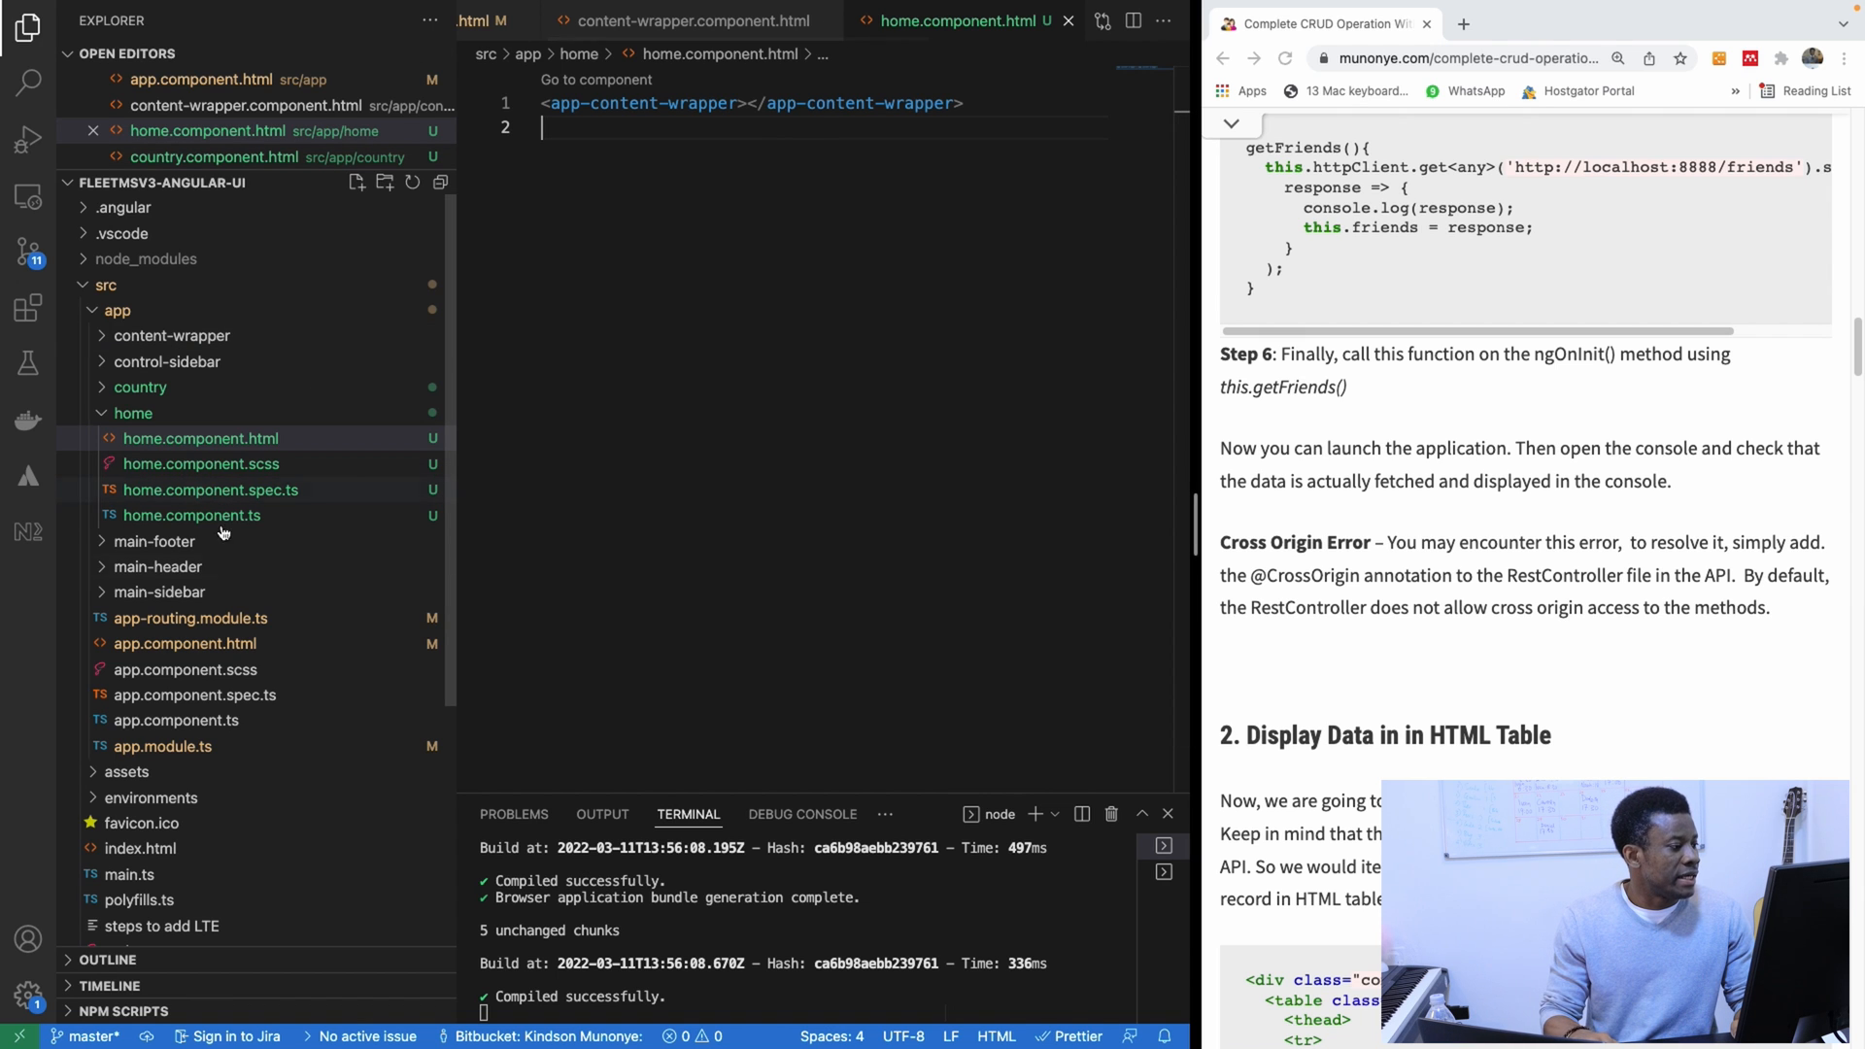
# Step: Recheck app.component.html's header, sidebar, router-outlet, control sidebar and footer, and expand the country folder
pyautogui.click(184, 643)
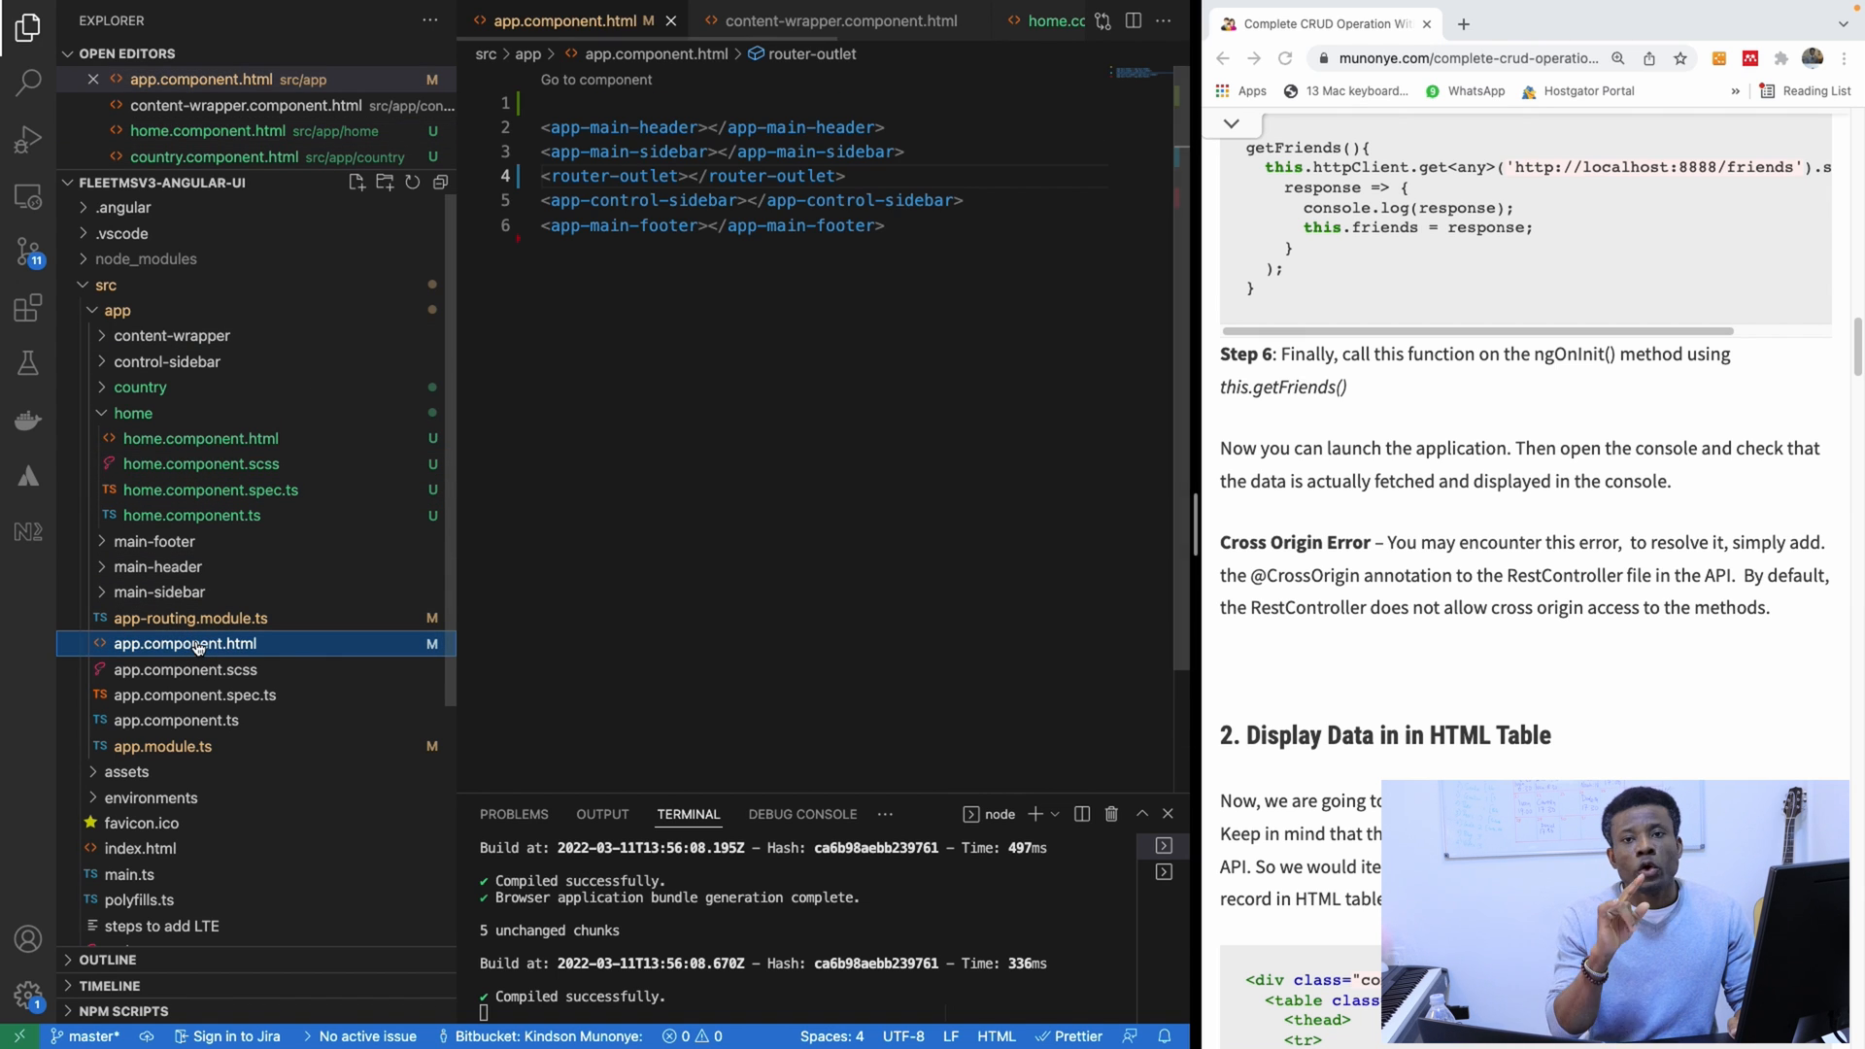
pyautogui.moveTo(413, 472)
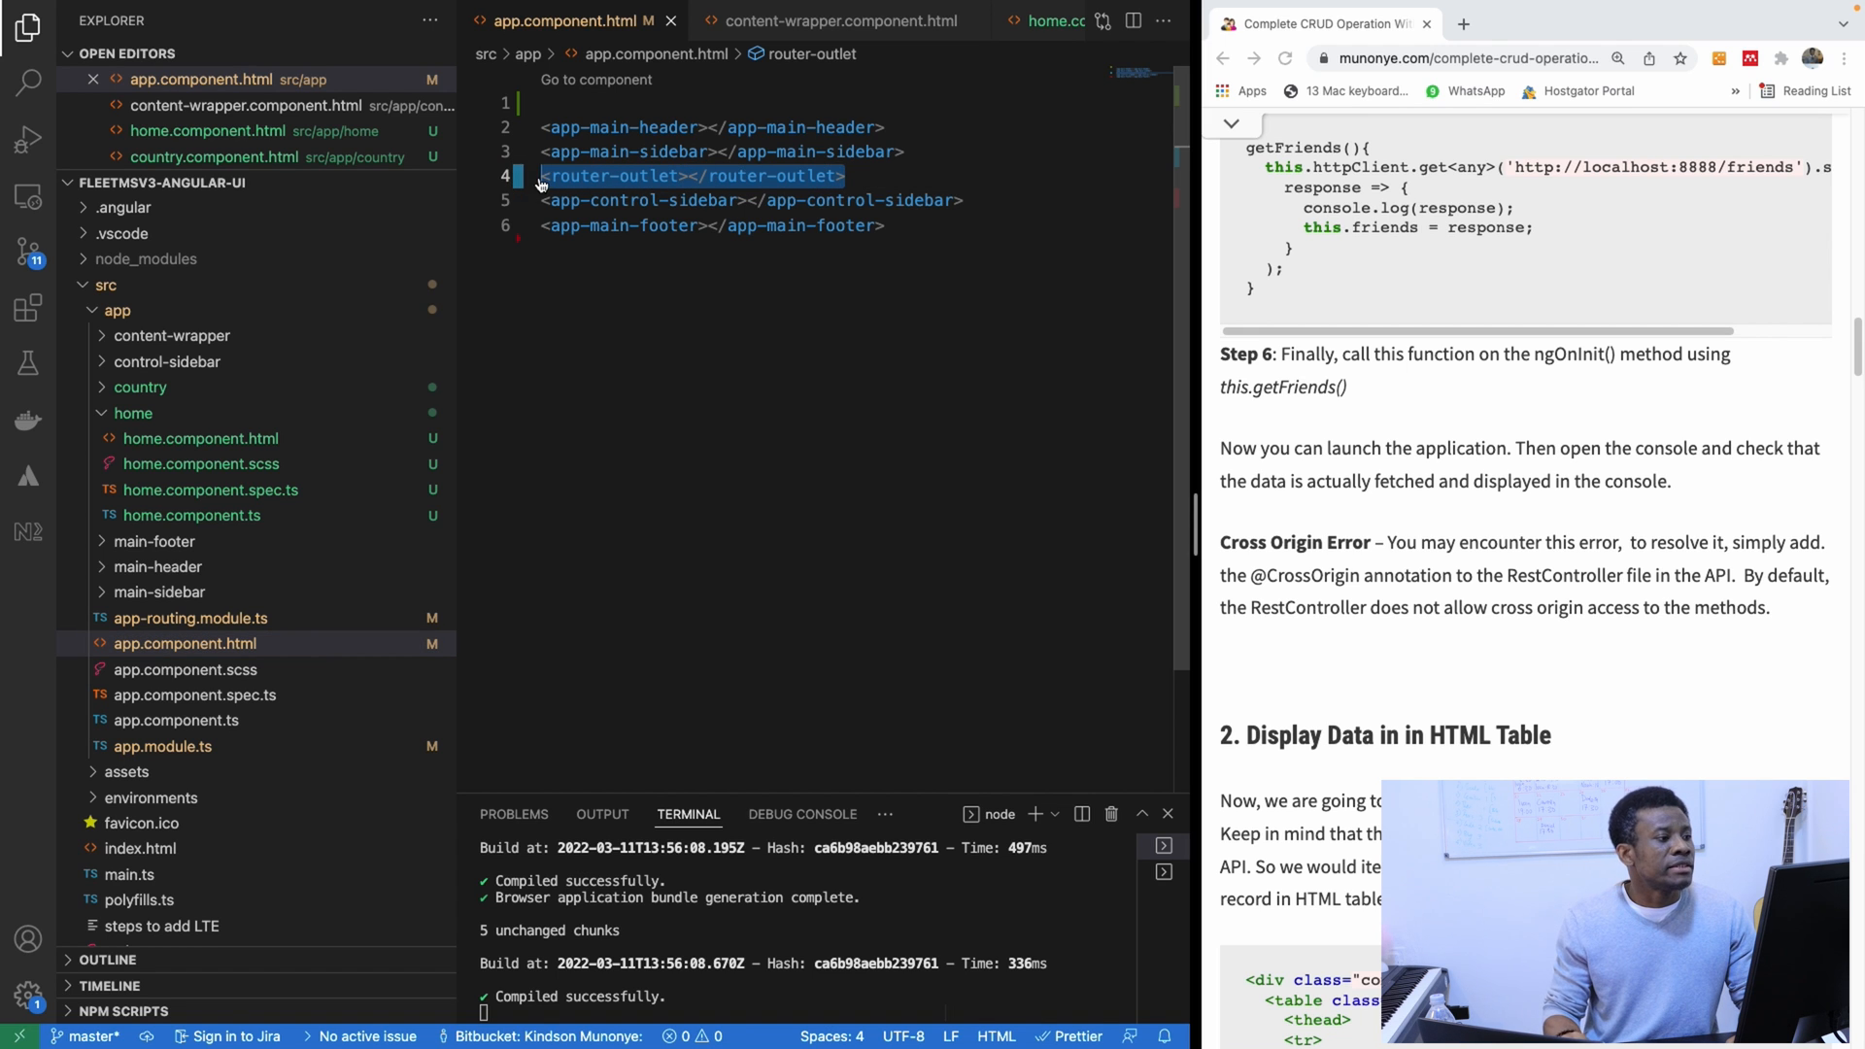
pyautogui.click(139, 387)
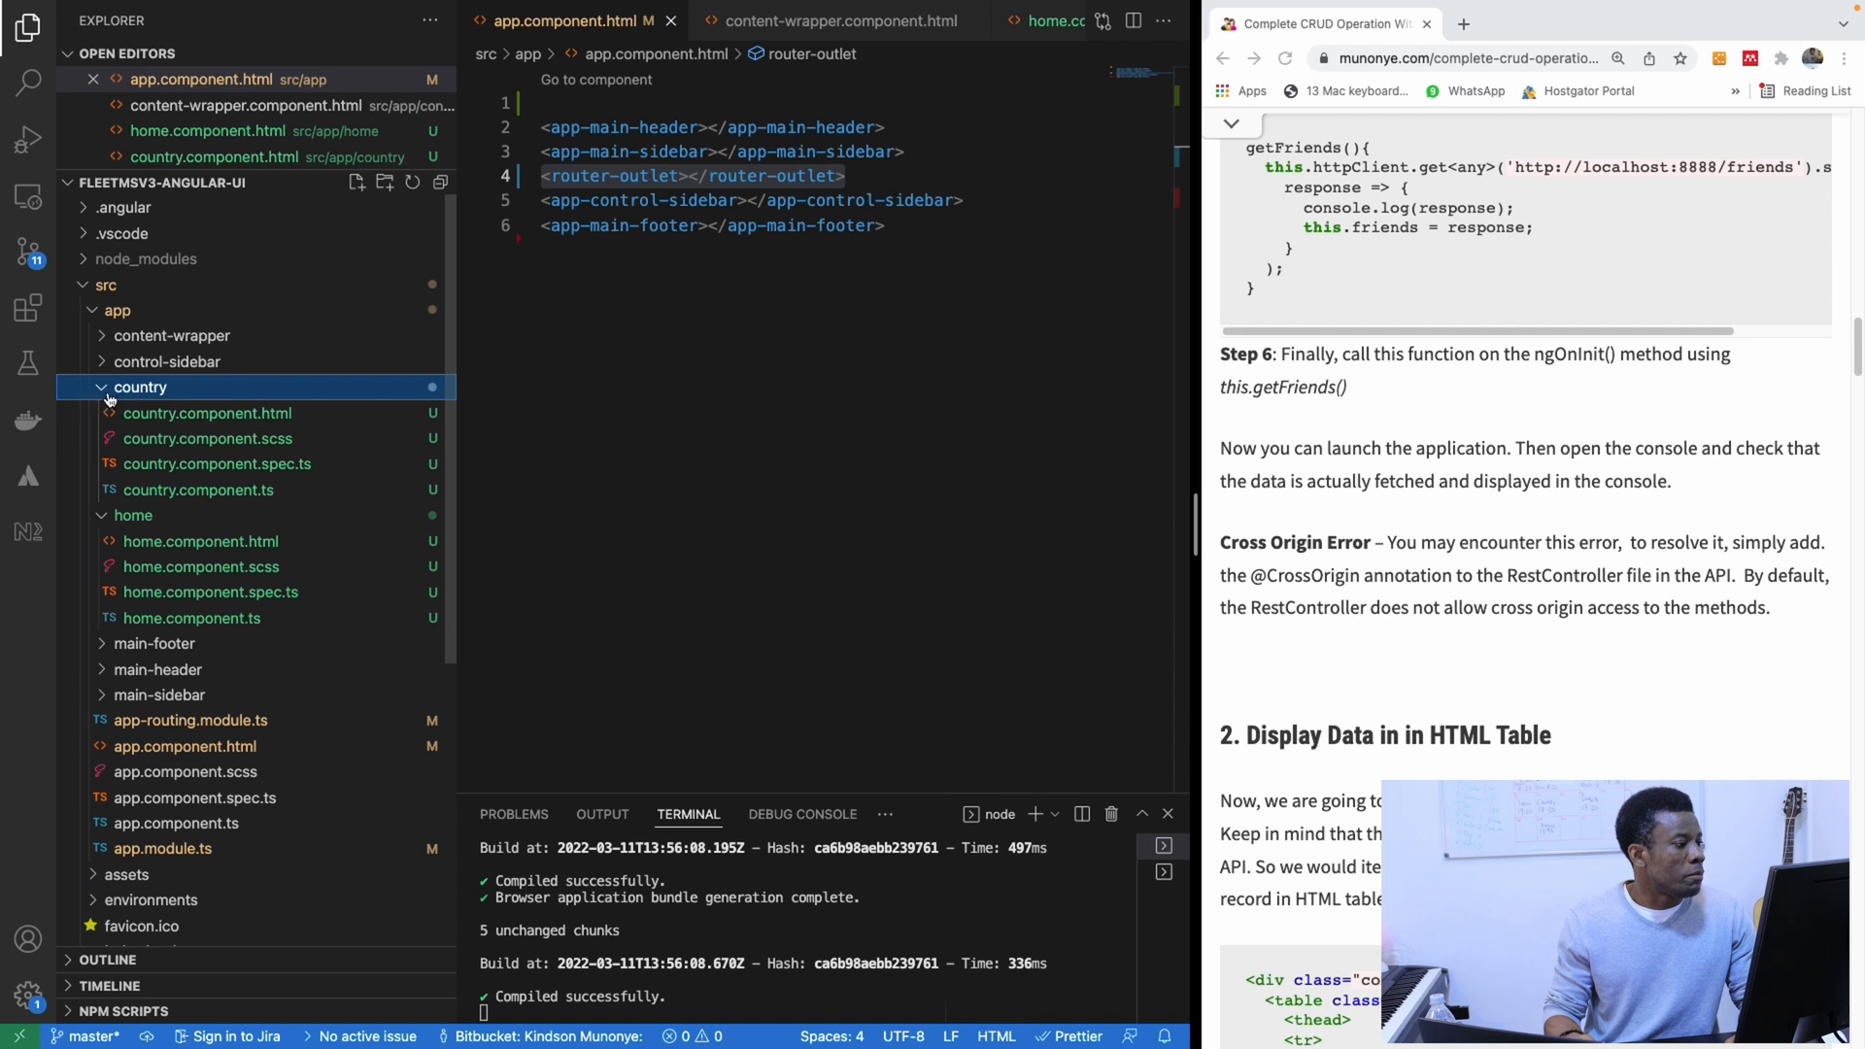
pyautogui.click(207, 412)
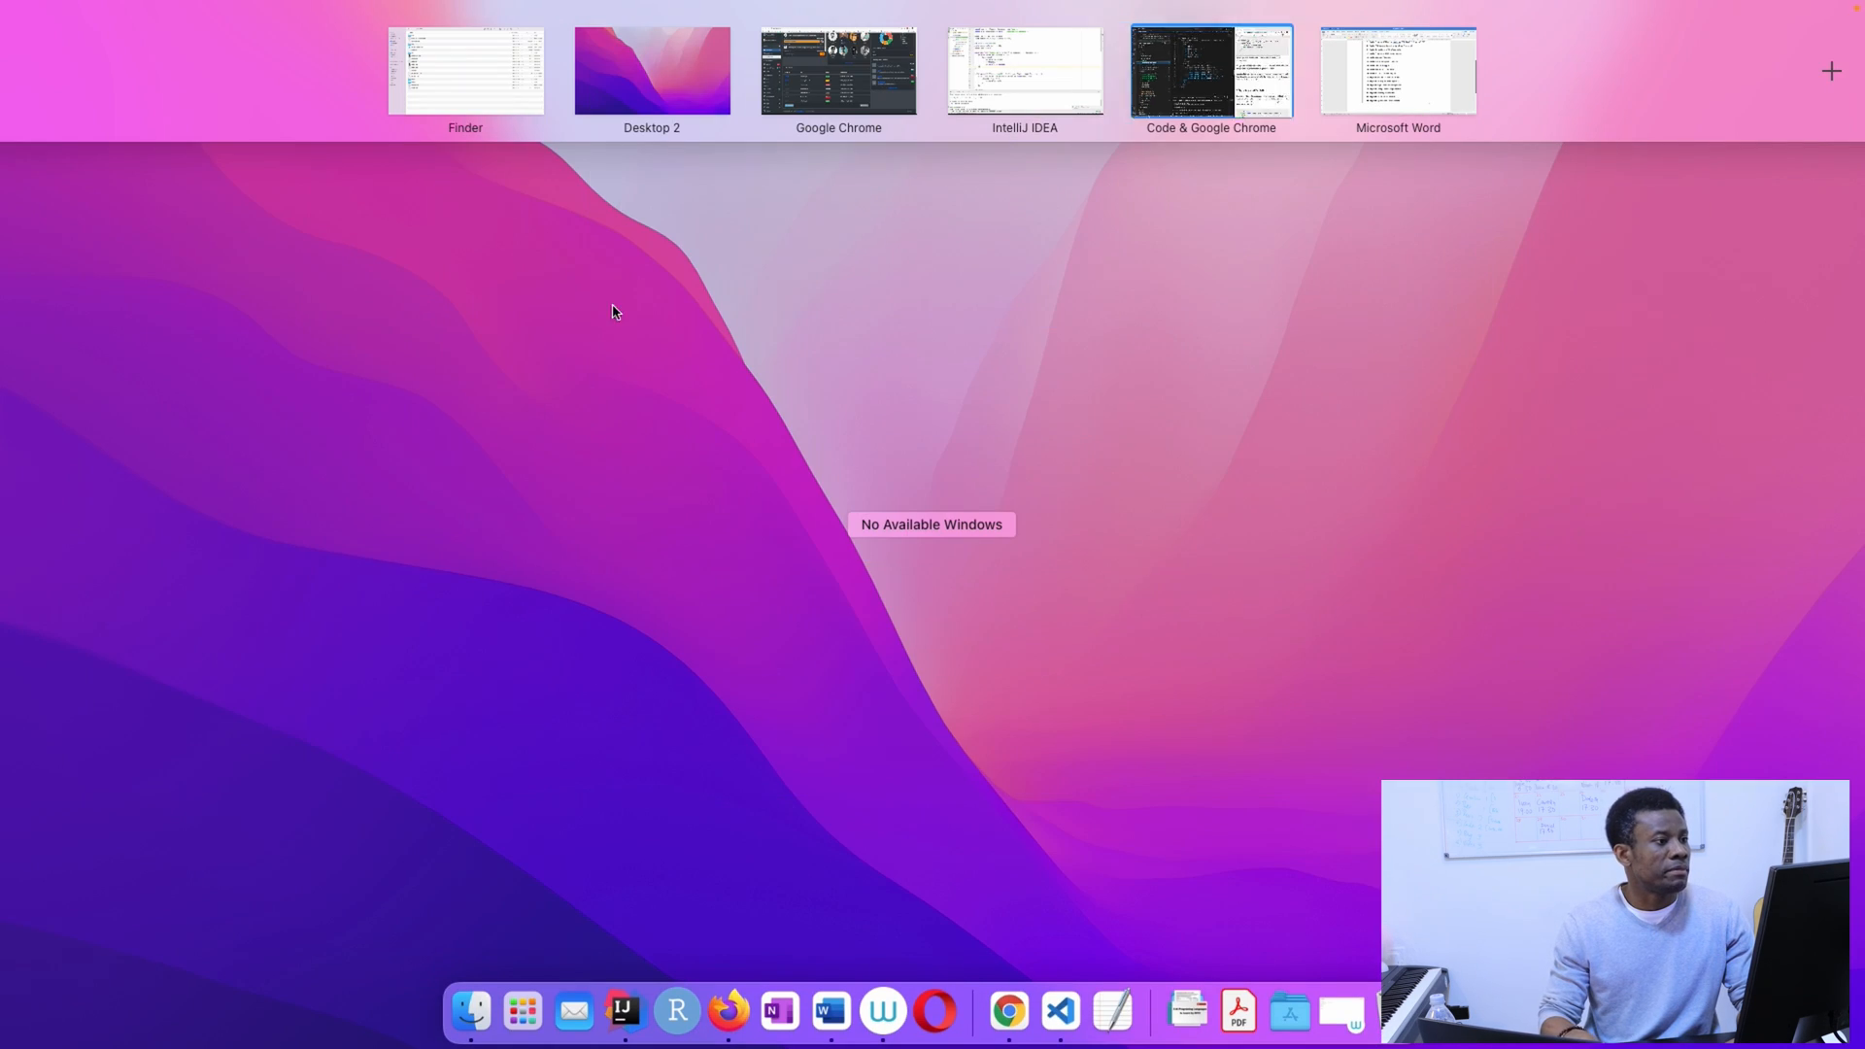
# Step: Switch to the Chrome desktop and scroll up the localhost:4200/countries page
pyautogui.click(837, 70)
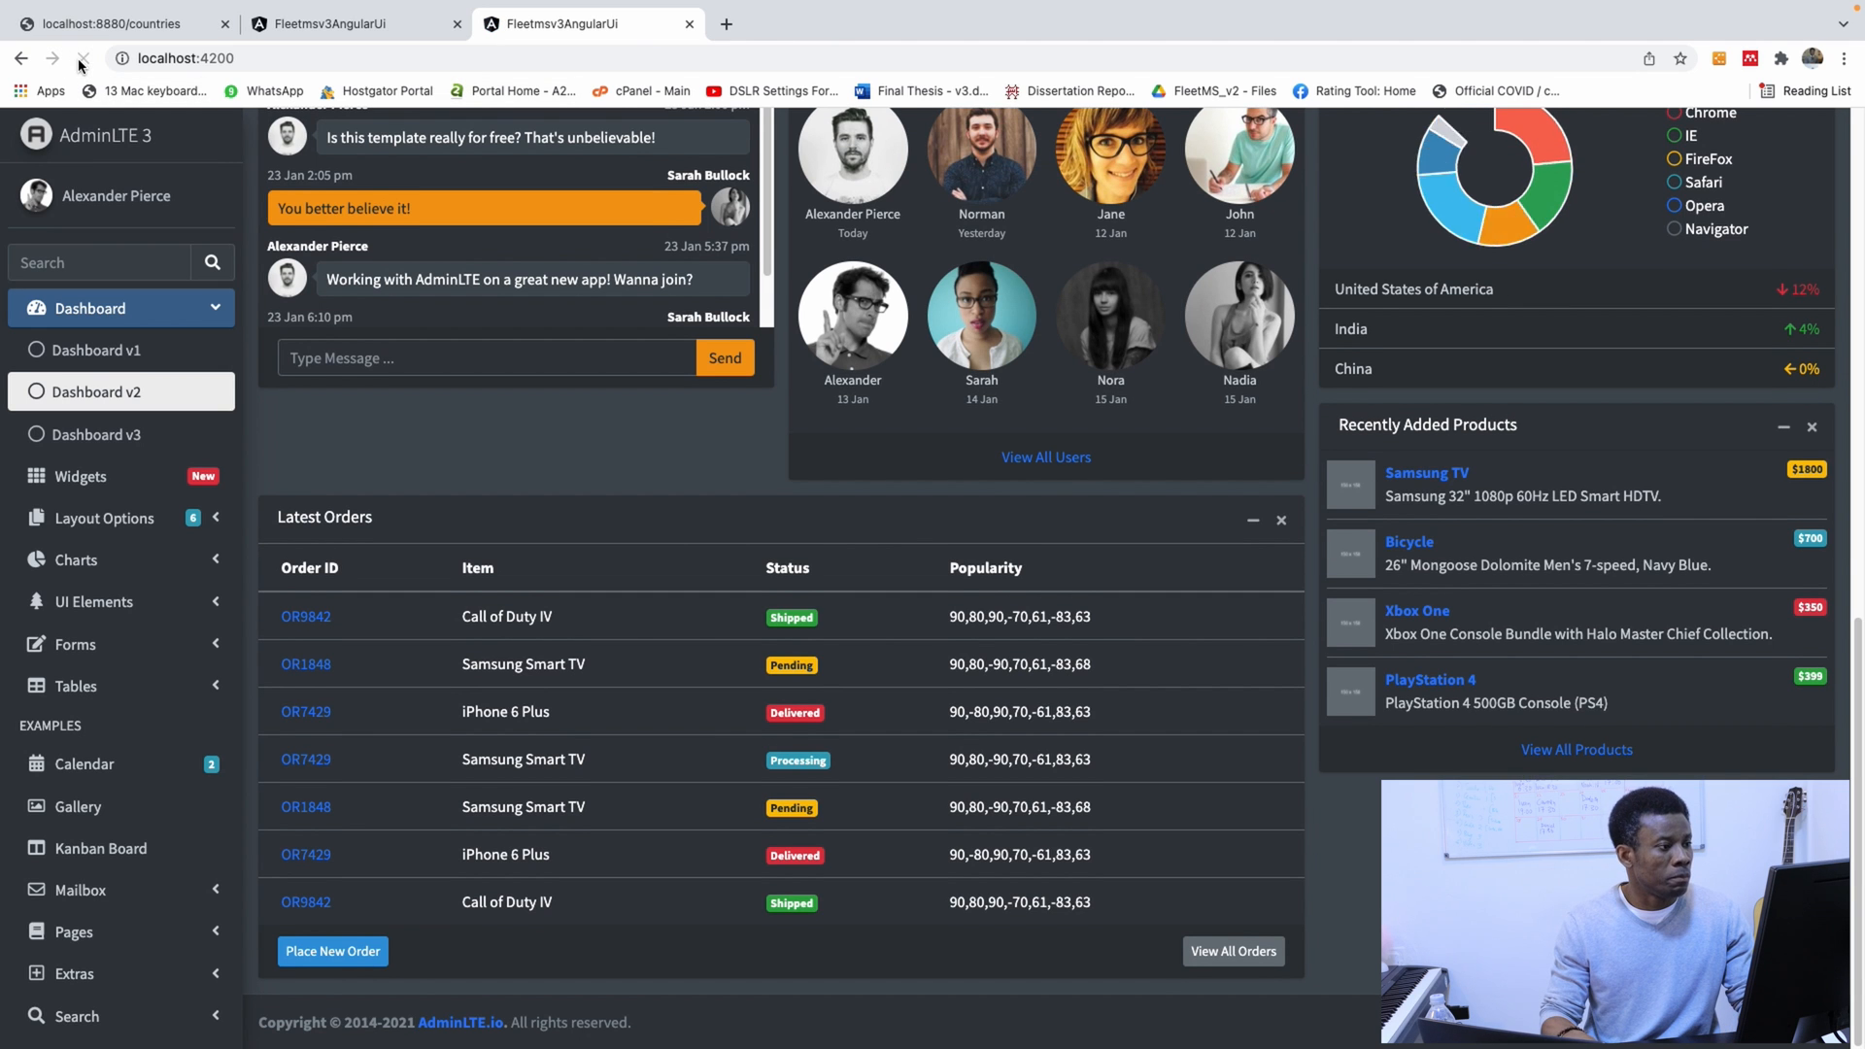
pyautogui.scroll(3)
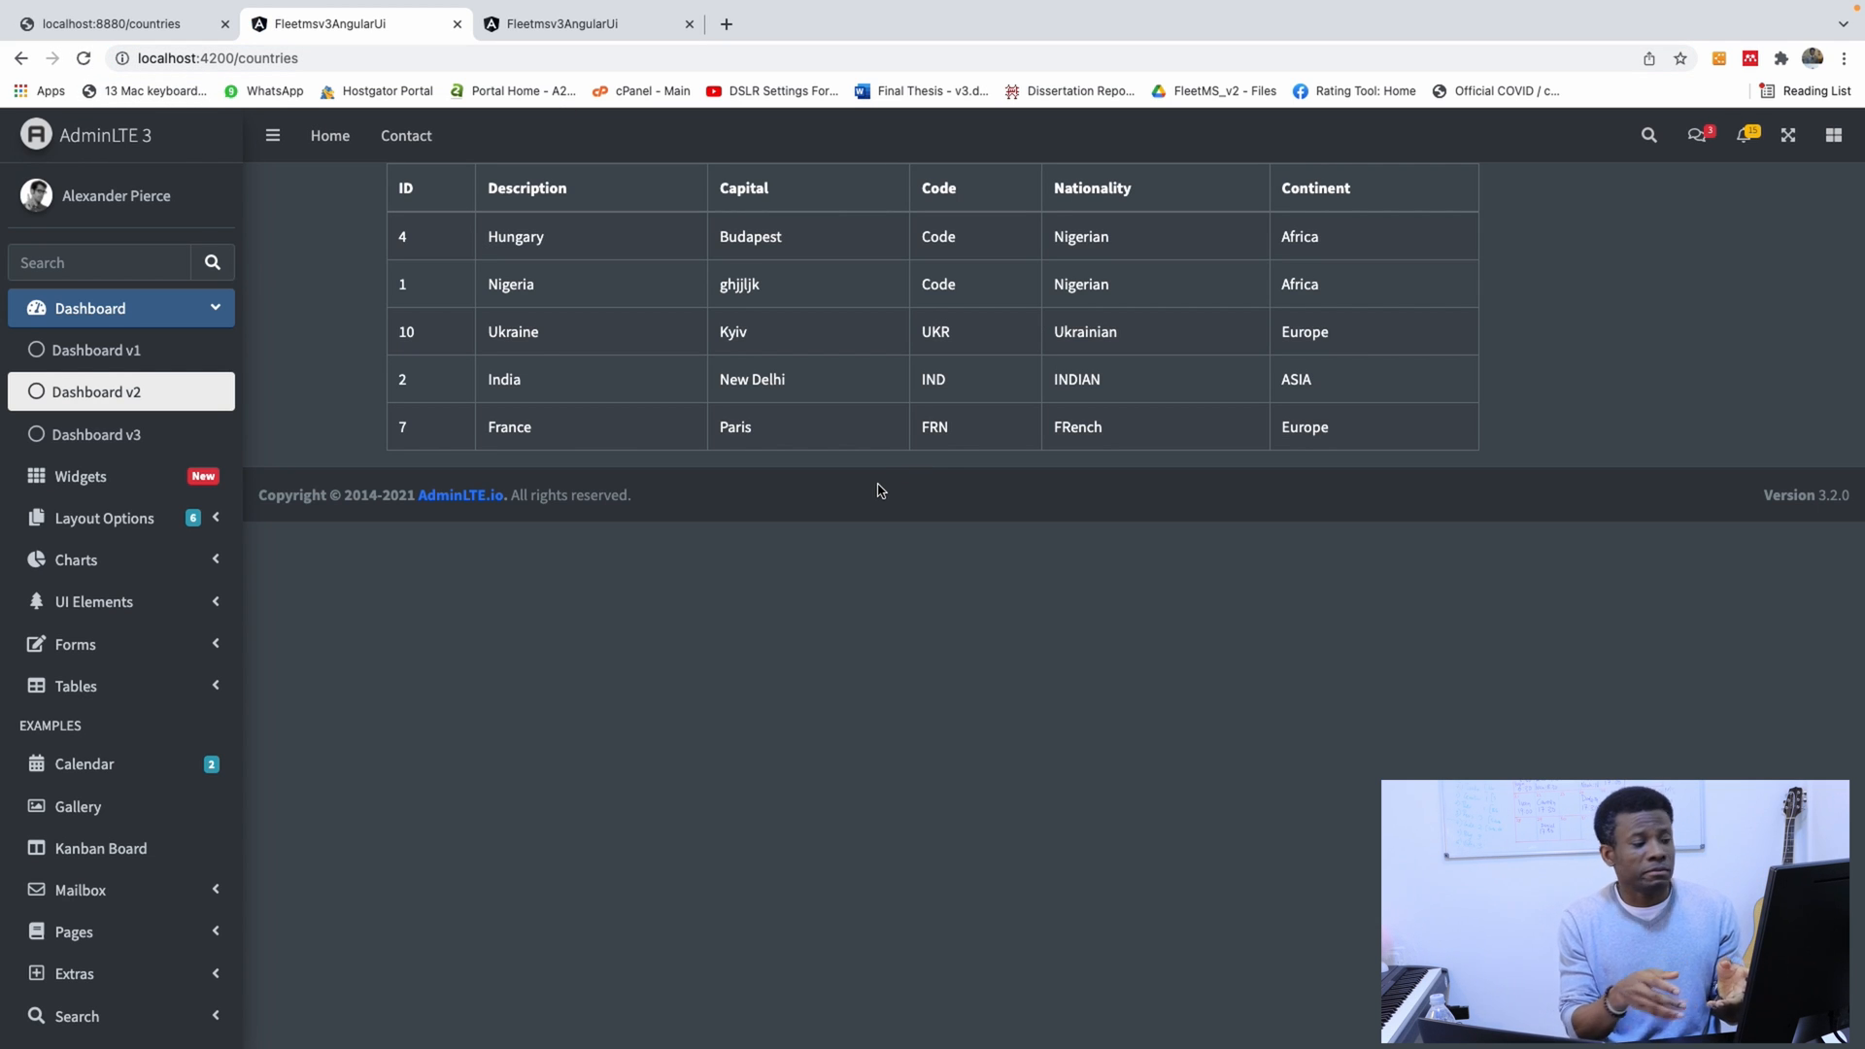
pyautogui.moveTo(1261, 562)
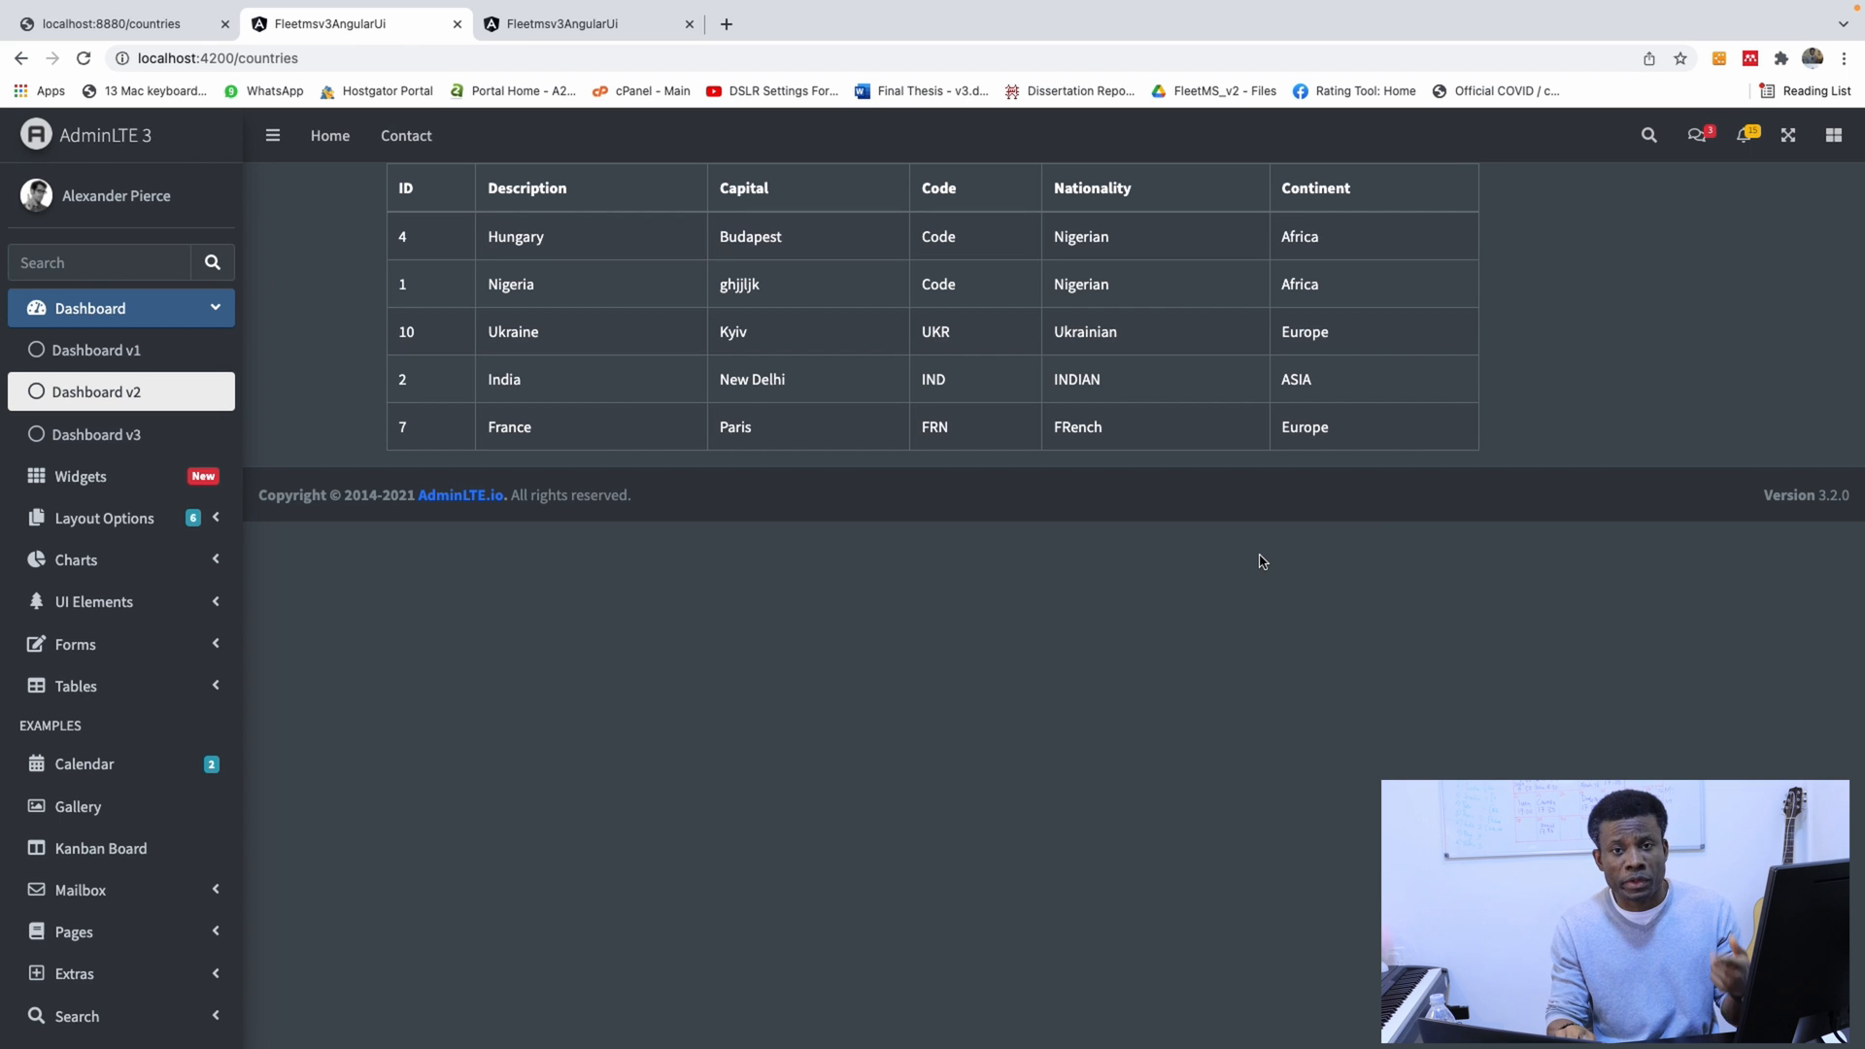
pyautogui.moveTo(1157, 460)
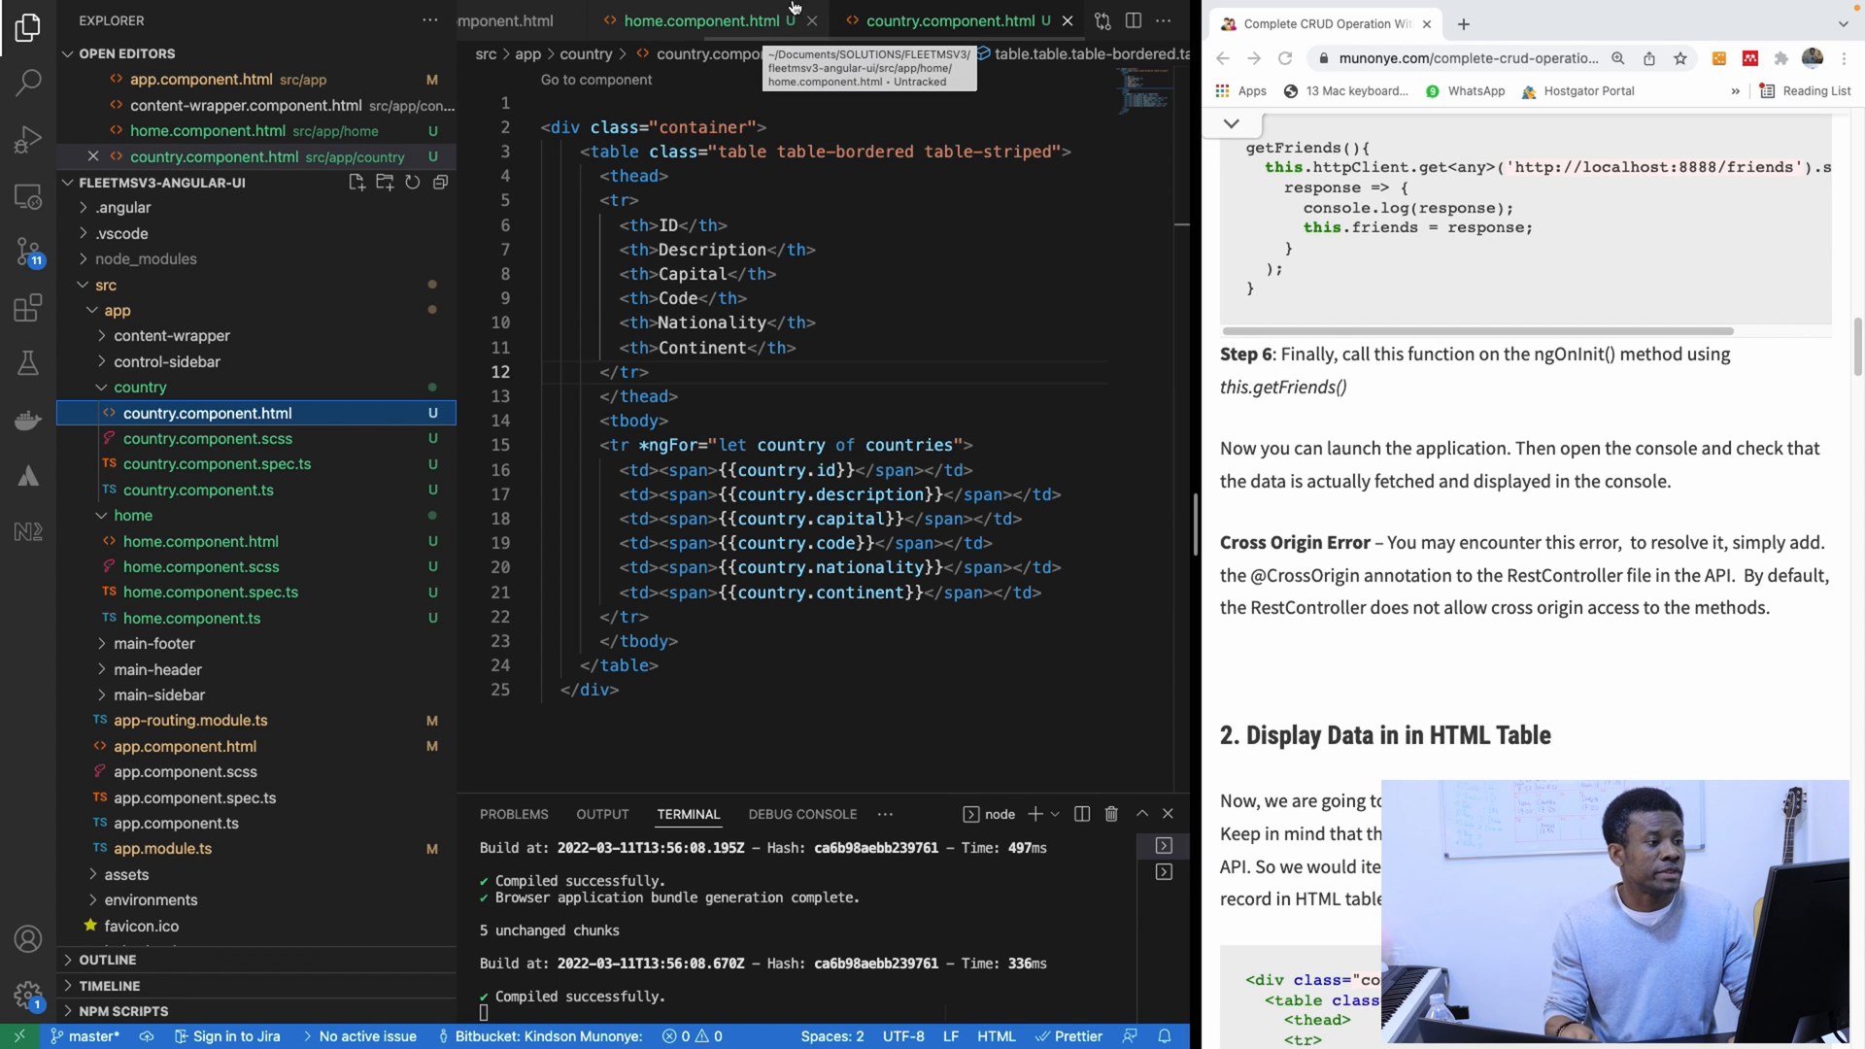
# Step: Open content-wrapper.component.html and cut its content-wrapper comment and opening div
pyautogui.click(702, 21)
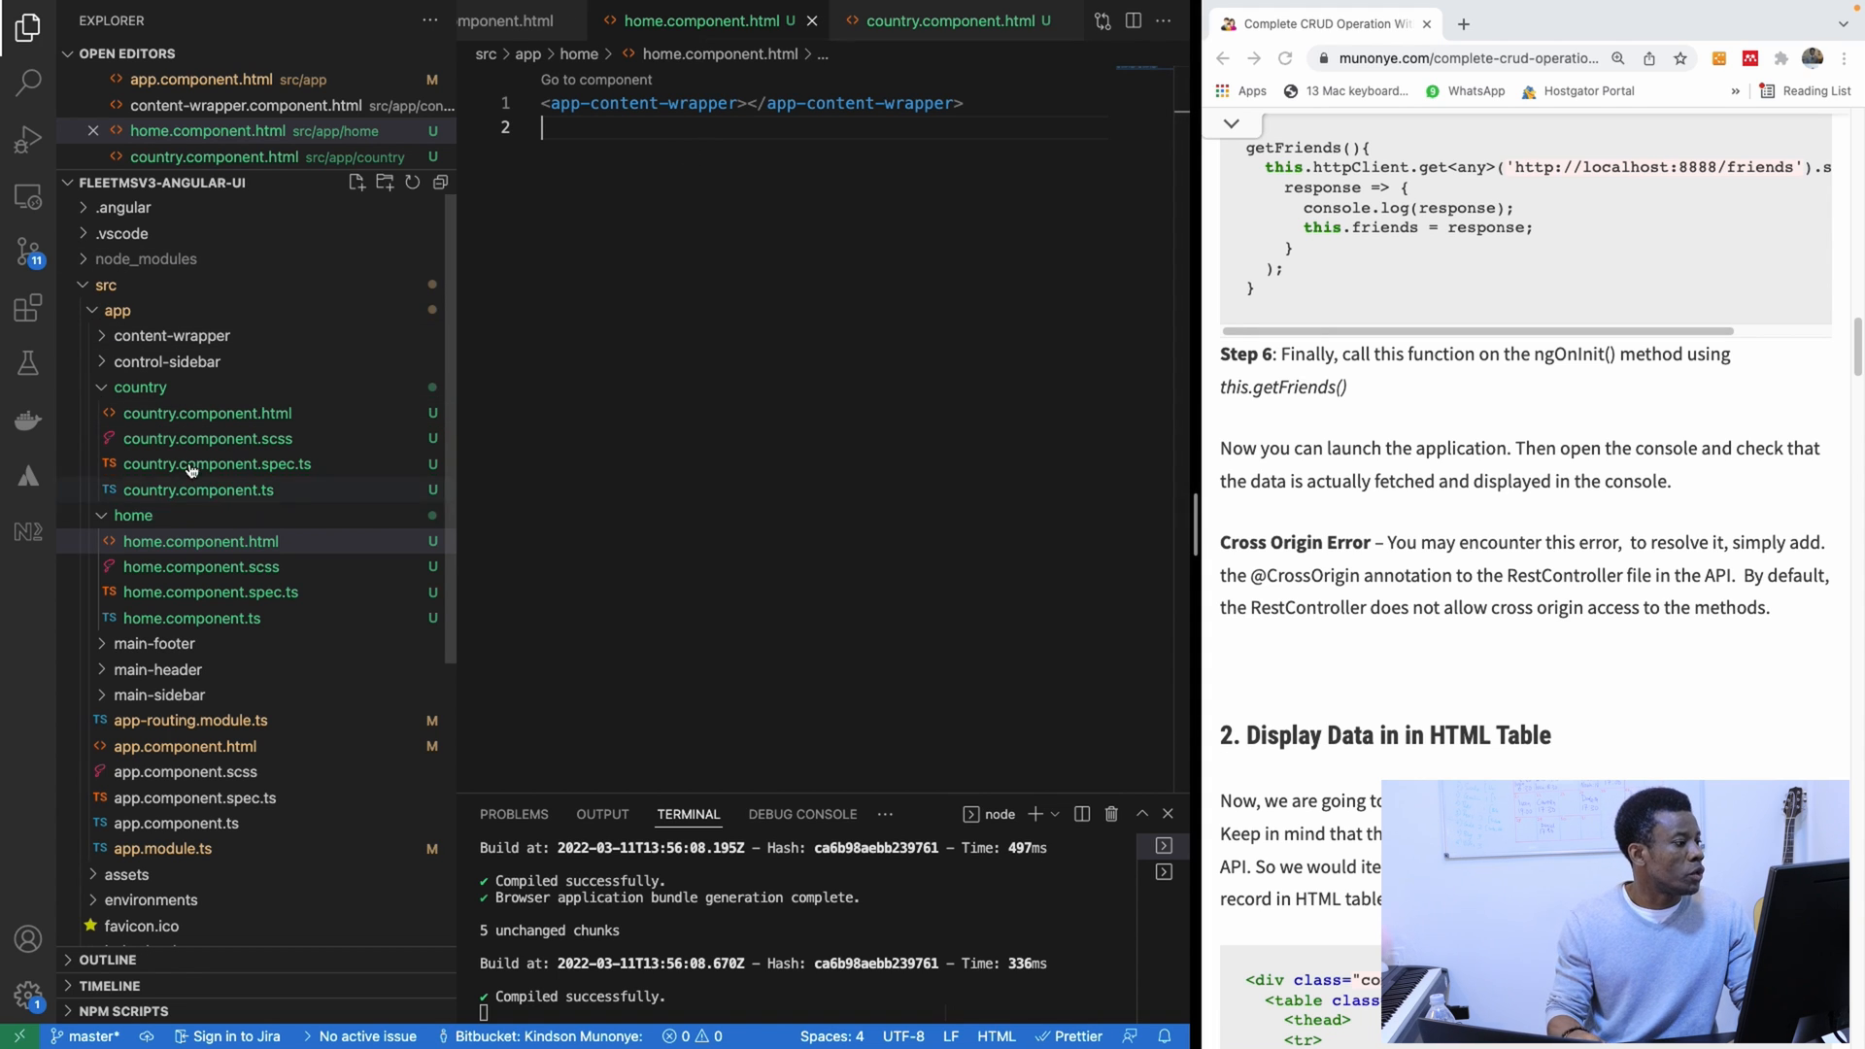
pyautogui.click(140, 386)
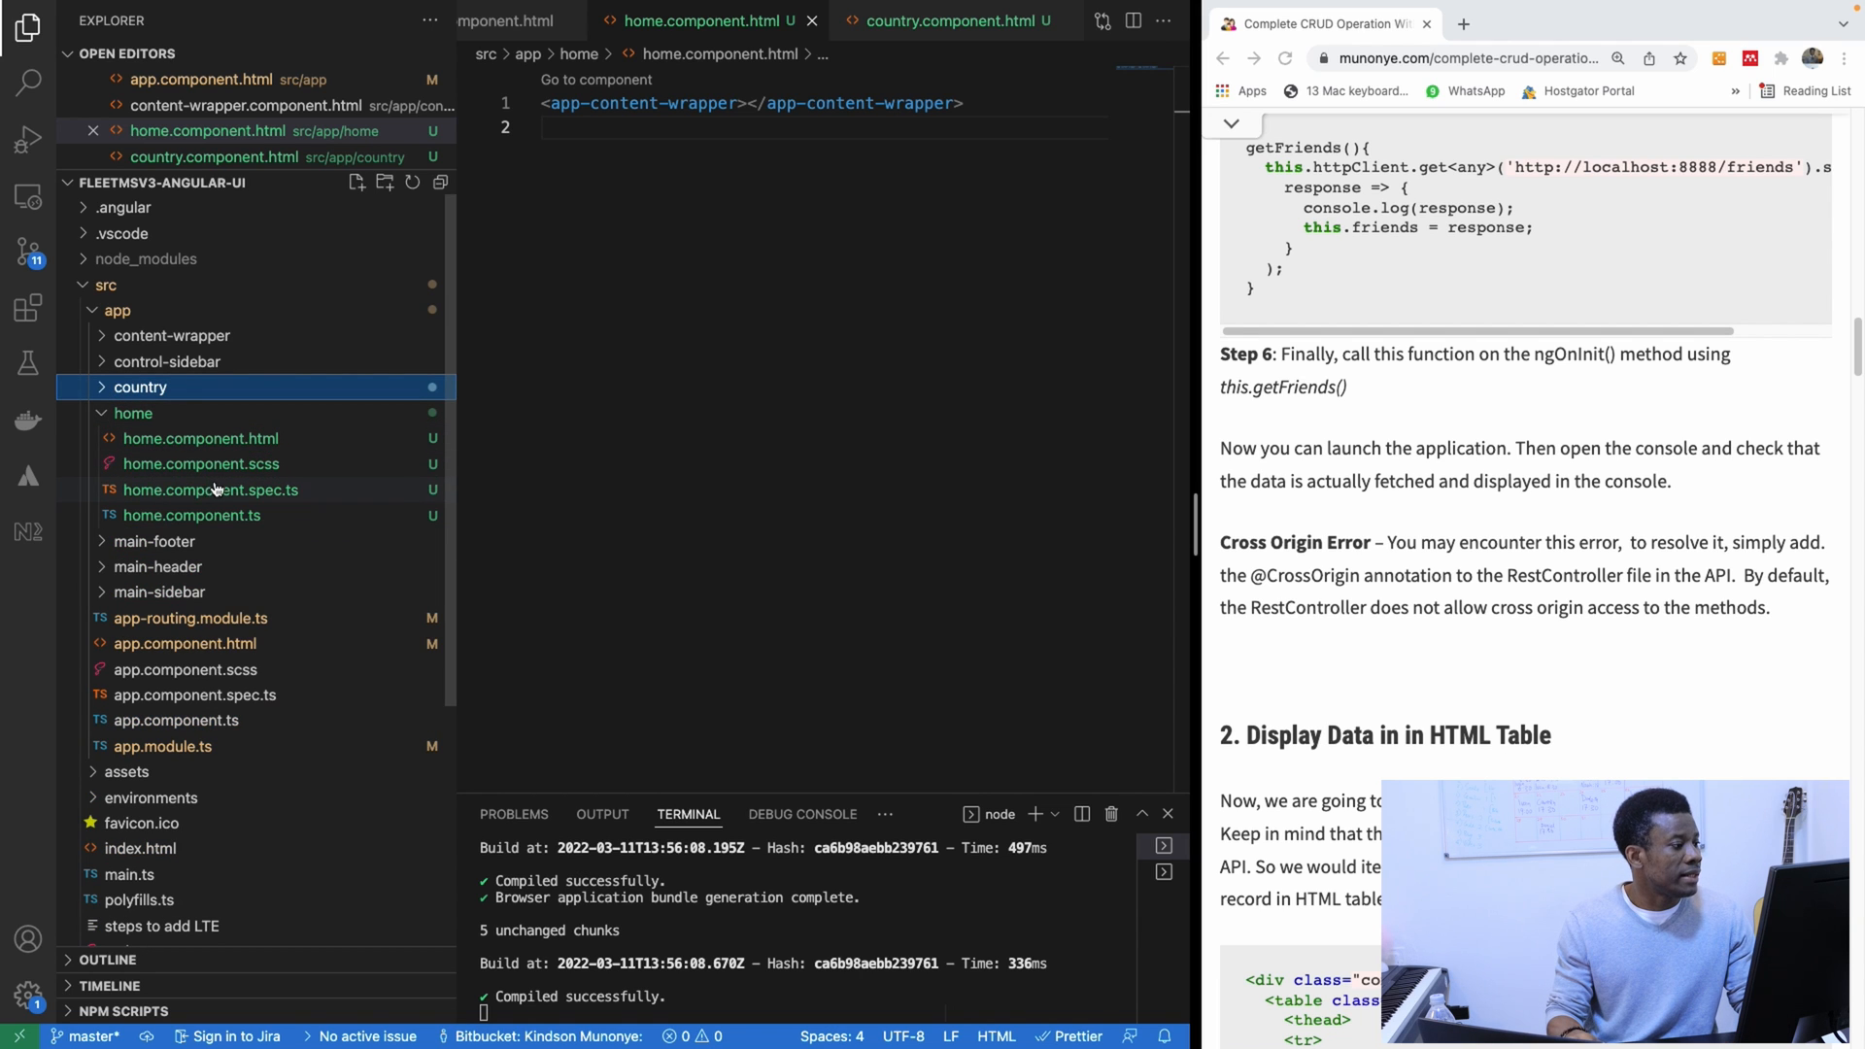
pyautogui.click(134, 413)
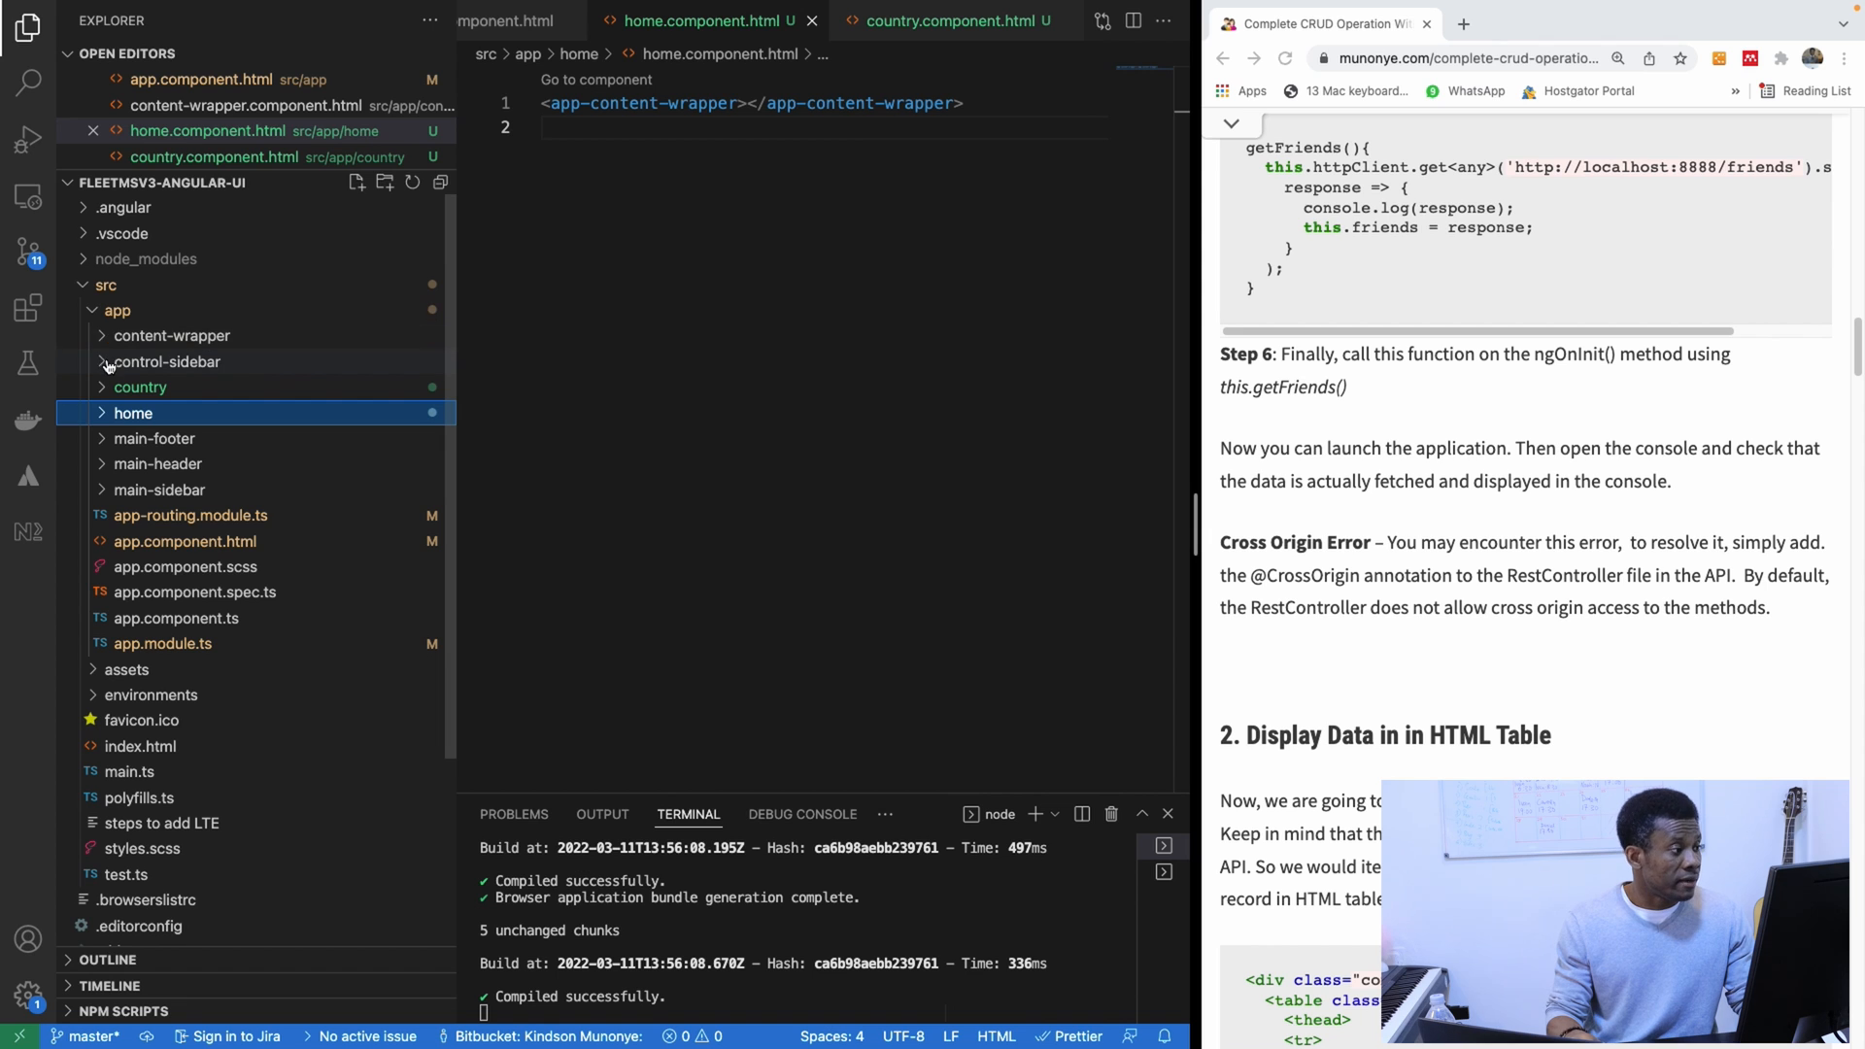
pyautogui.click(171, 335)
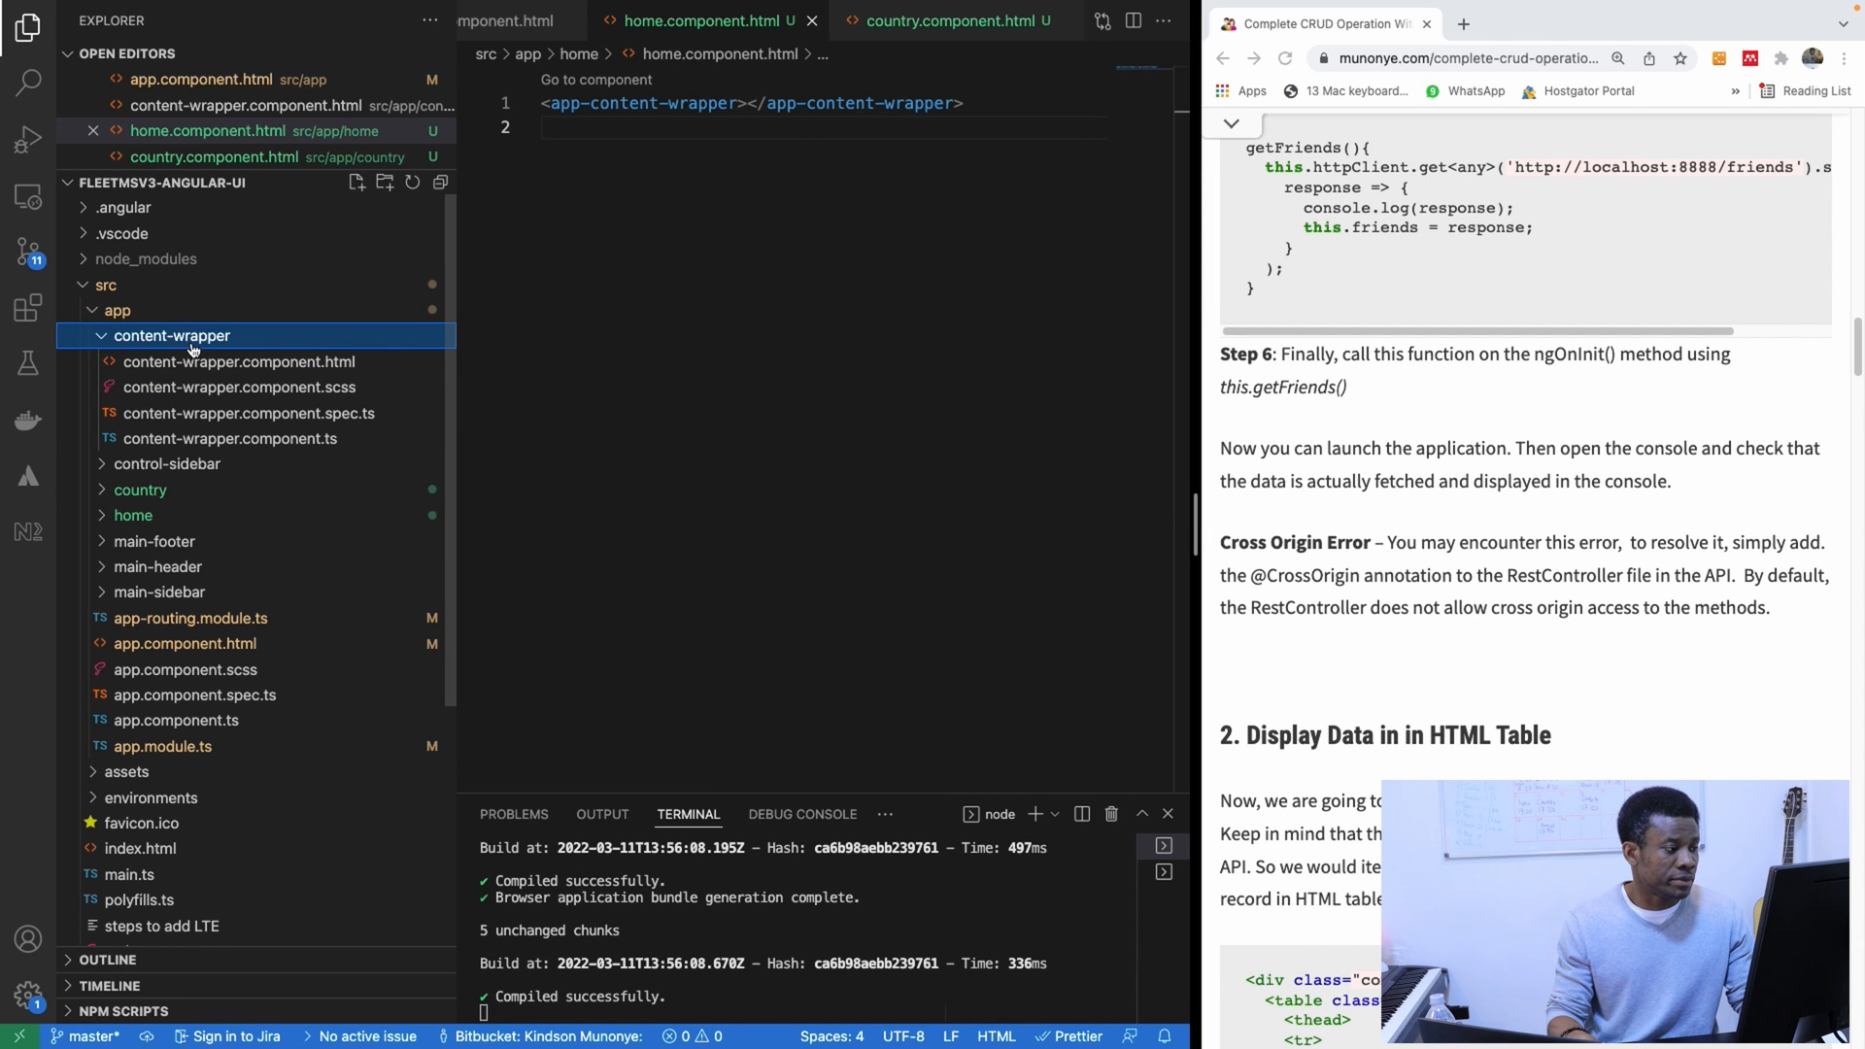
pyautogui.click(238, 361)
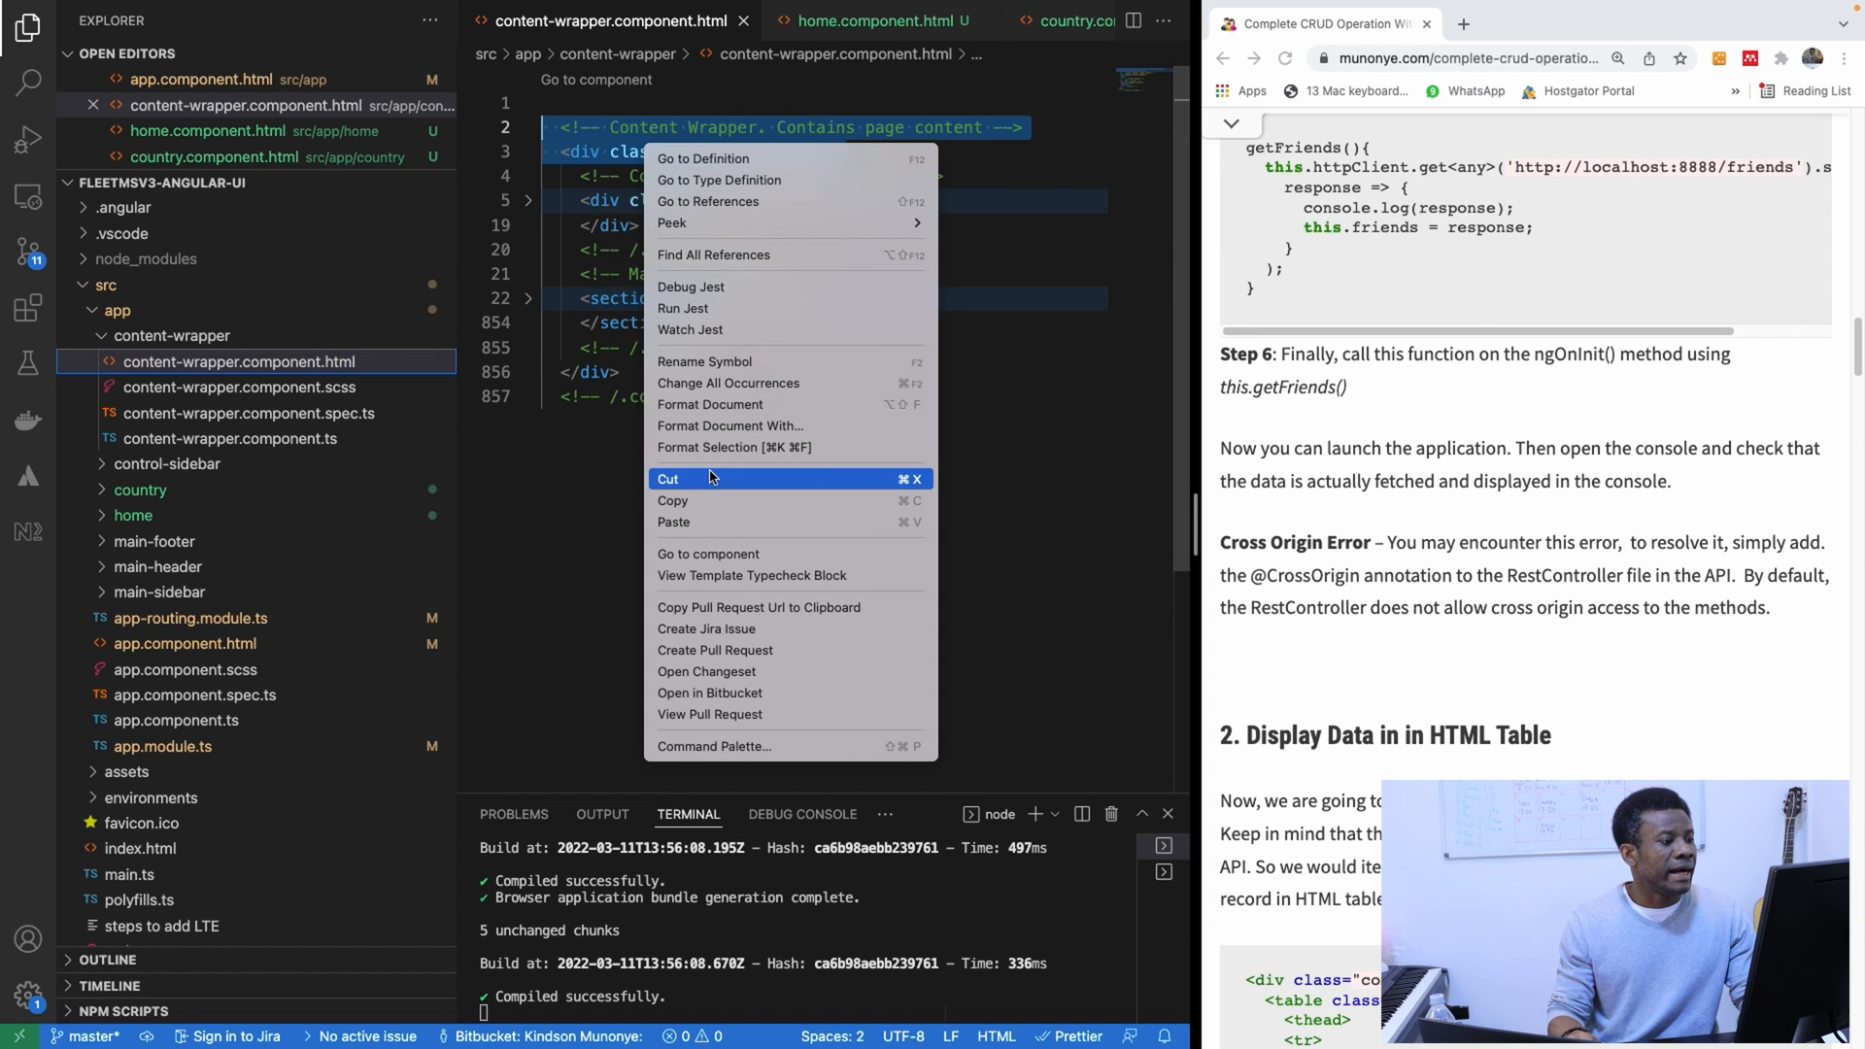
pyautogui.click(668, 478)
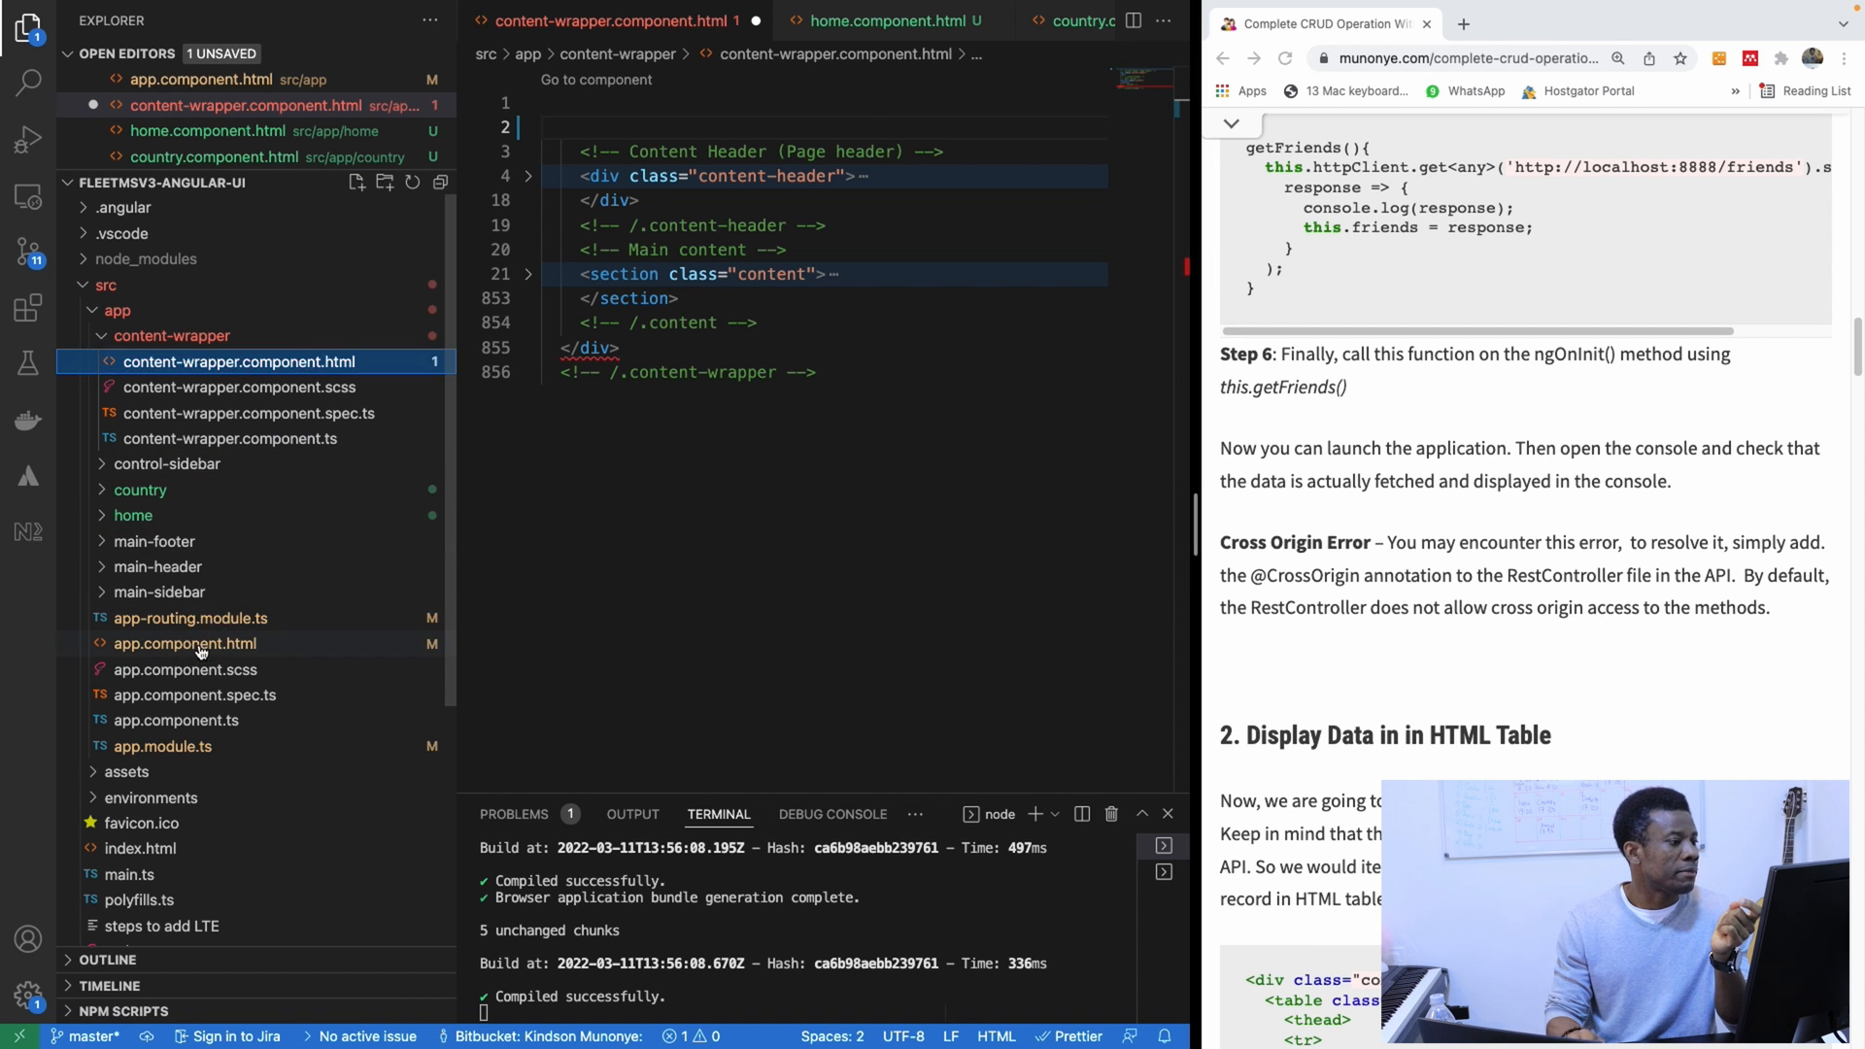
# Step: Wrap router-outlet in app.component.html with the content-wrapper comment, opening div and </div>
pyautogui.click(184, 643)
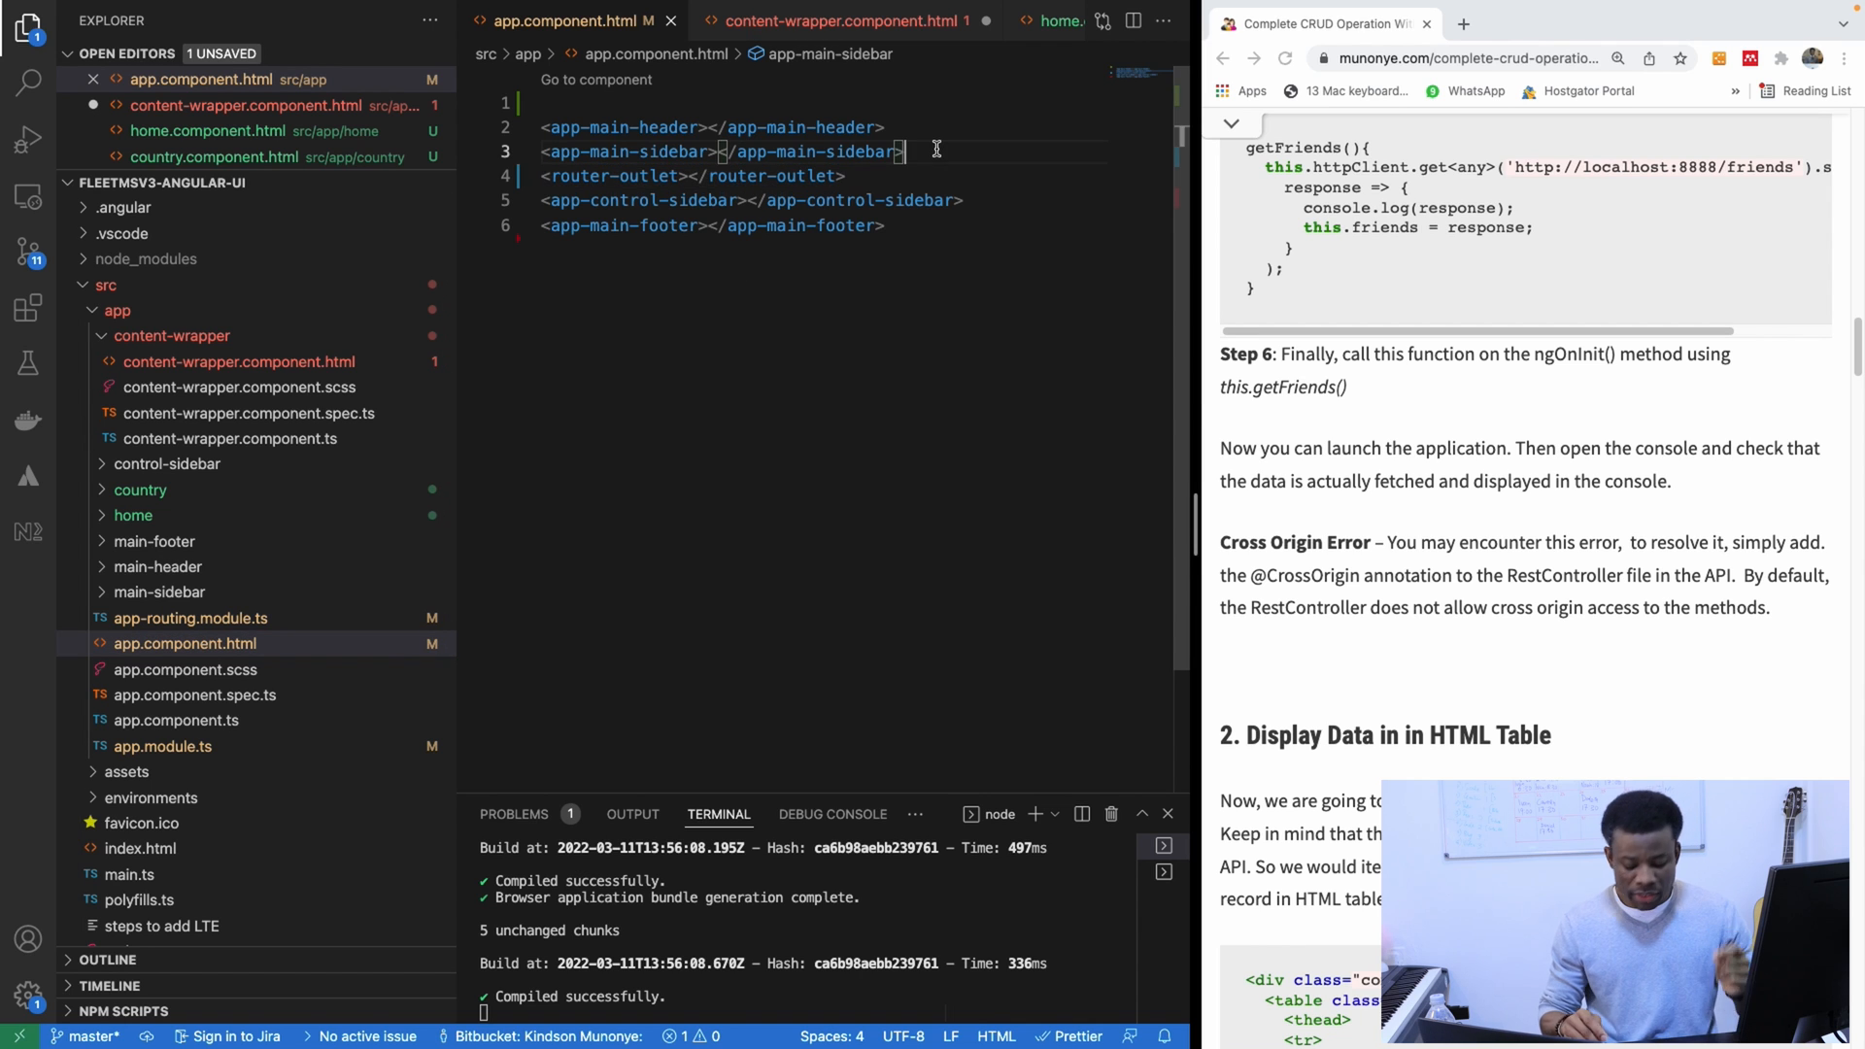
pyautogui.press('enter')
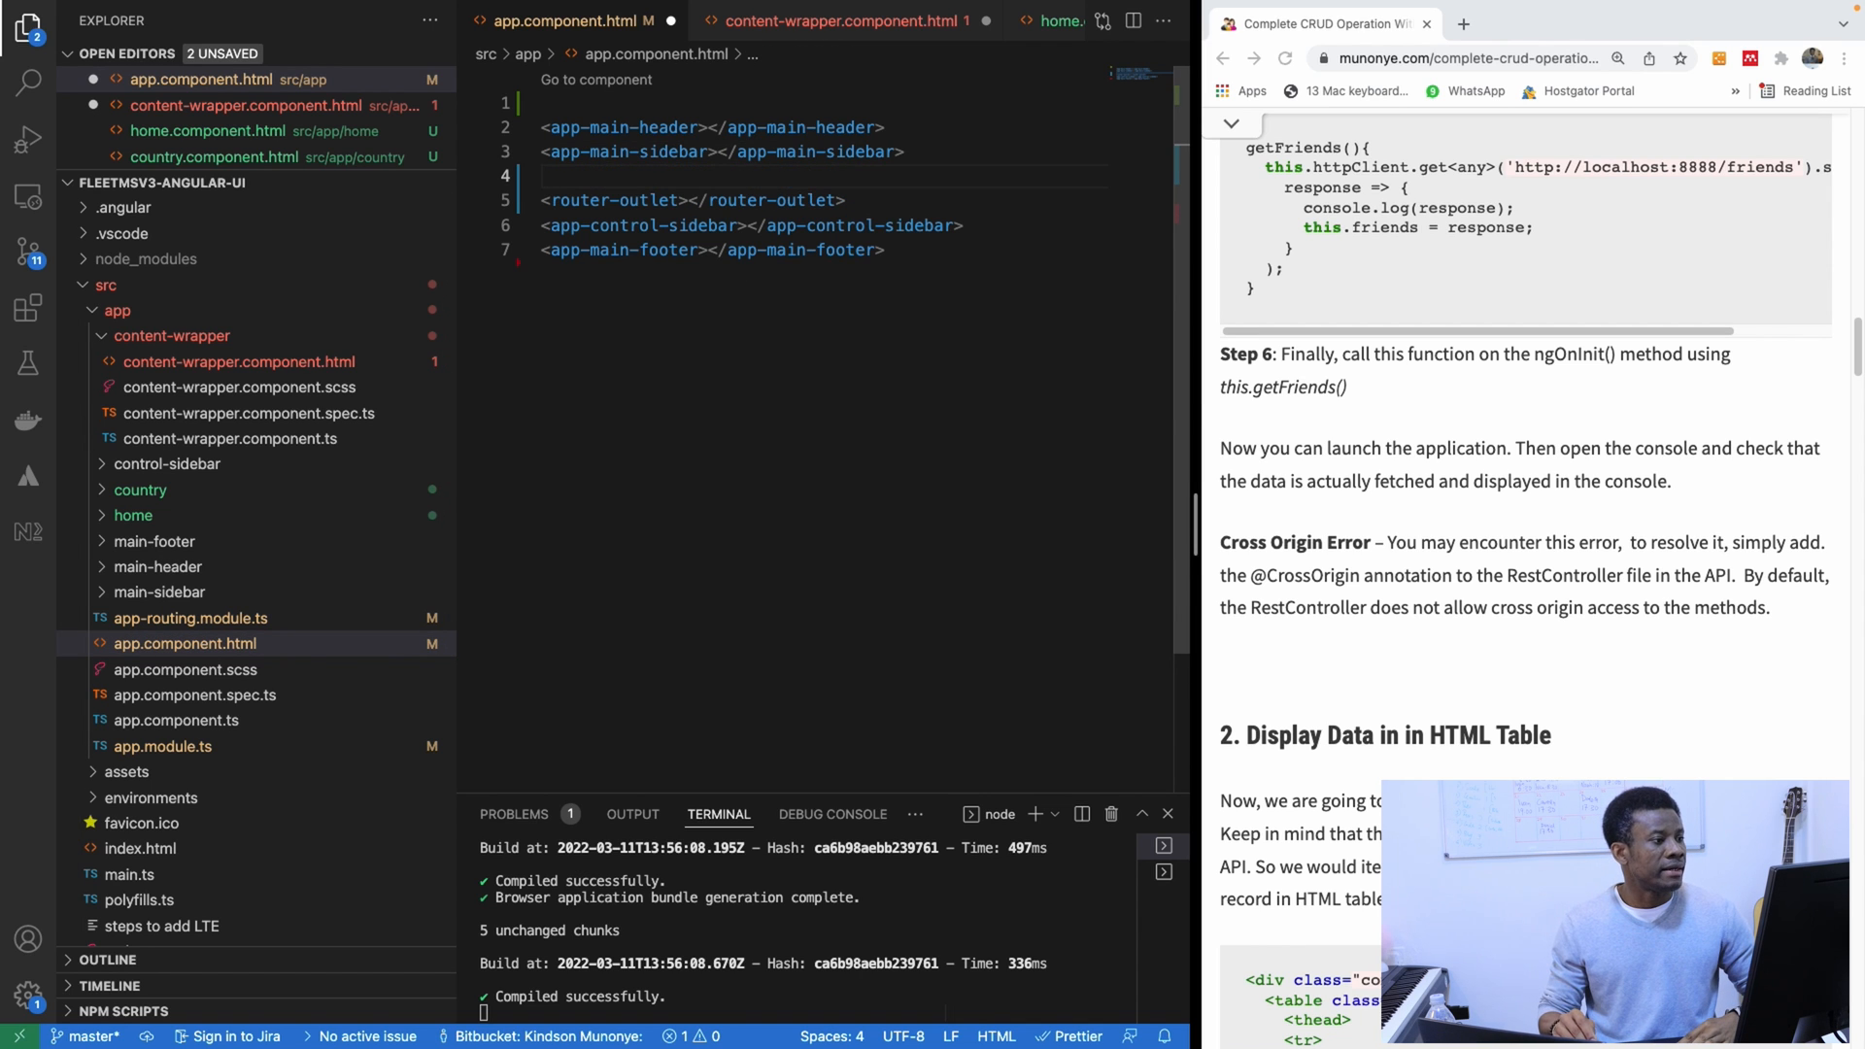
pyautogui.write('<!-- Content Wrapper. Contains page content -->')
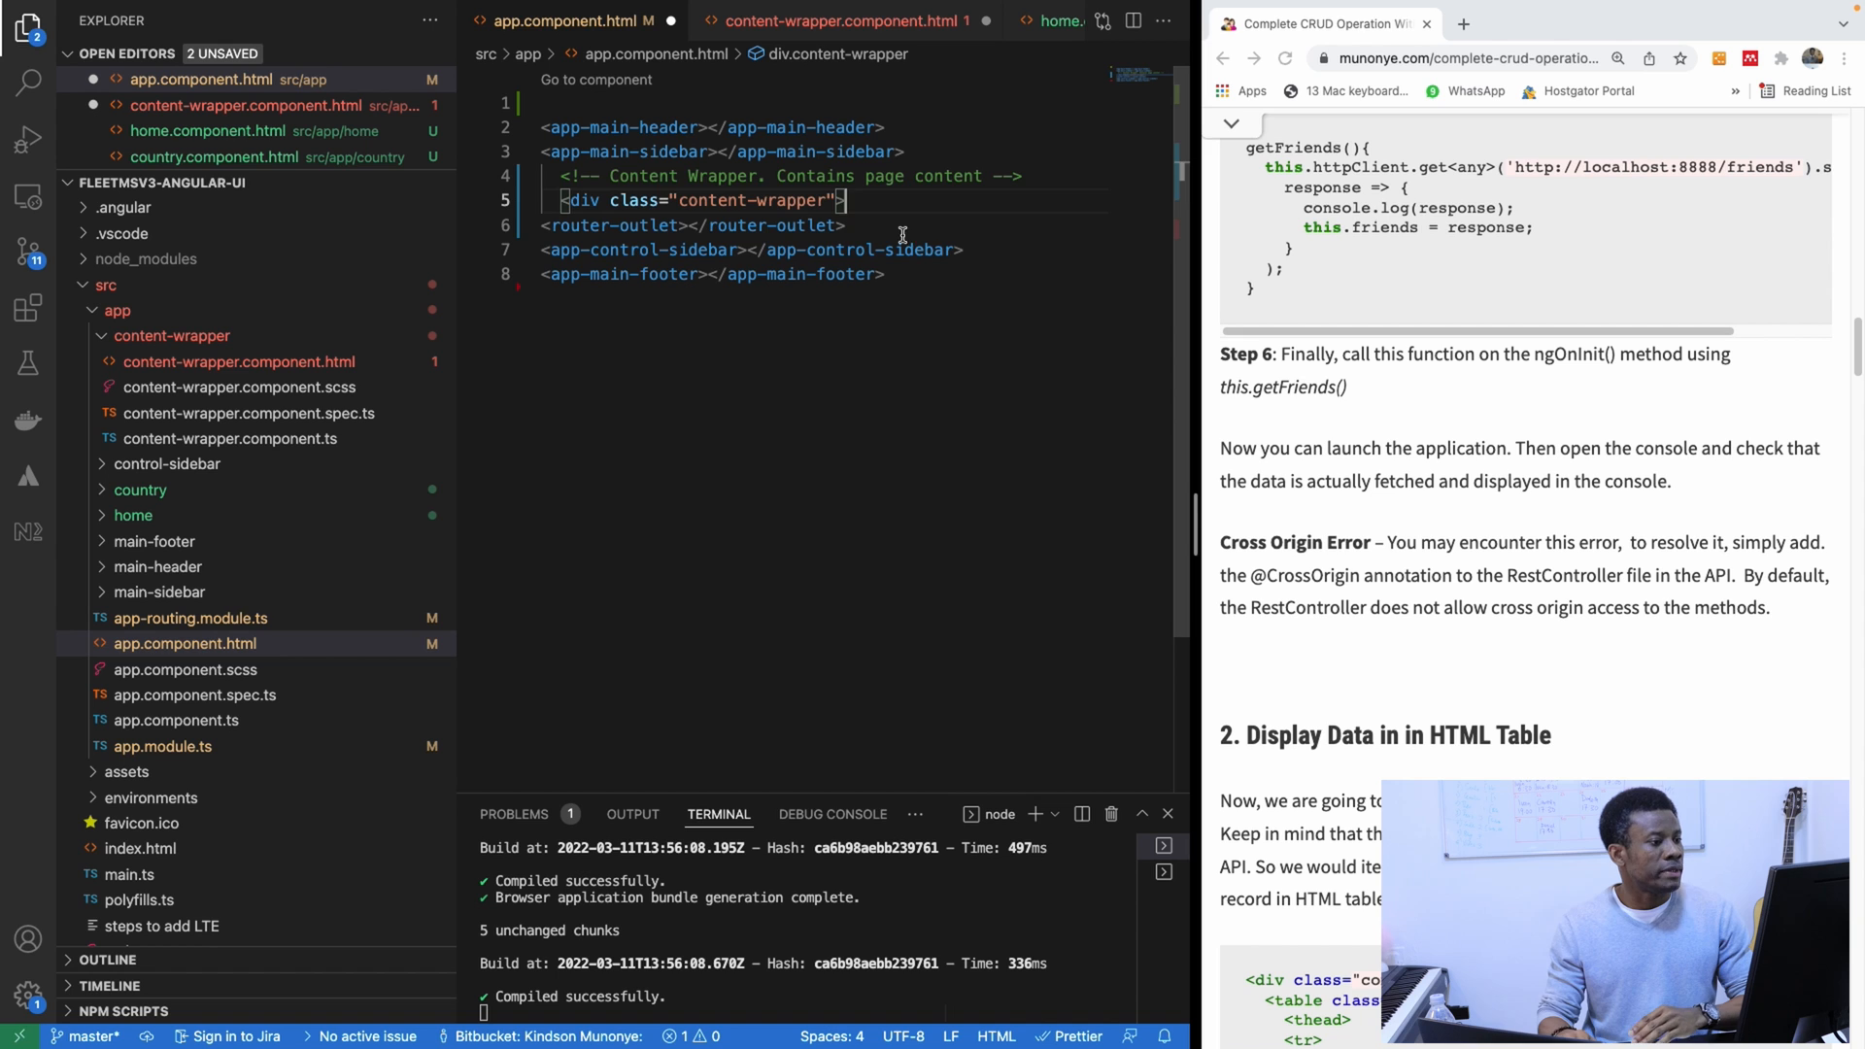
pyautogui.press('Enter')
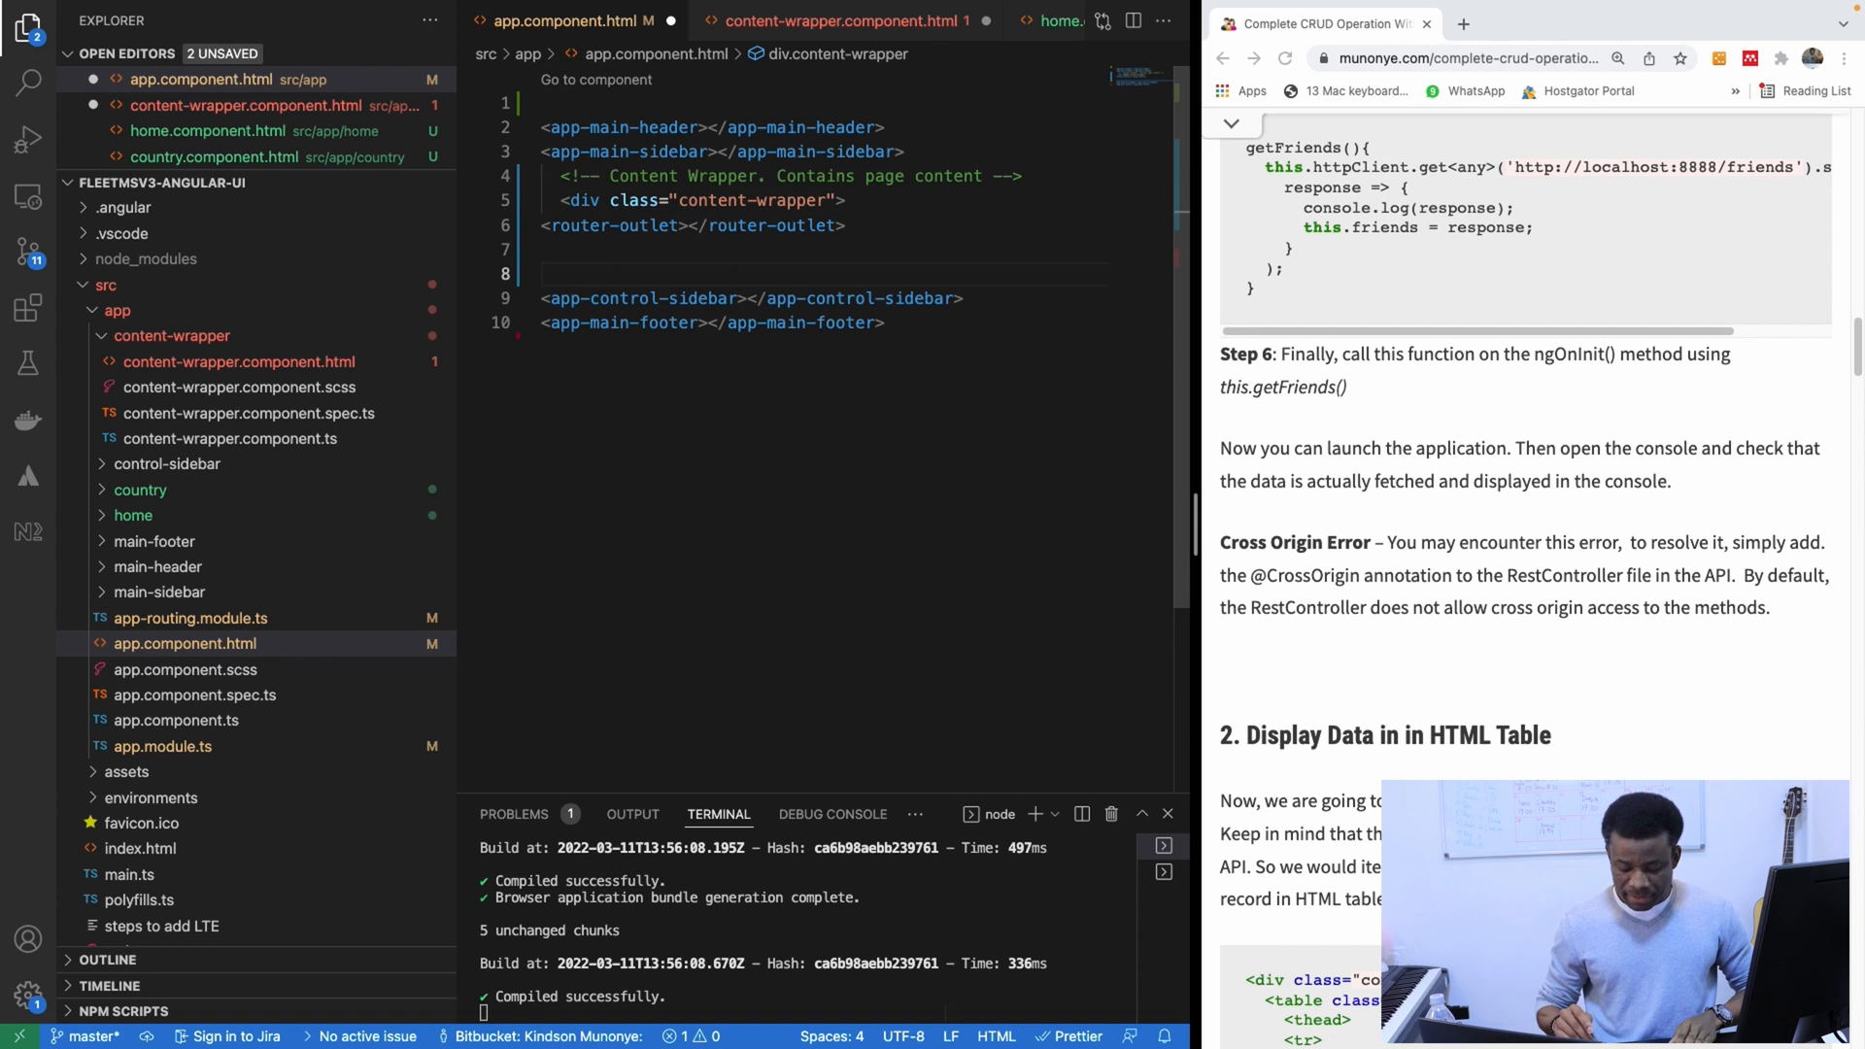
pyautogui.click(547, 250)
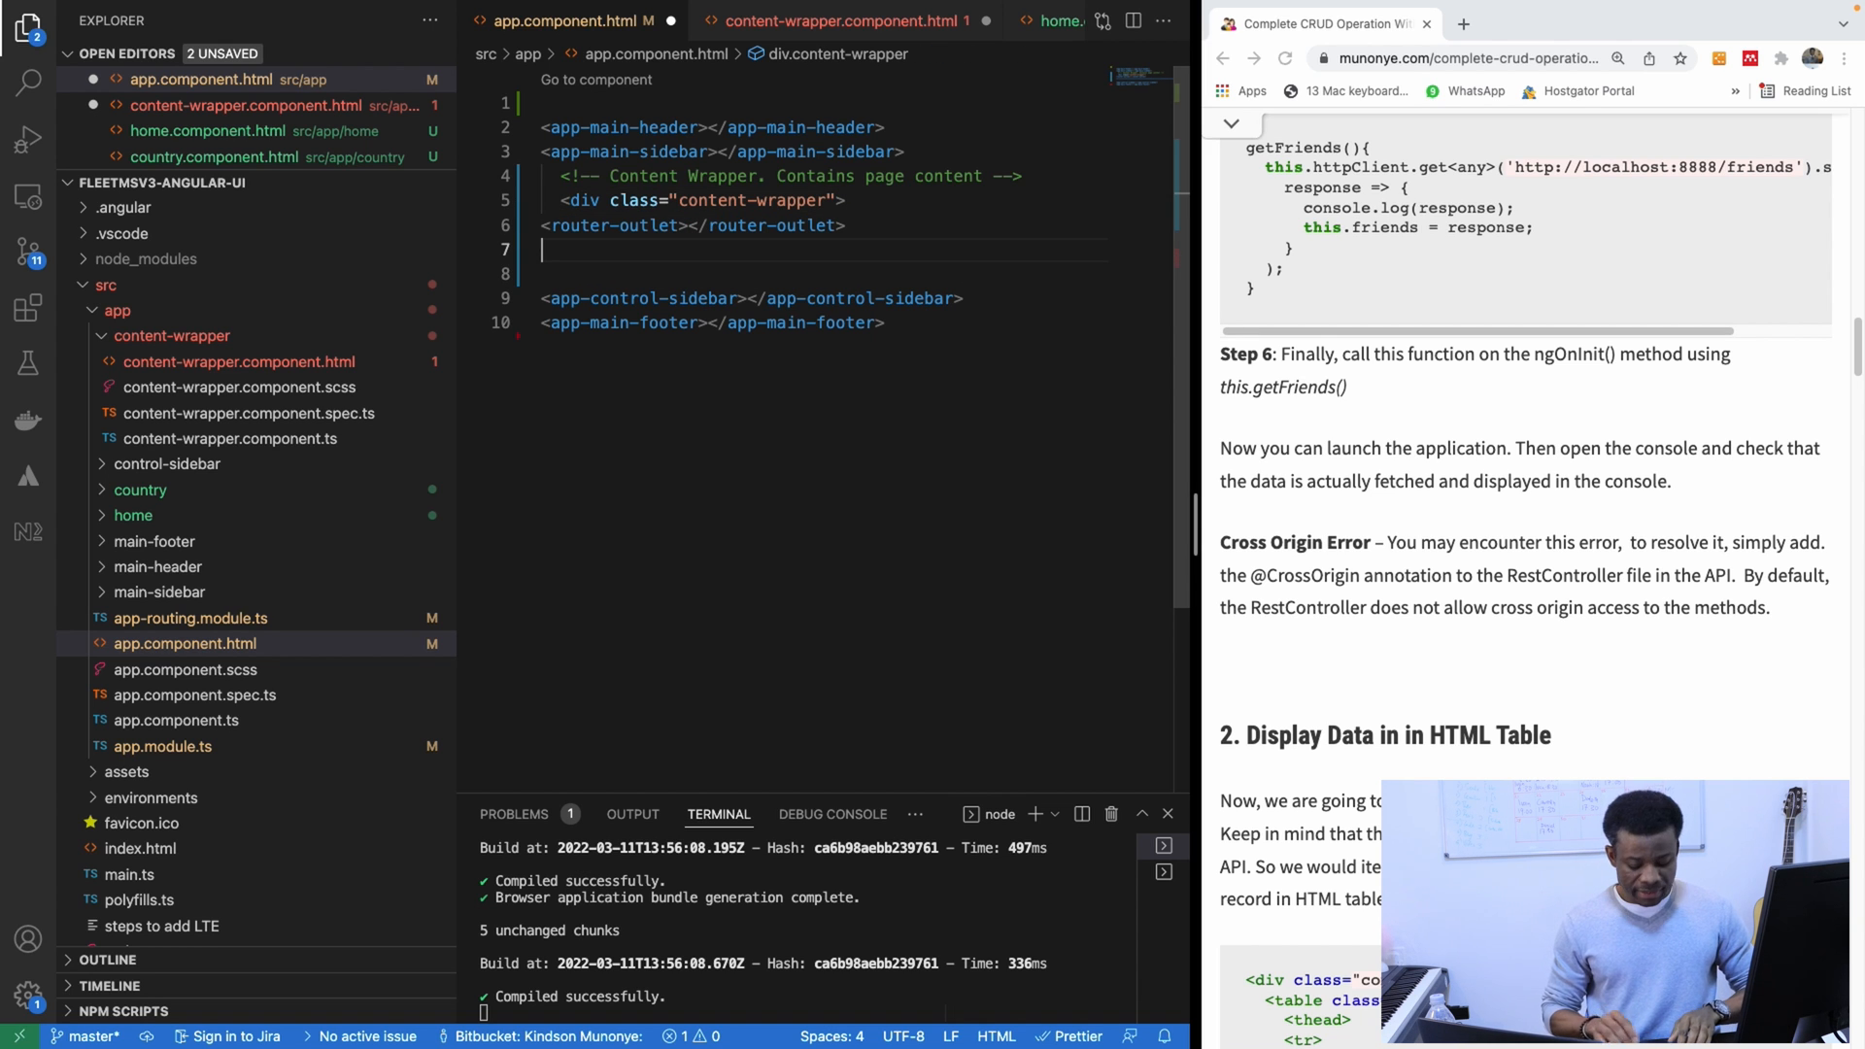
pyautogui.write('</div>')
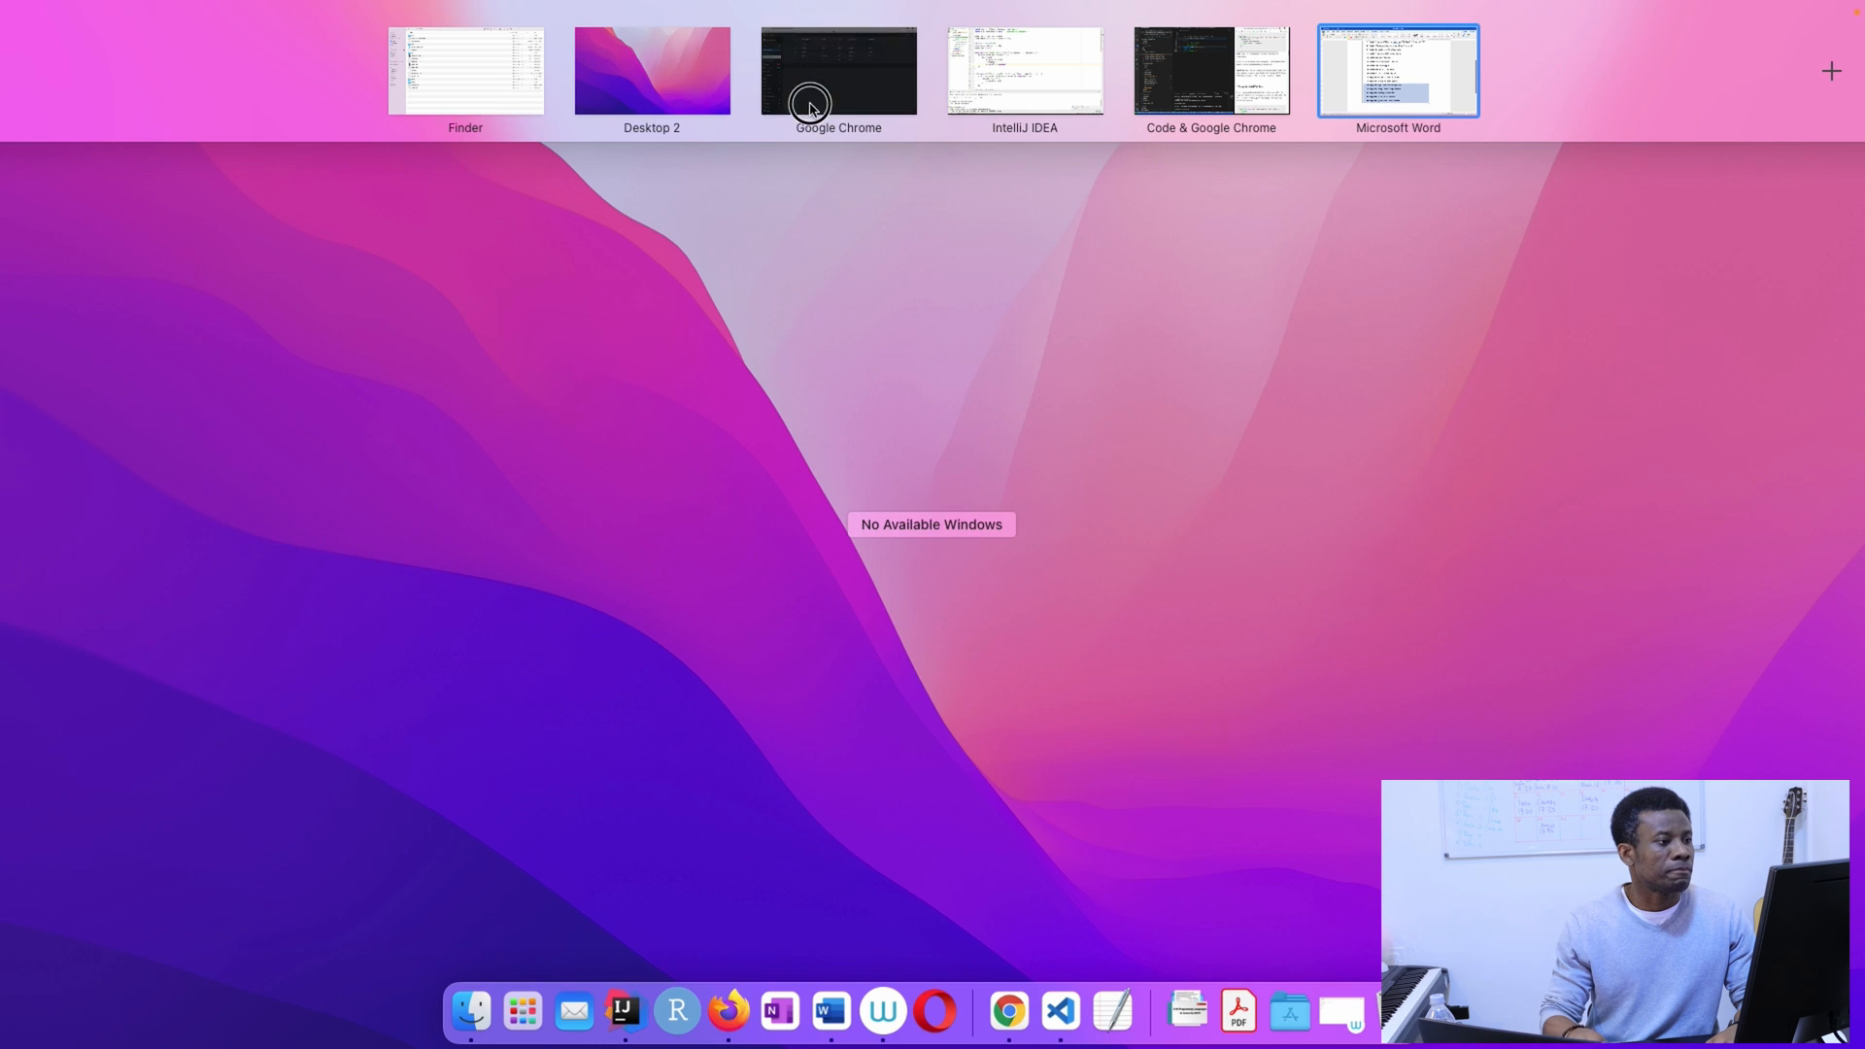
# Step: Check localhost:4200/countries in Chrome, glance at the Word video list, then return to Chrome
pyautogui.click(838, 71)
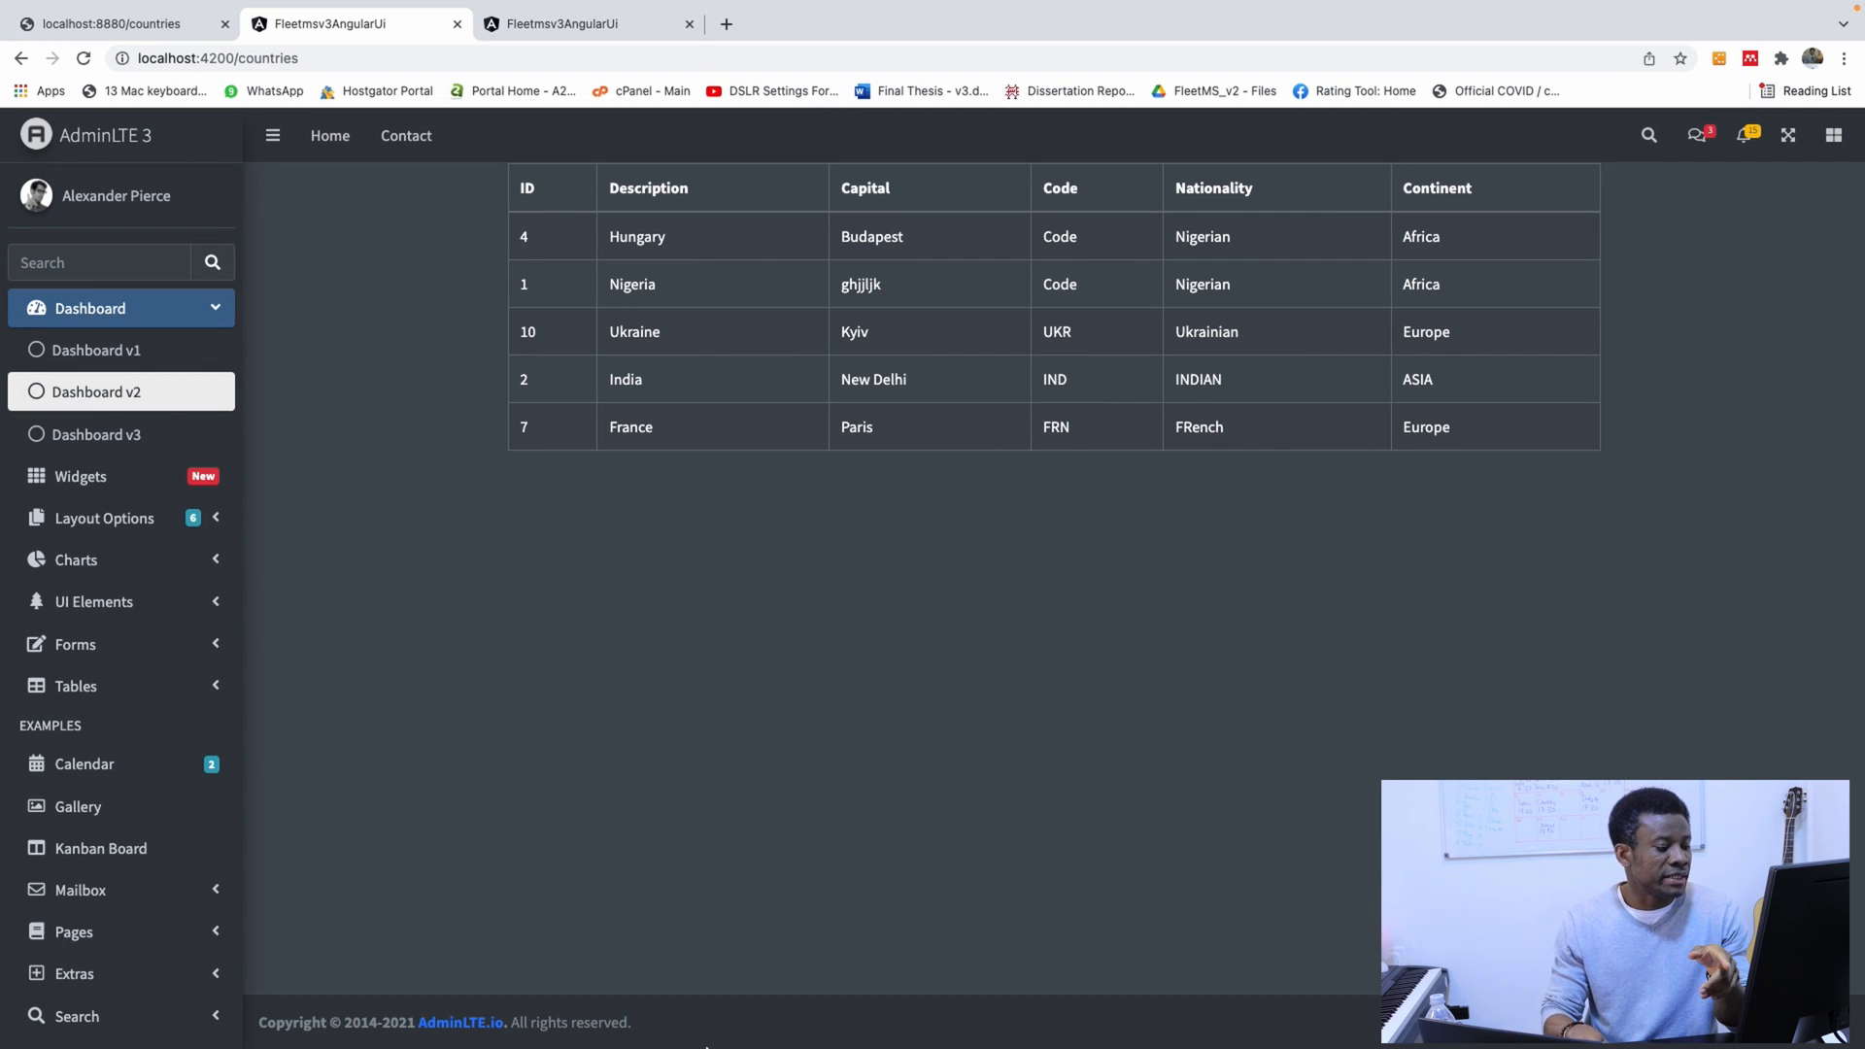
pyautogui.moveTo(678, 1043)
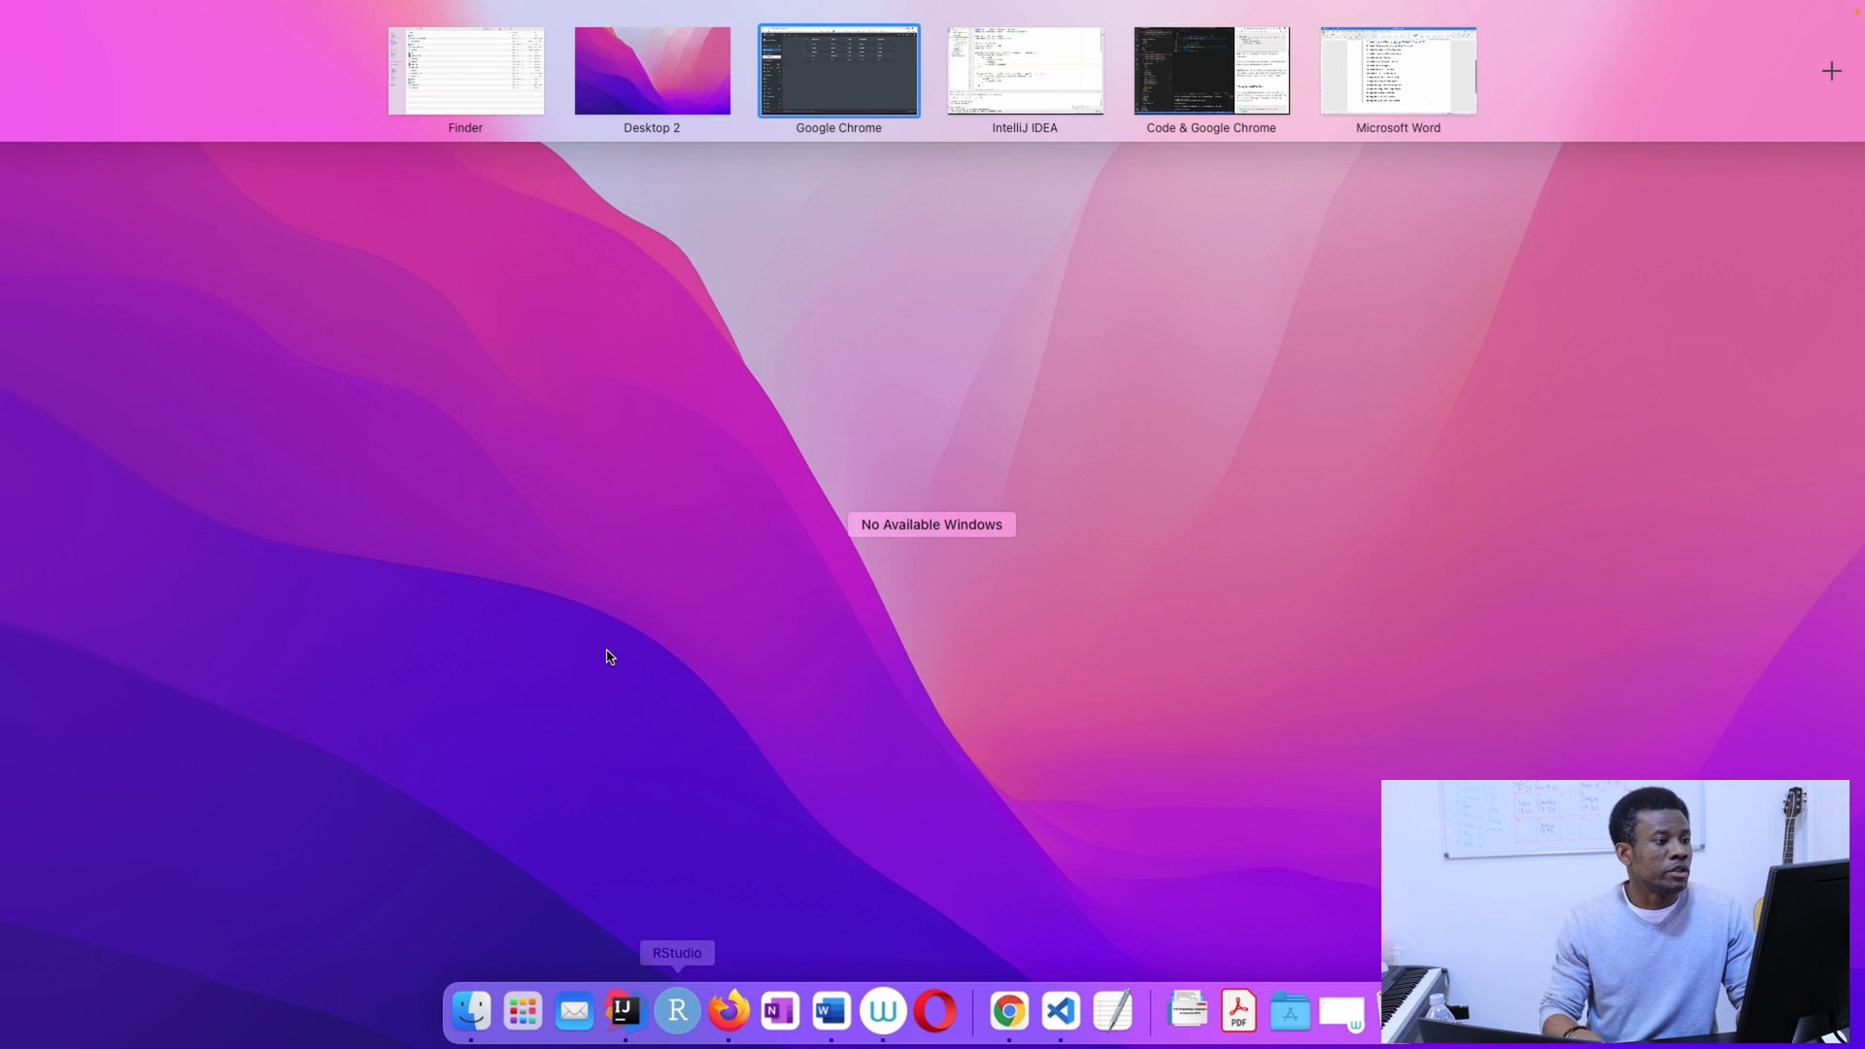
pyautogui.click(1397, 69)
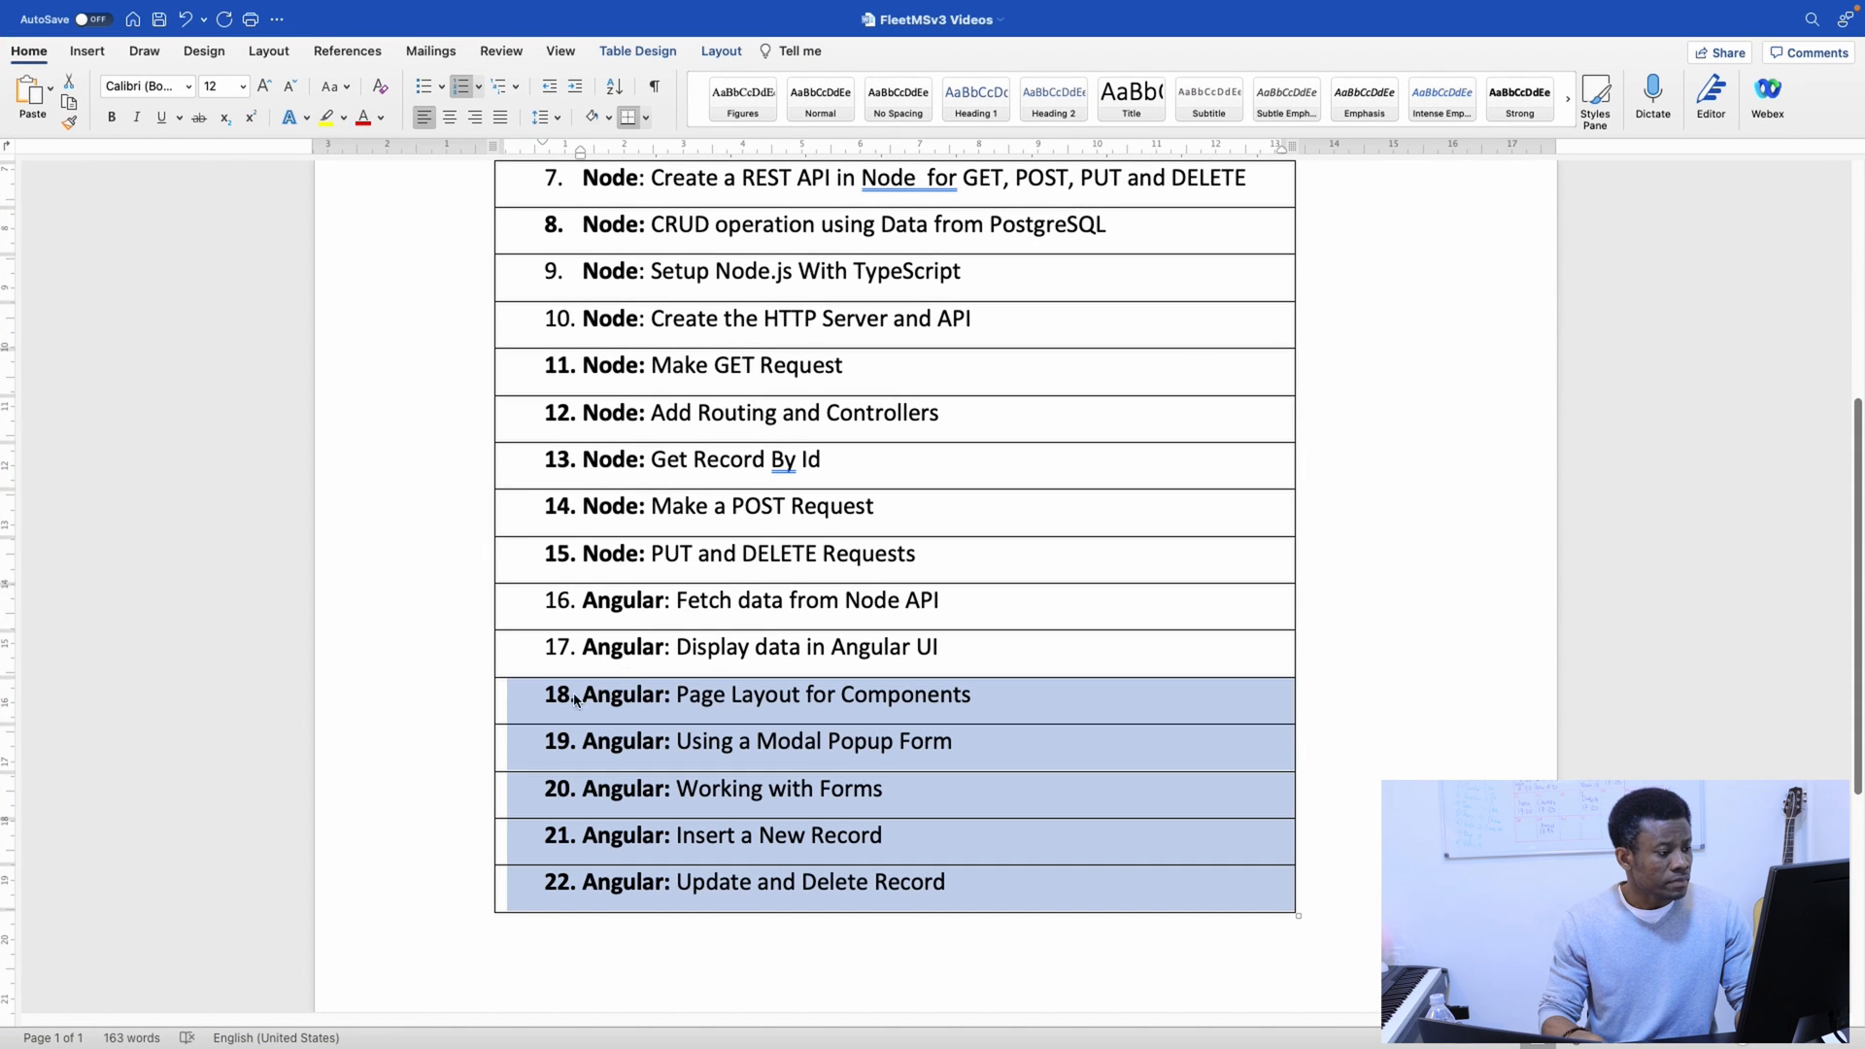
pyautogui.click(814, 740)
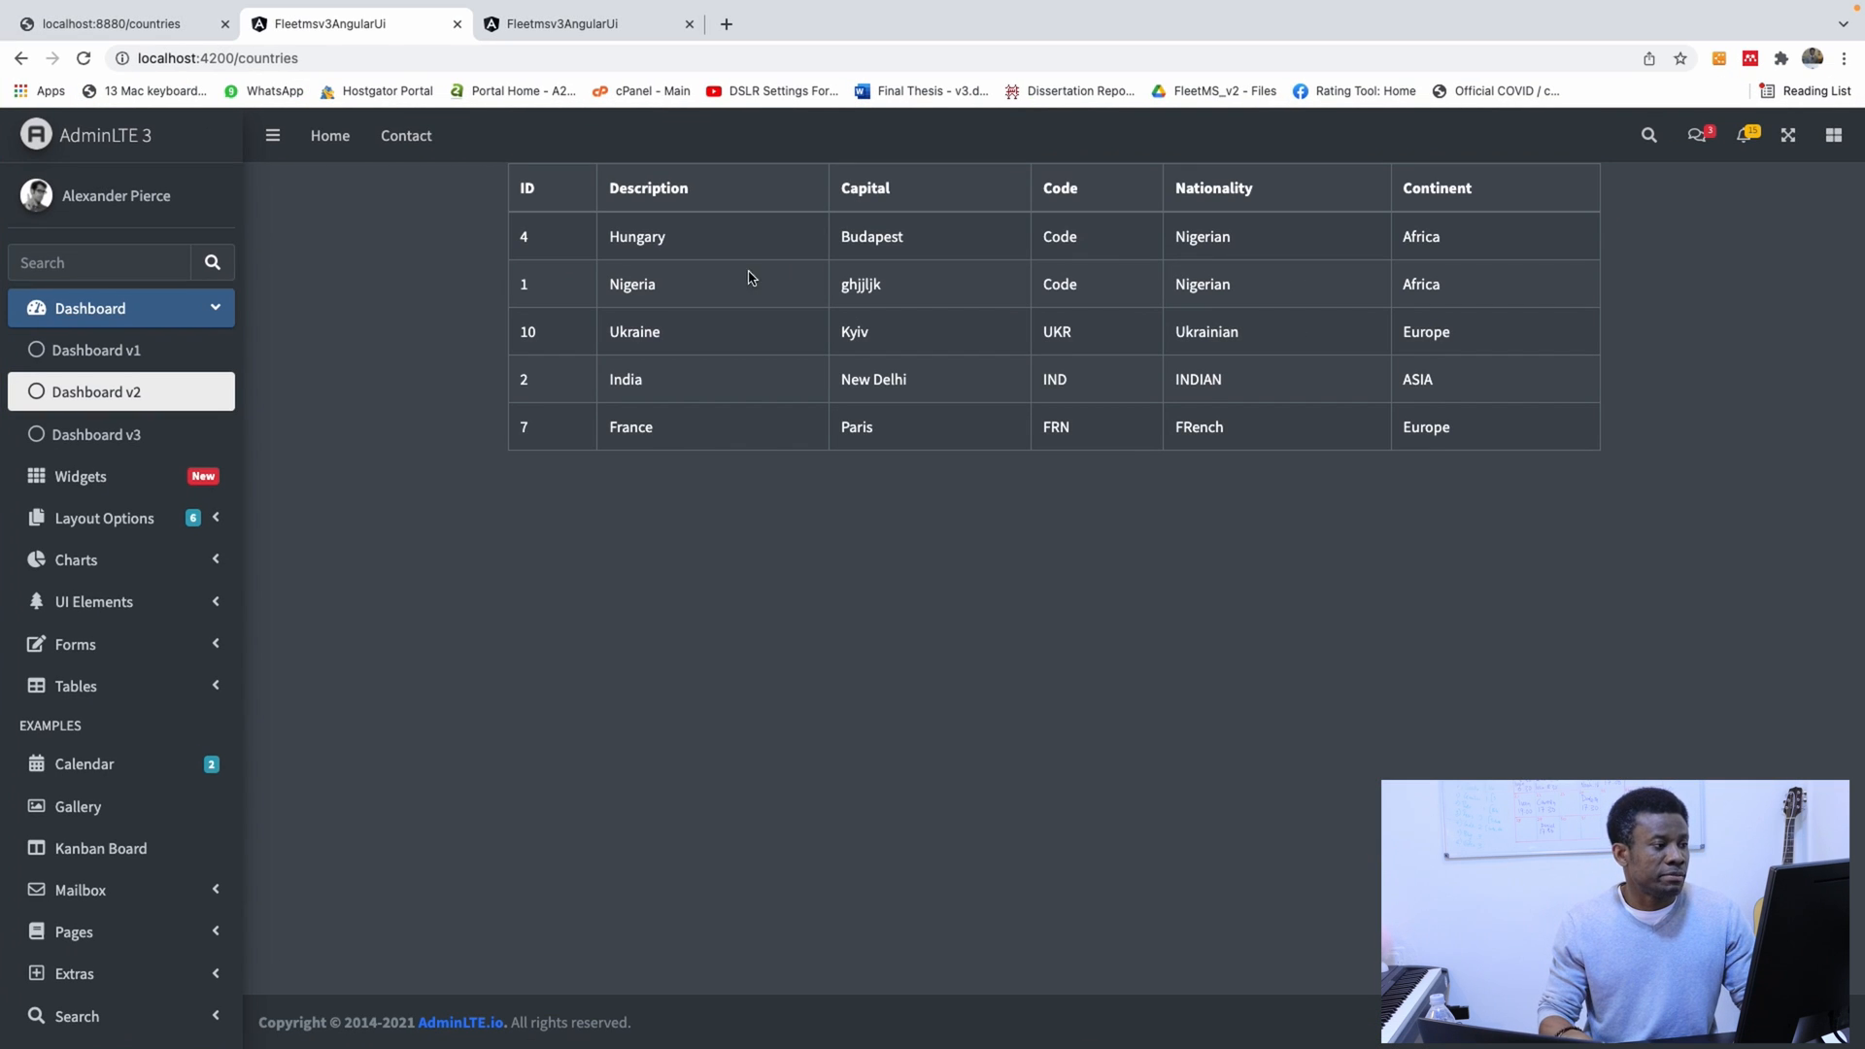
pyautogui.moveTo(729, 282)
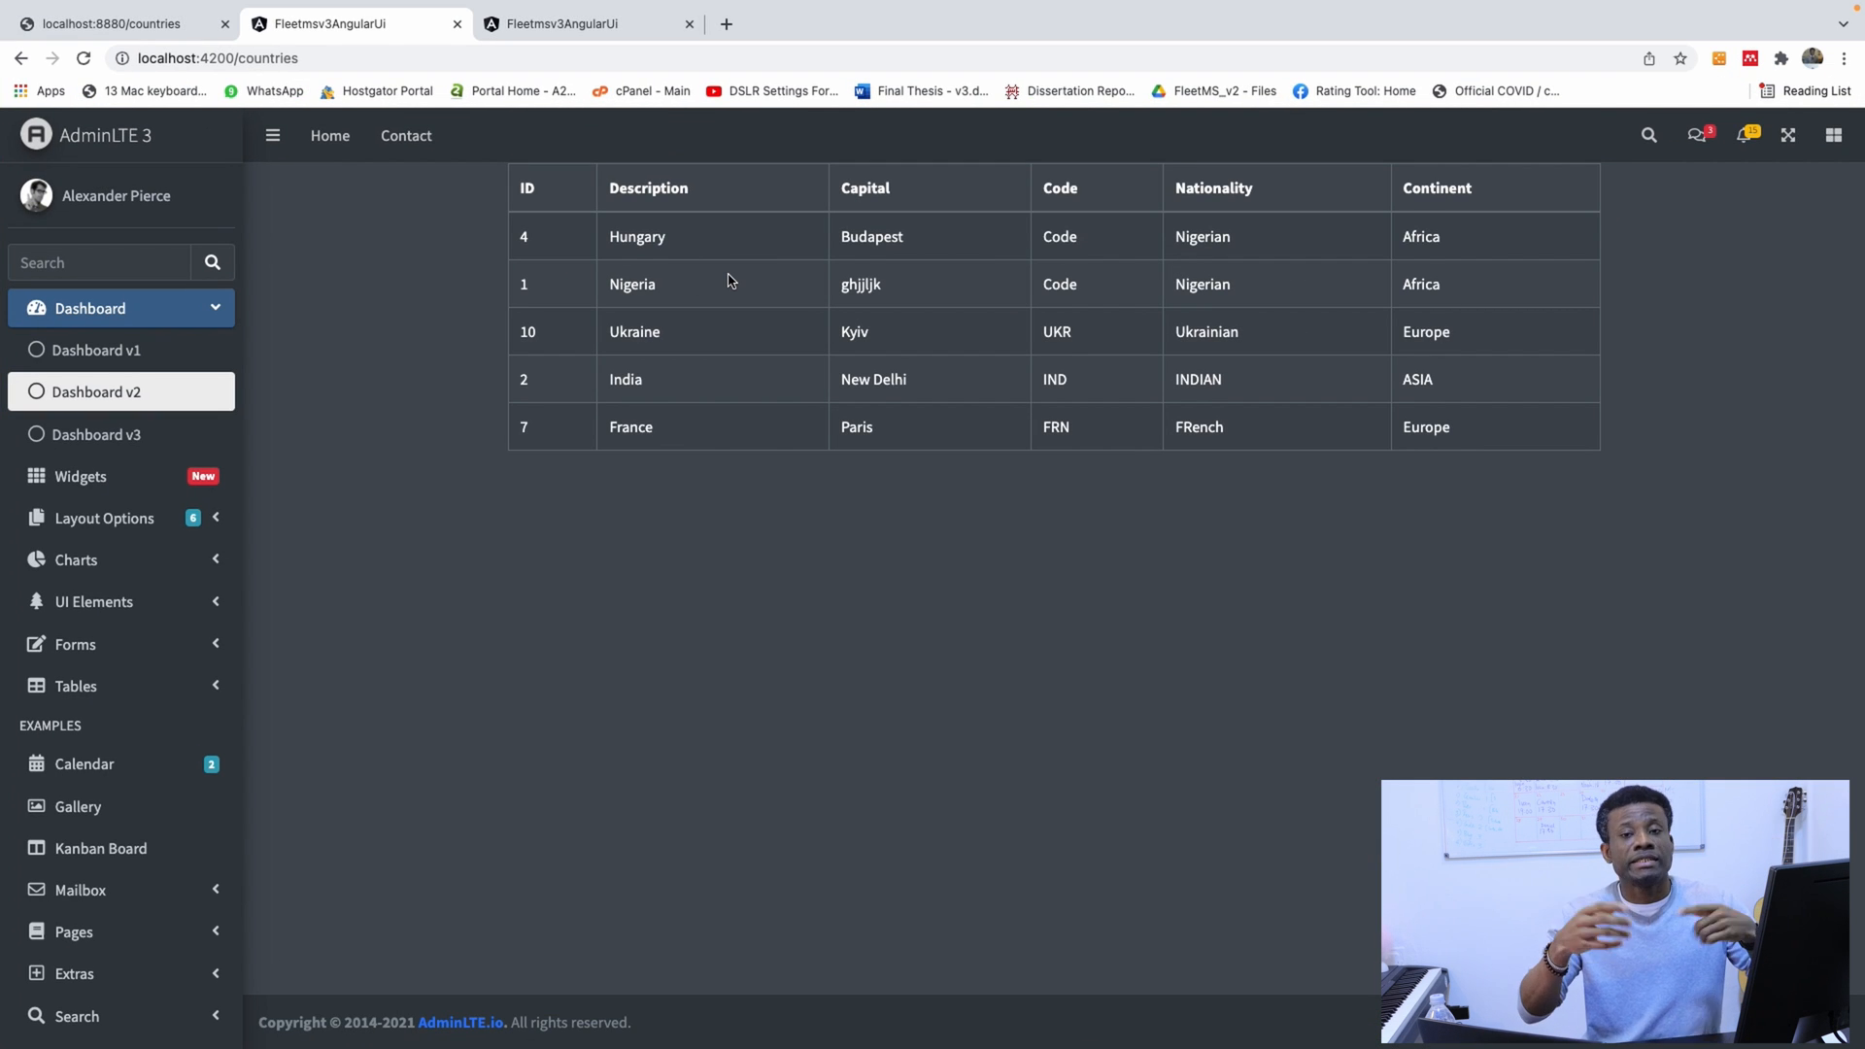